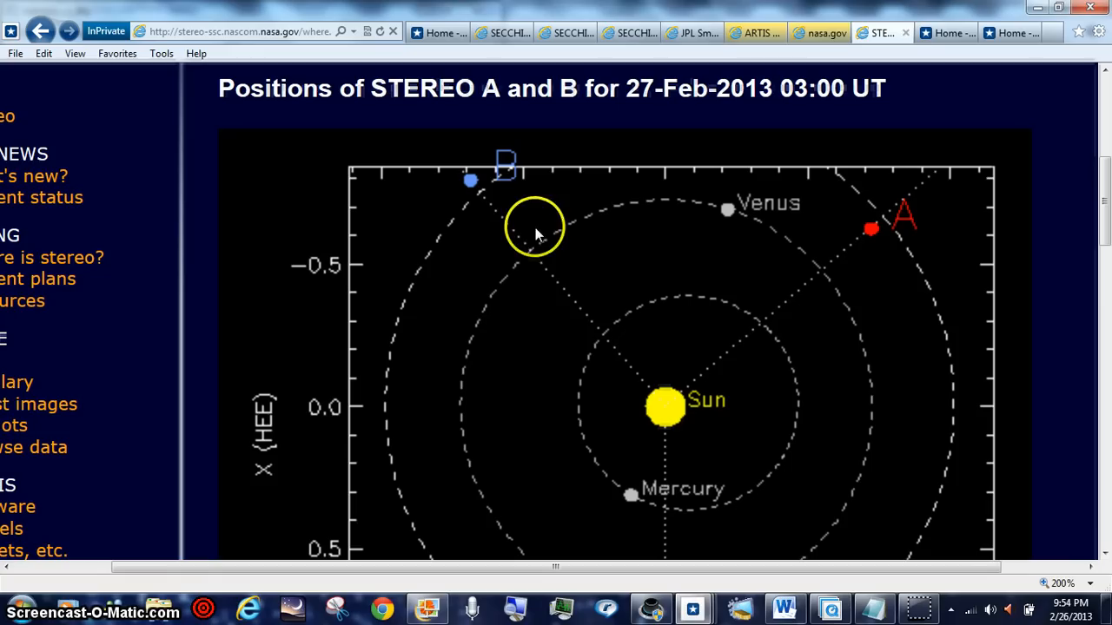
{"action": "mouse_move", "coordinate": [941, 264]}
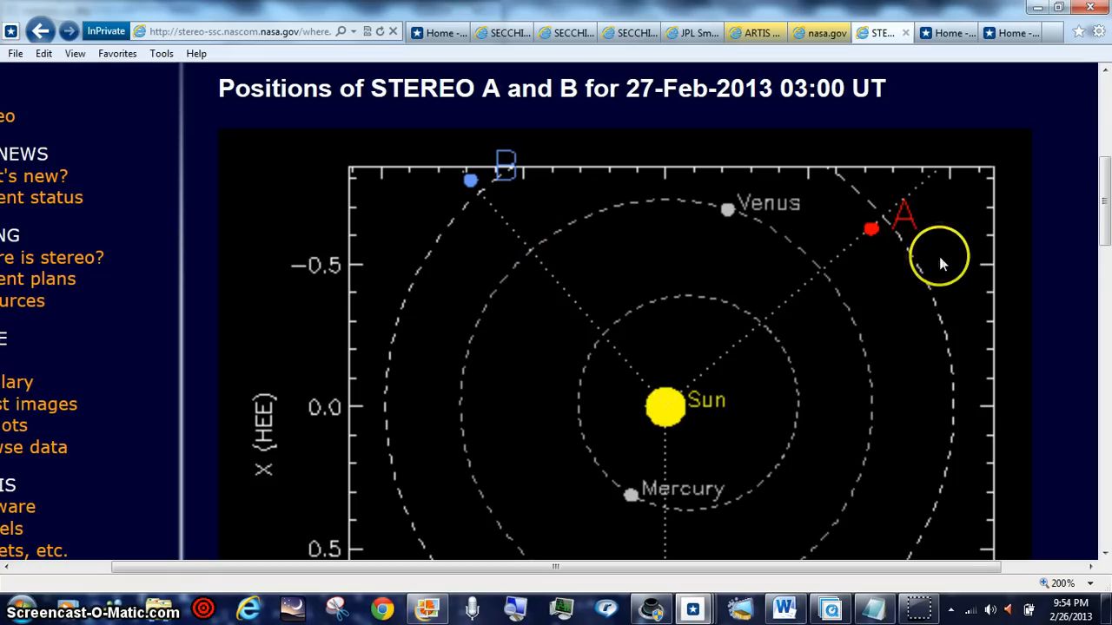
{"action": "mouse_move", "coordinate": [998, 244]}
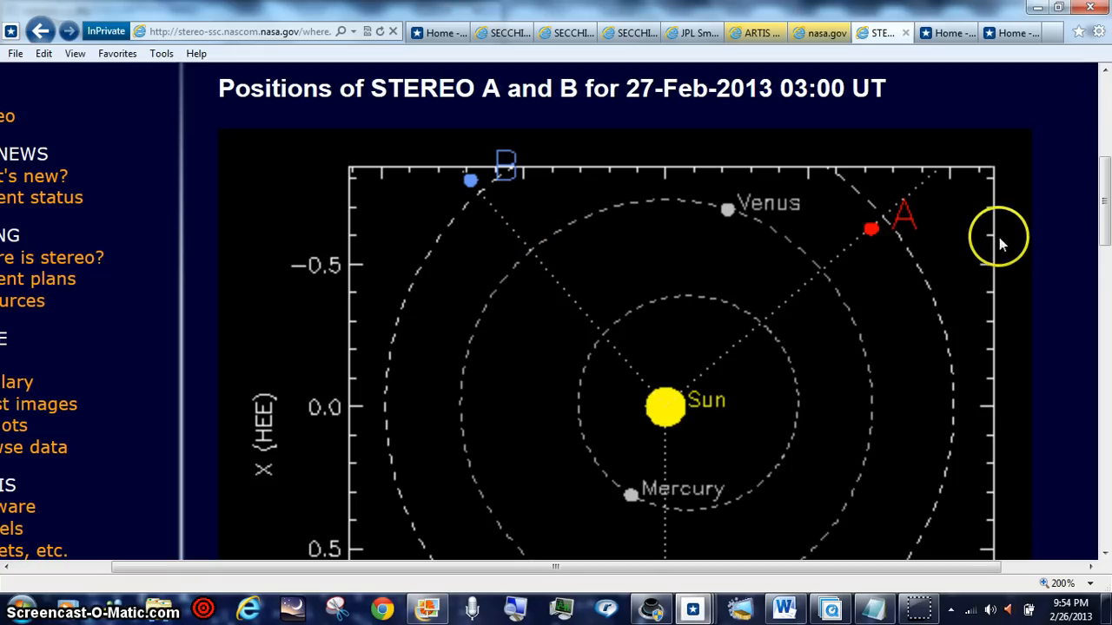
{"action": "mouse_move", "coordinate": [408, 545]}
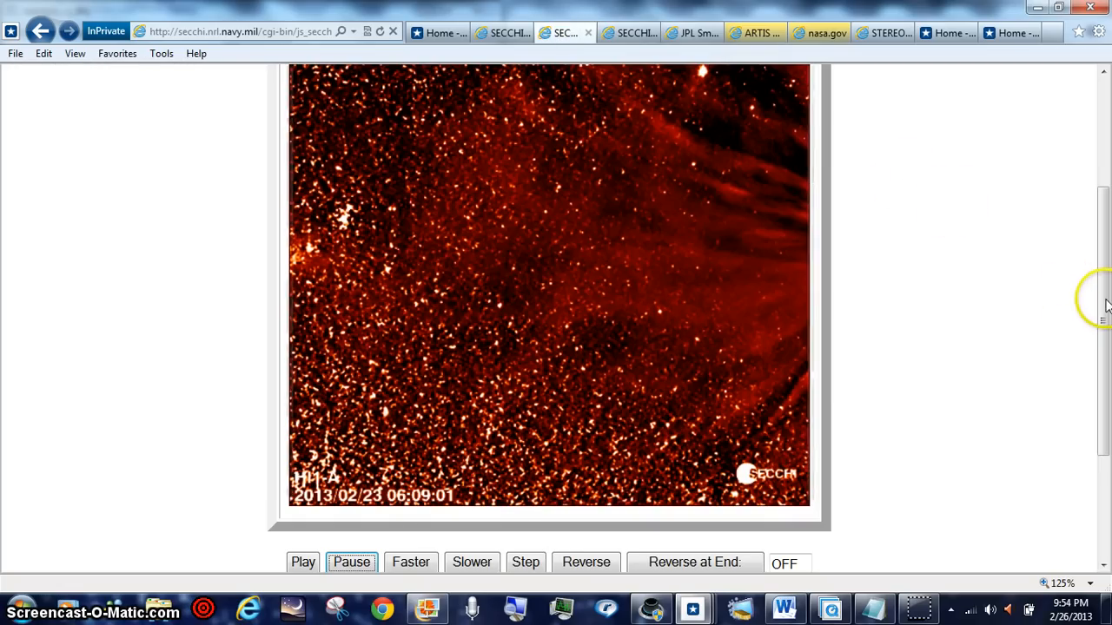
Scroll down to show more of the HI-1A movie frame dated 2013-02-23.
{"action": "scroll", "scroll_direction": "down", "scroll_amount": 3}
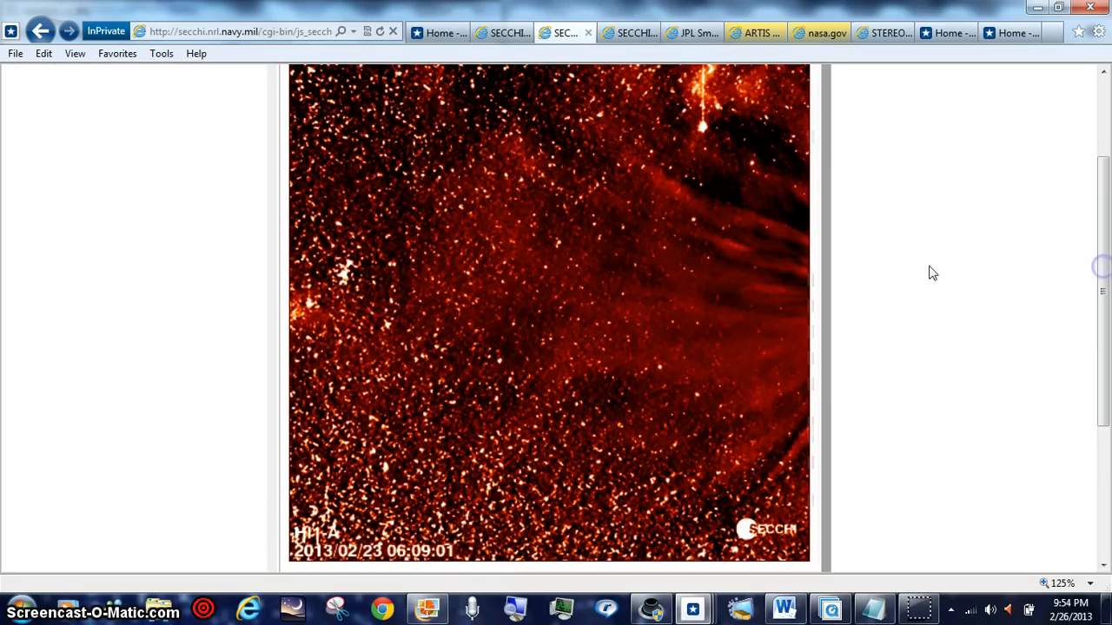
{"action": "mouse_move", "coordinate": [304, 327]}
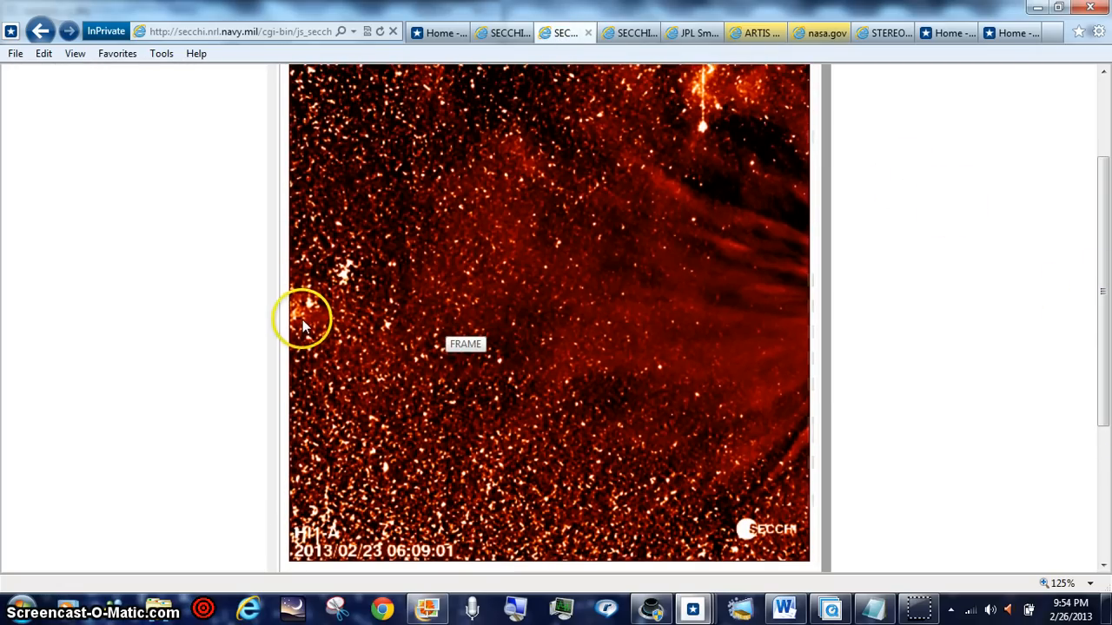
{"action": "mouse_move", "coordinate": [785, 72]}
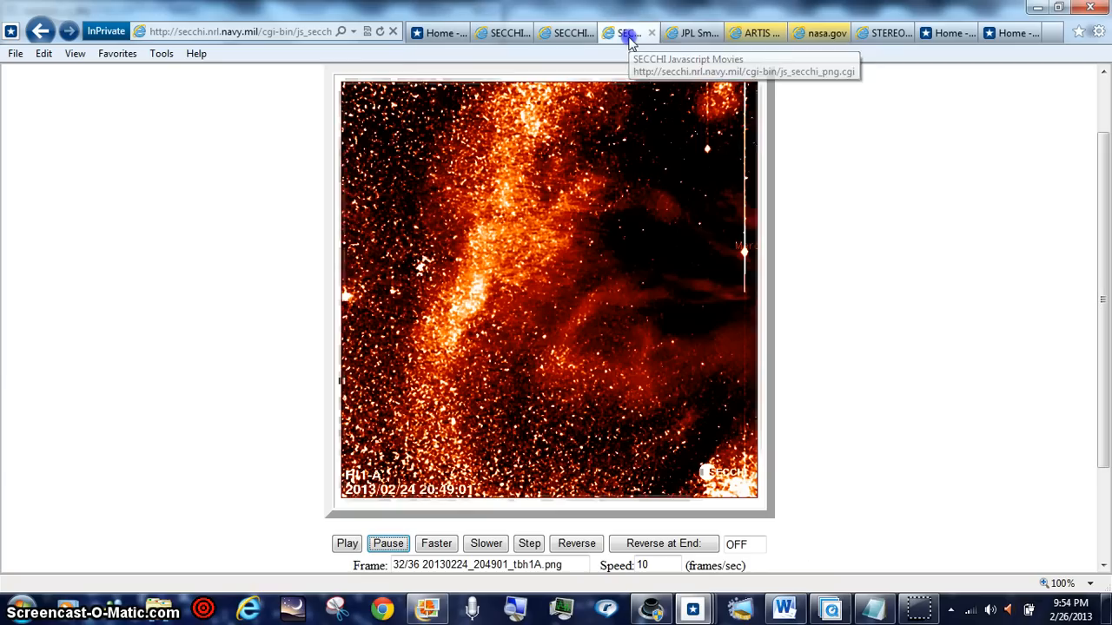
{"action": "mouse_move", "coordinate": [744, 258]}
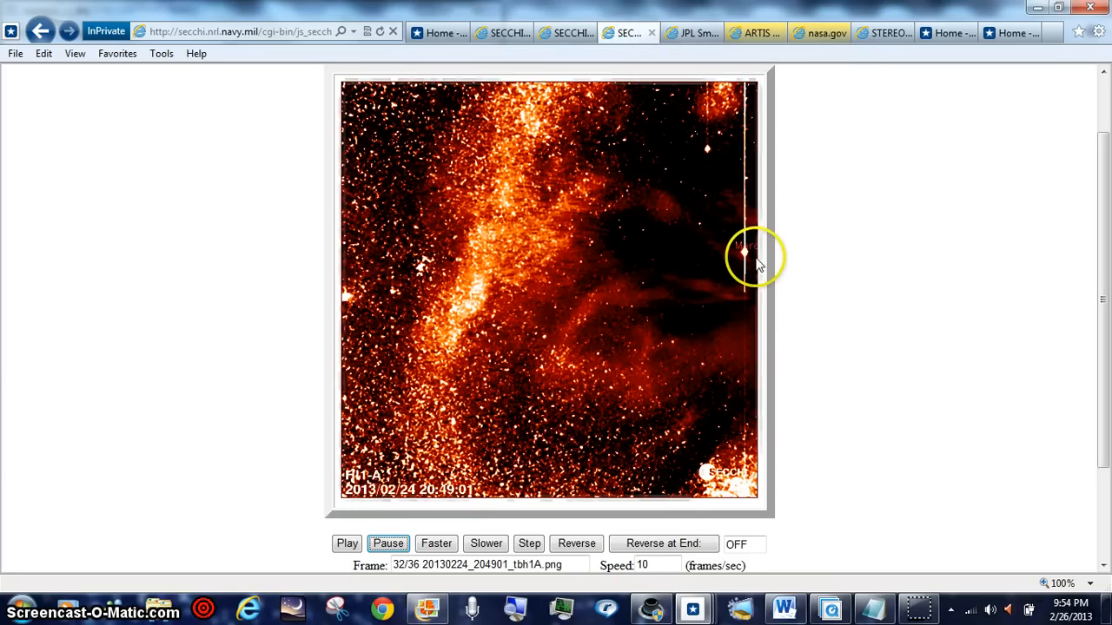
{"action": "mouse_move", "coordinate": [746, 261]}
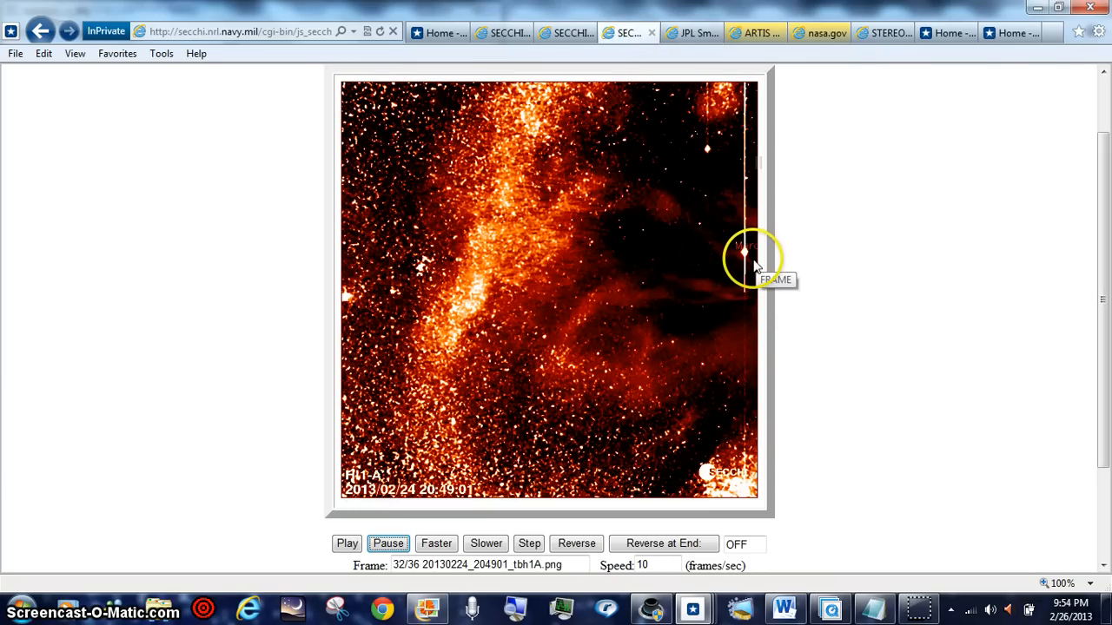
{"action": "mouse_move", "coordinate": [710, 159]}
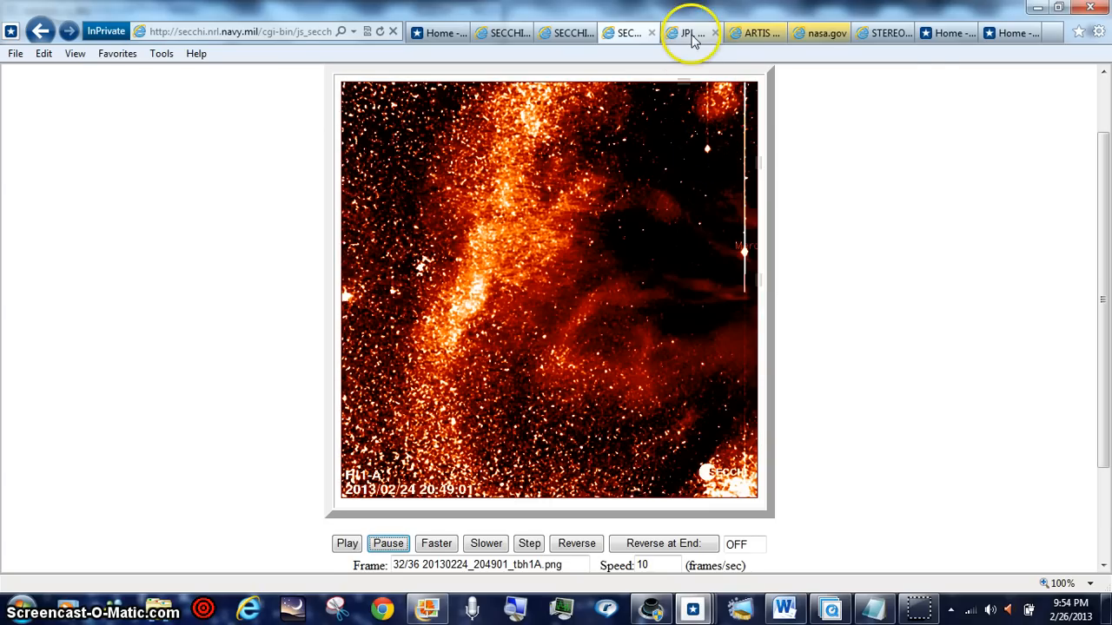
{"action": "mouse_move", "coordinate": [691, 31]}
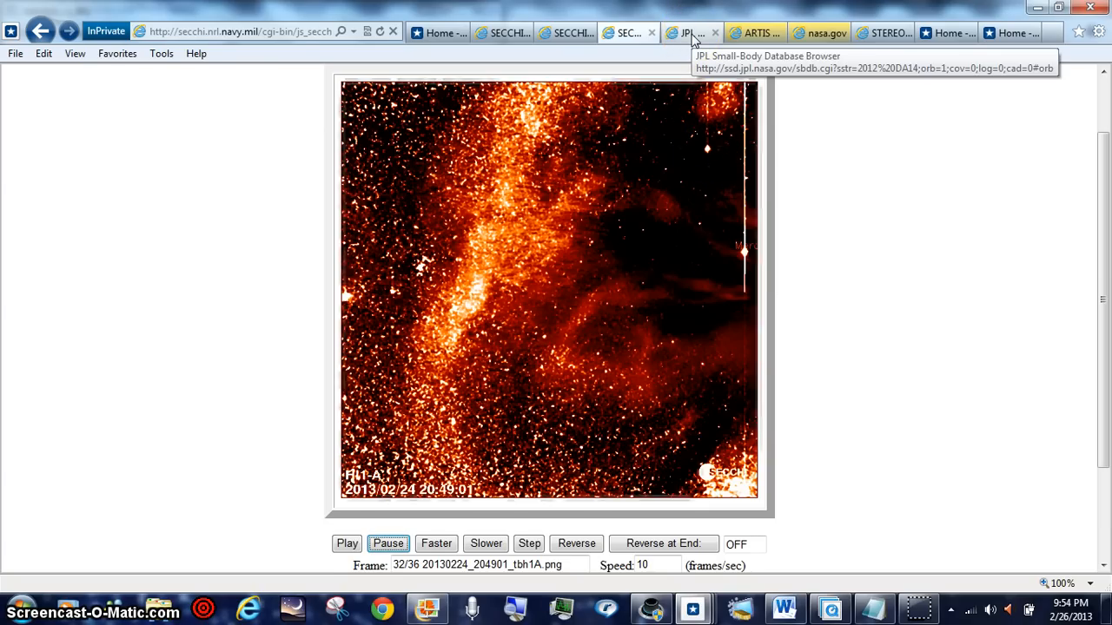
Rotate the 2012 DA14 orbit diagram with its bottom slider, then return to the HI-1A movie.
{"action": "left_click", "coordinate": [686, 31]}
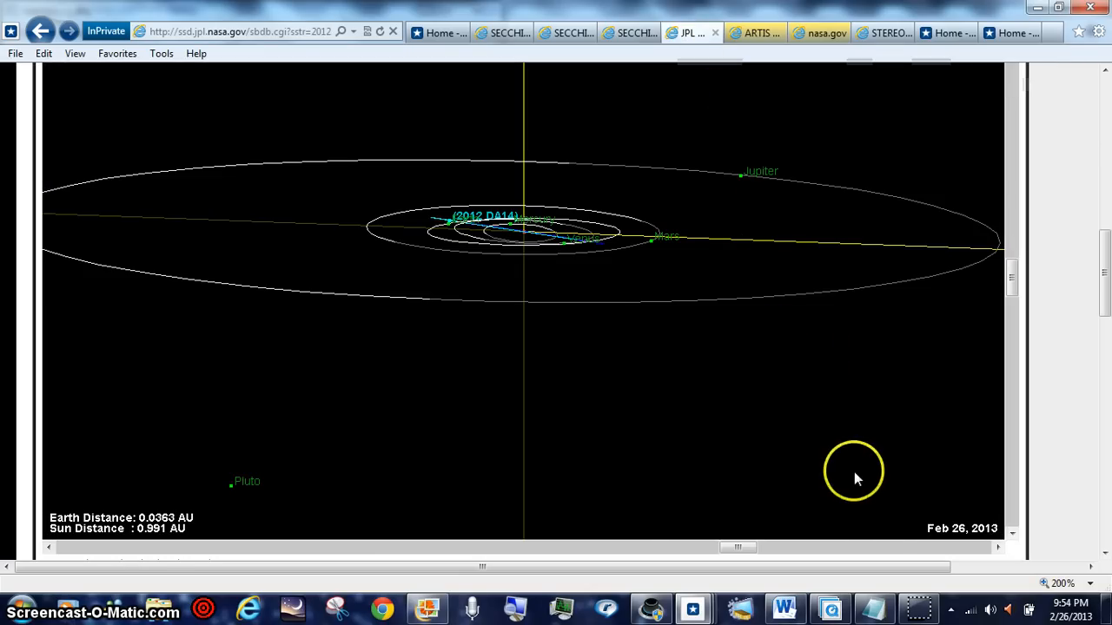
{"action": "mouse_move", "coordinate": [1073, 309]}
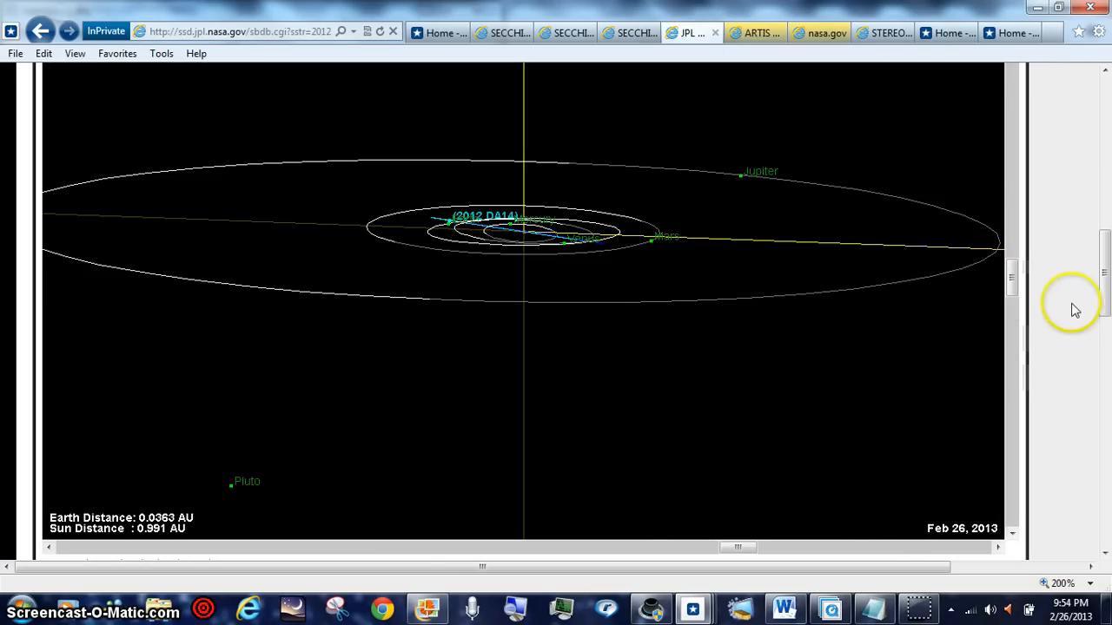
{"action": "mouse_move", "coordinate": [467, 240]}
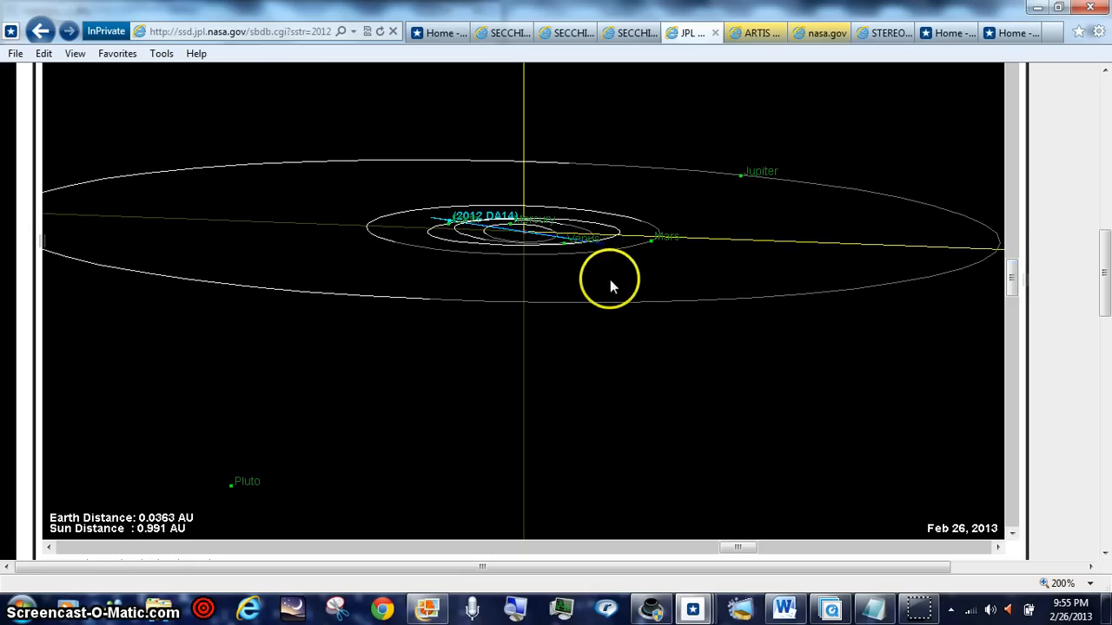
{"action": "mouse_move", "coordinate": [564, 434]}
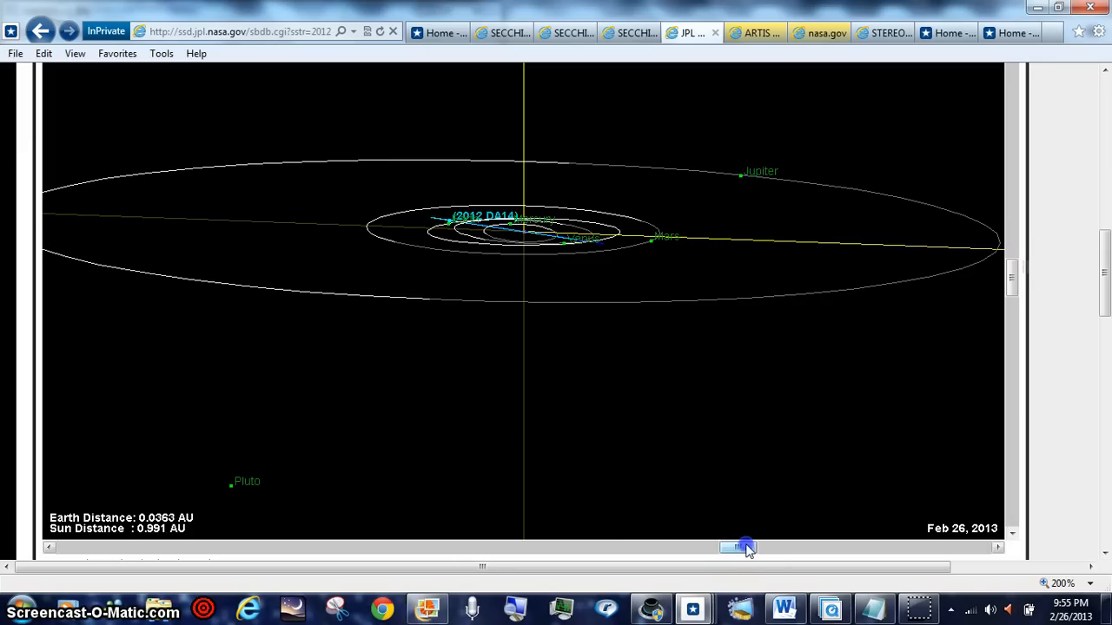
{"action": "left_click_drag", "start_coordinate": [743, 545], "coordinate": [761, 546]}
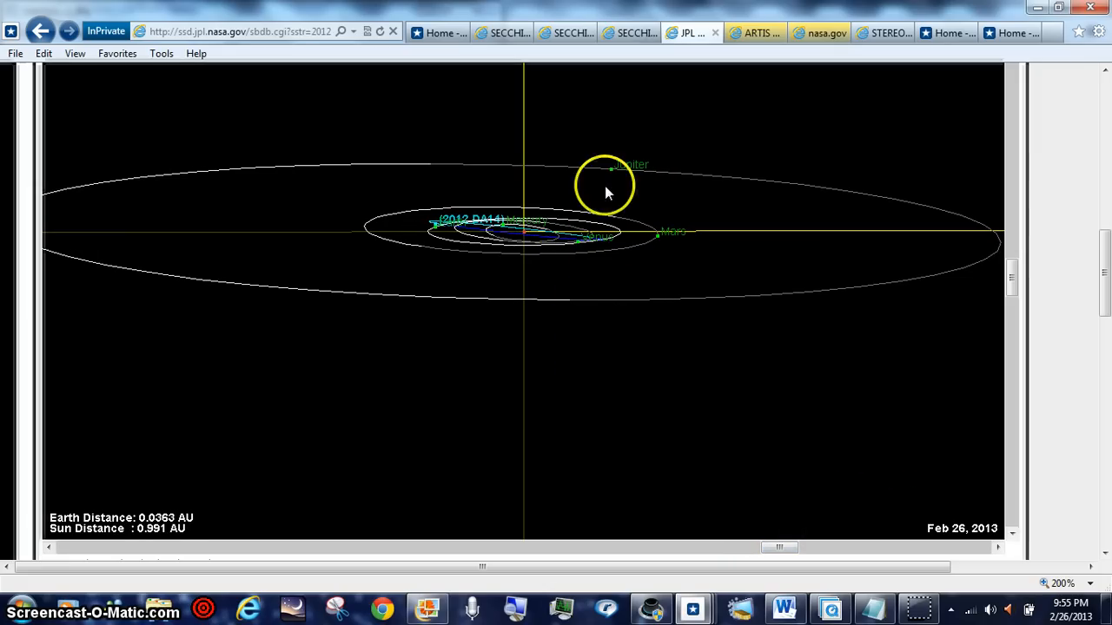
{"action": "mouse_move", "coordinate": [803, 156]}
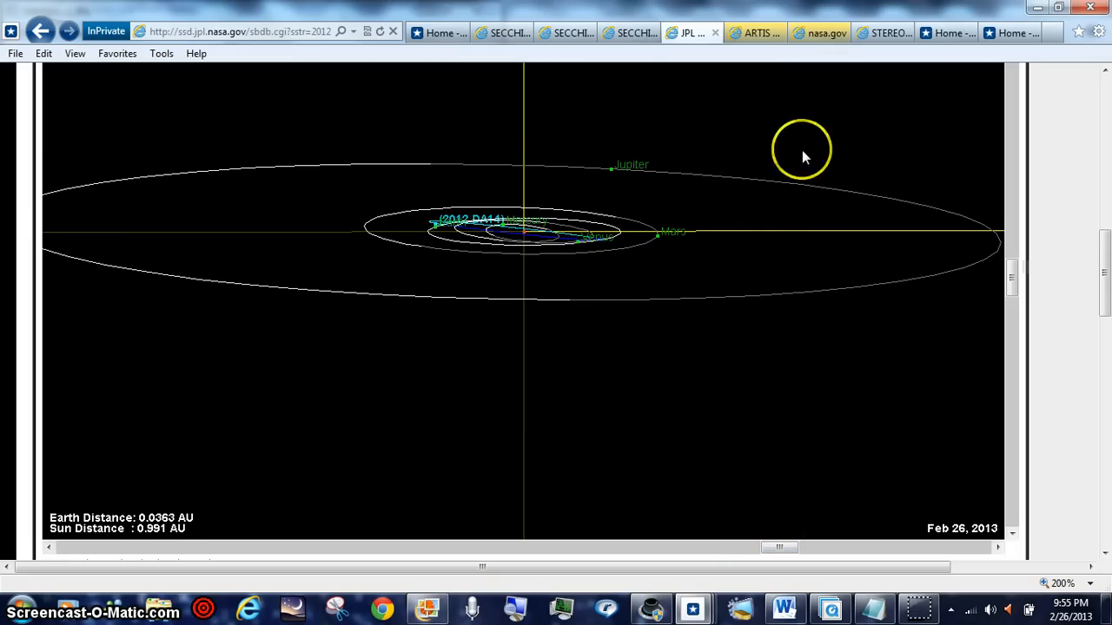
{"action": "left_click", "coordinate": [626, 32]}
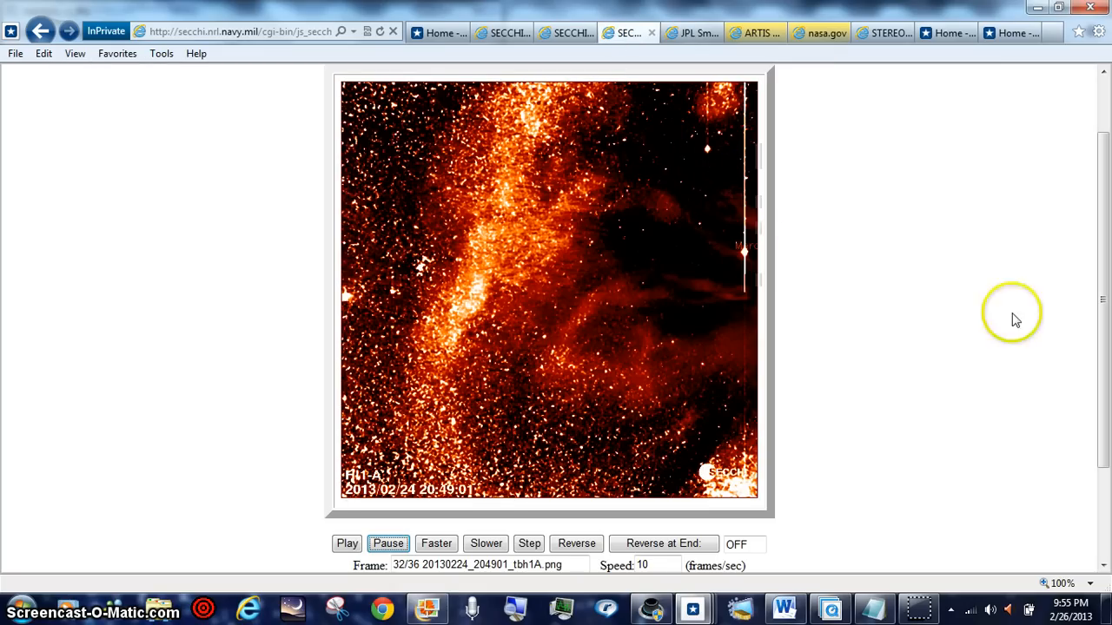
{"action": "mouse_move", "coordinate": [295, 552]}
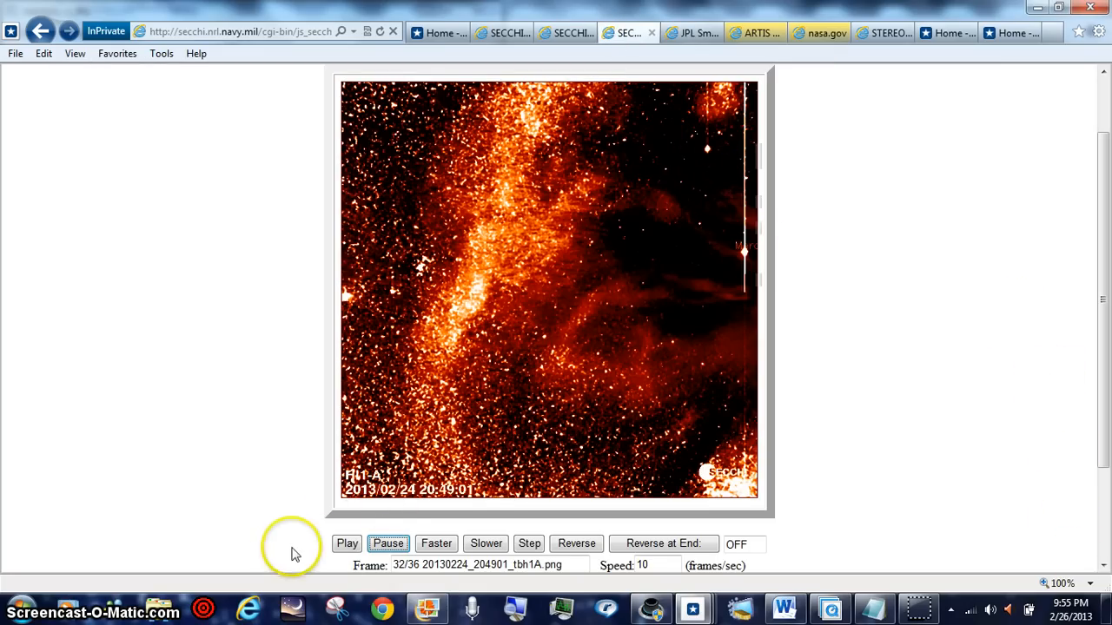
{"action": "left_click", "coordinate": [347, 542]}
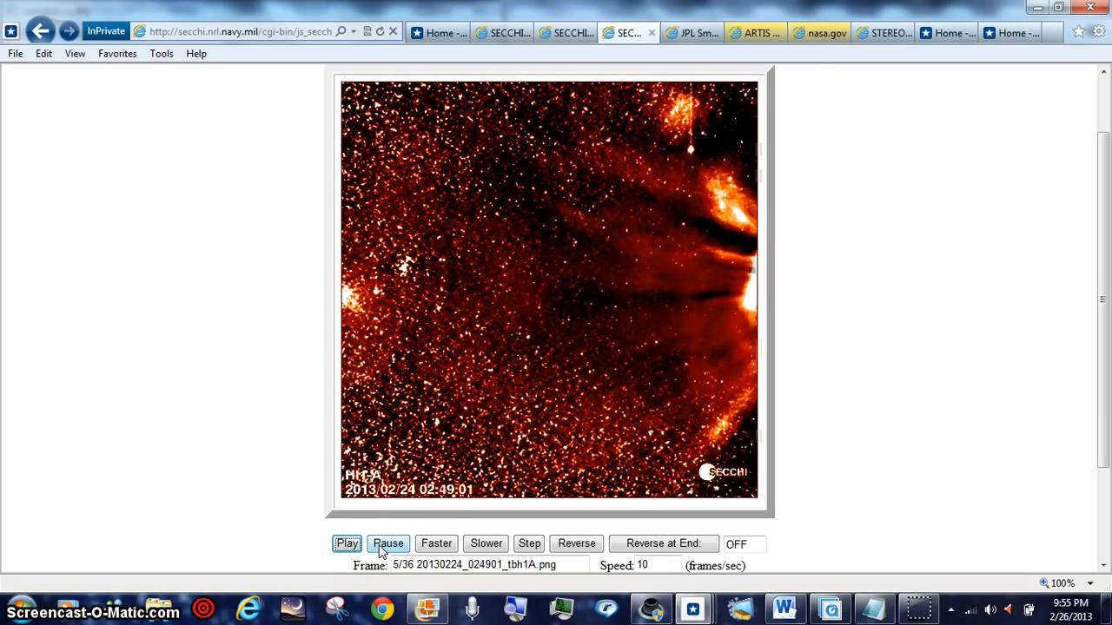
{"action": "left_click", "coordinate": [347, 542]}
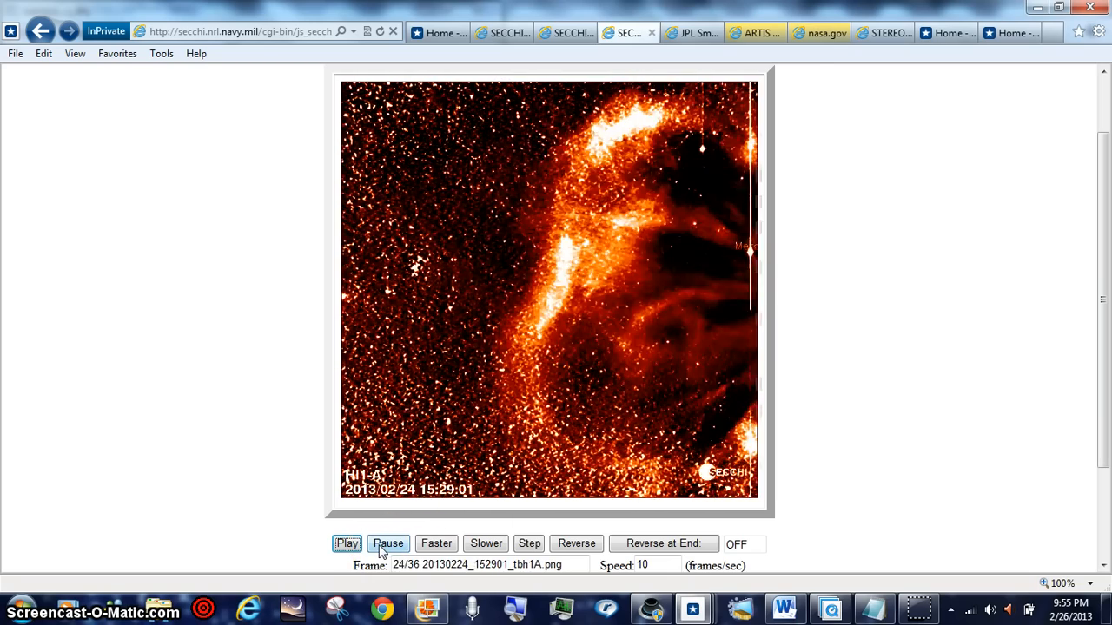
{"action": "left_click", "coordinate": [389, 542]}
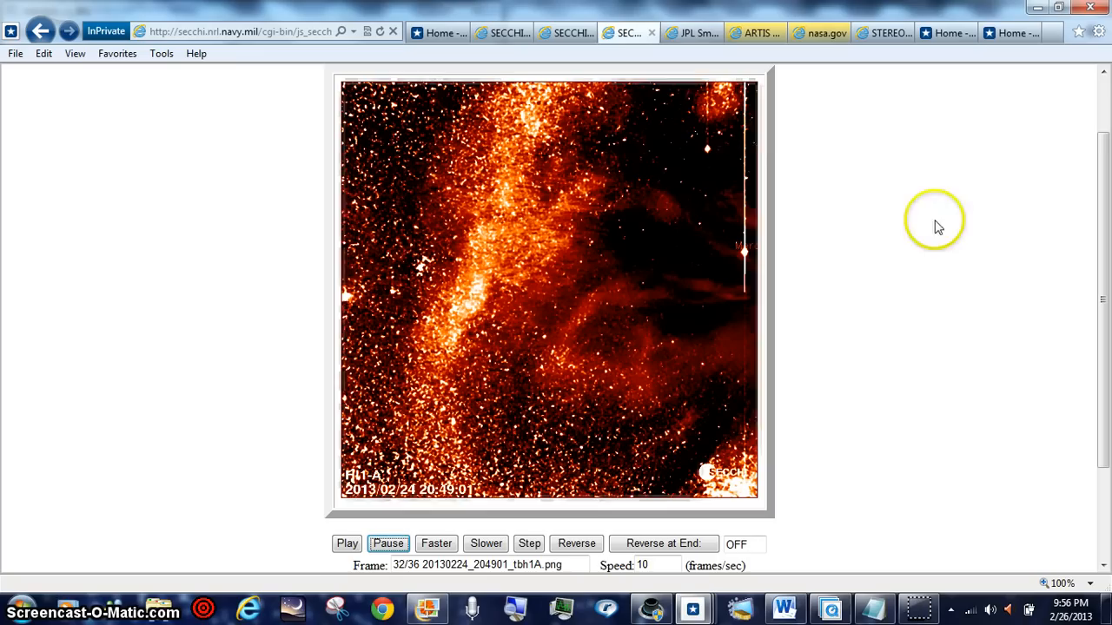
{"action": "mouse_move", "coordinate": [727, 177]}
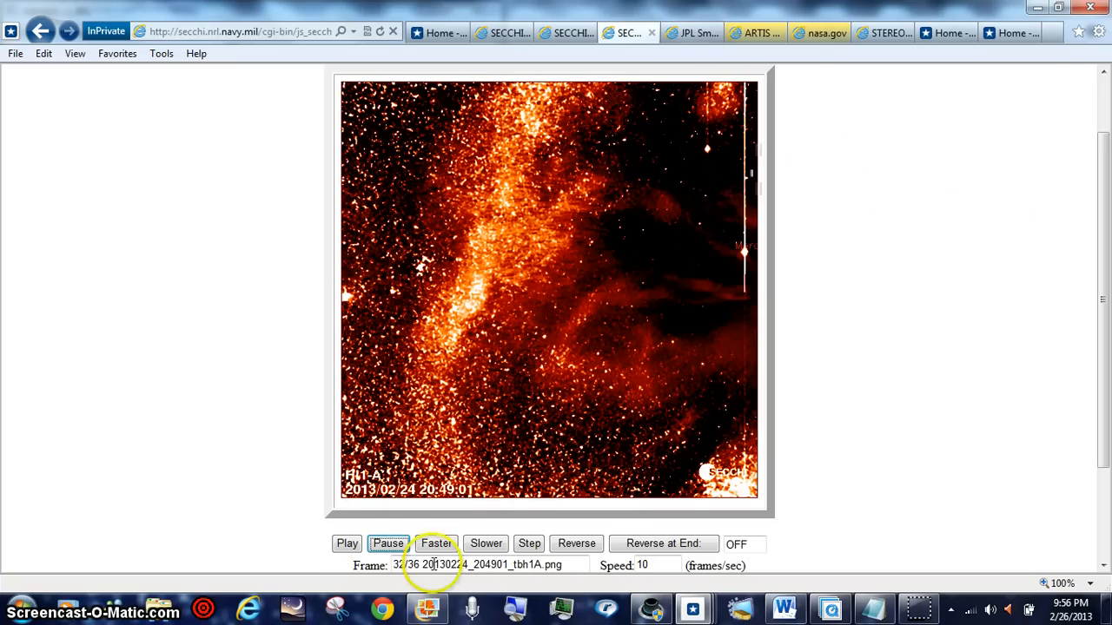
Restart the HI-1A movie from frame 1 and pause it at frame 27/36.
{"action": "left_click", "coordinate": [389, 542]}
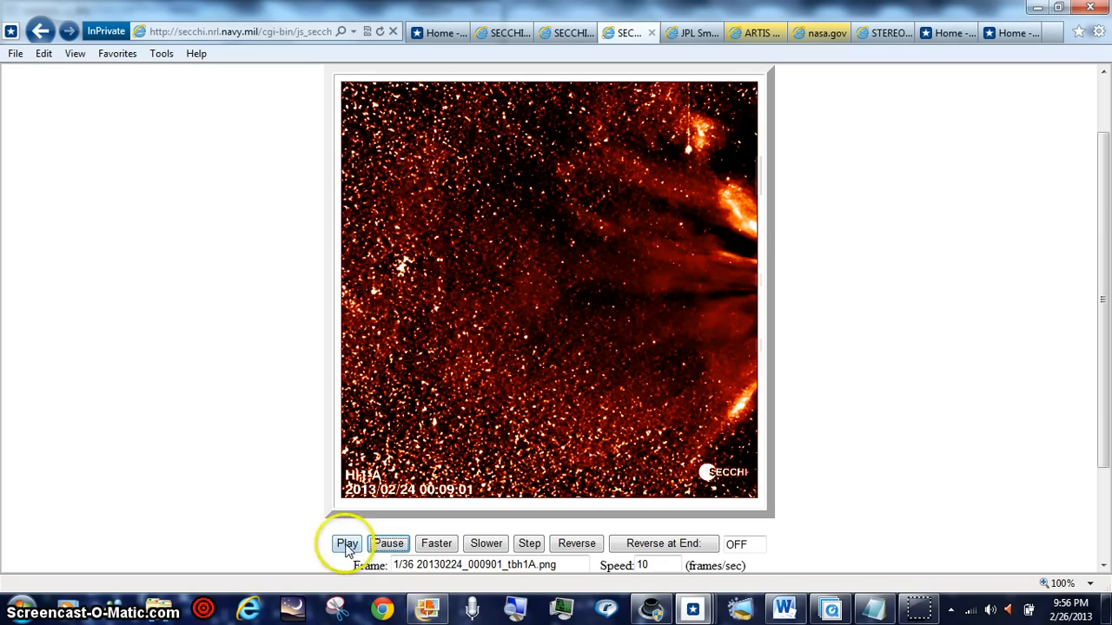
{"action": "left_click", "coordinate": [347, 542]}
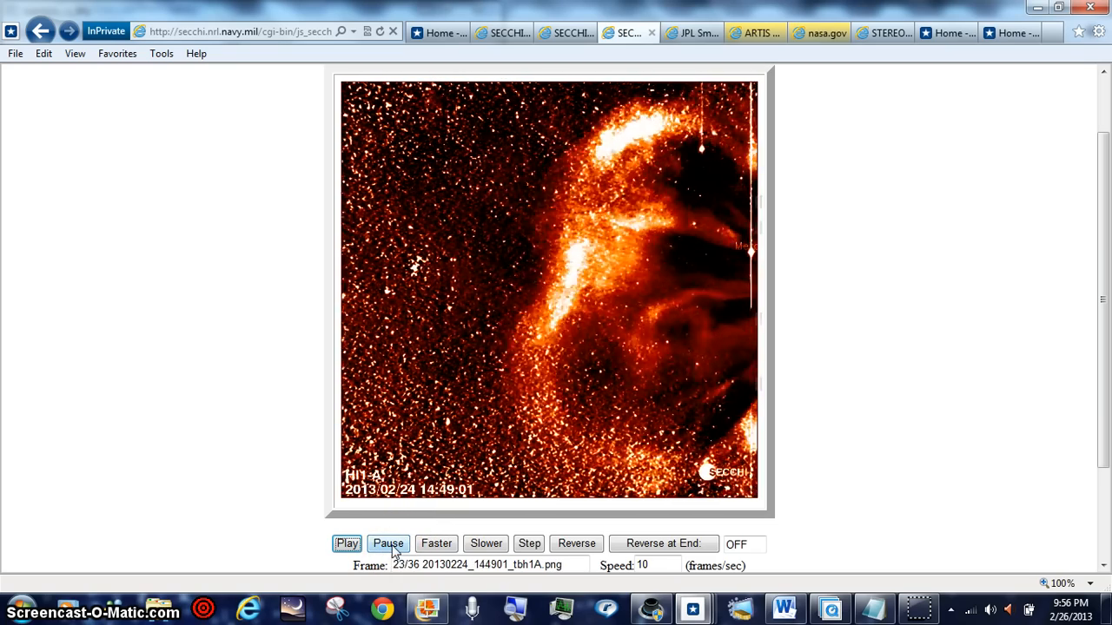
{"action": "left_click", "coordinate": [389, 543]}
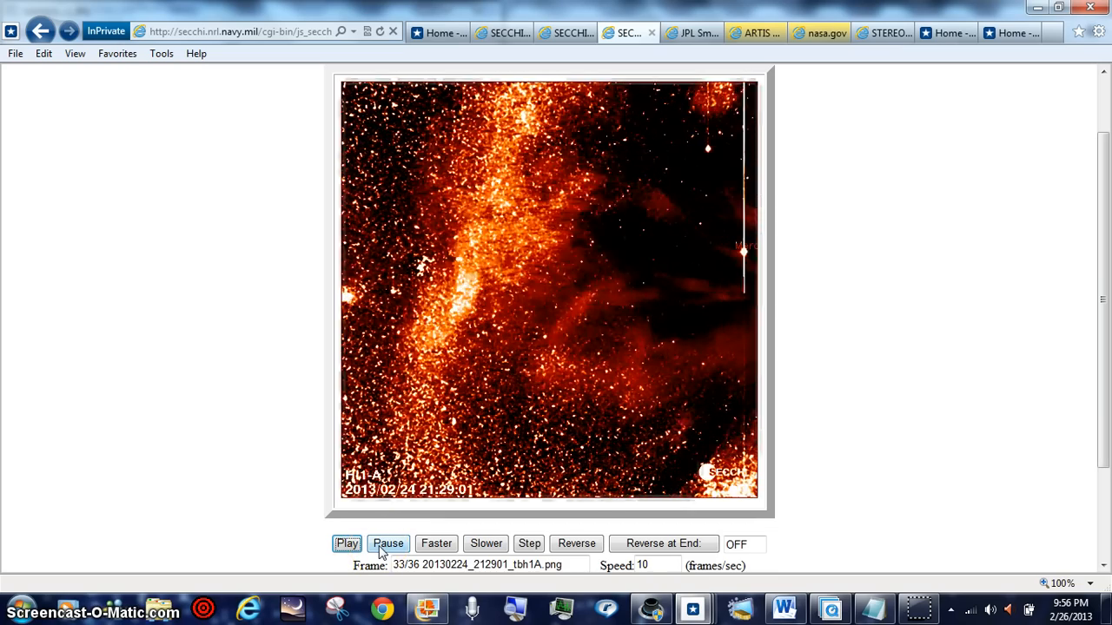
{"action": "left_click", "coordinate": [347, 542]}
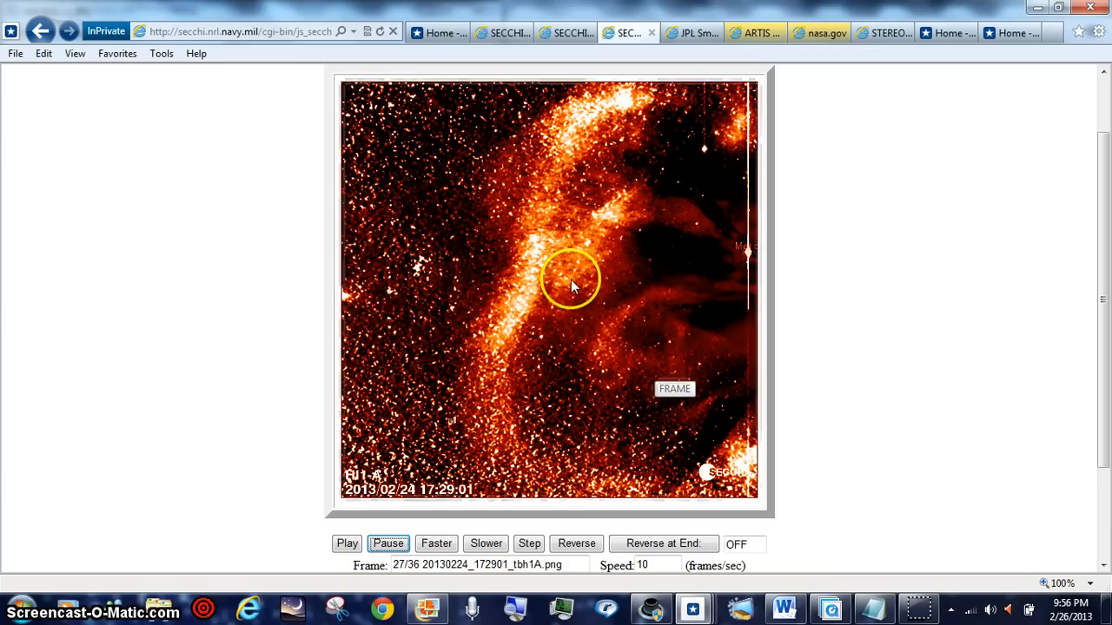
{"action": "mouse_move", "coordinate": [796, 247]}
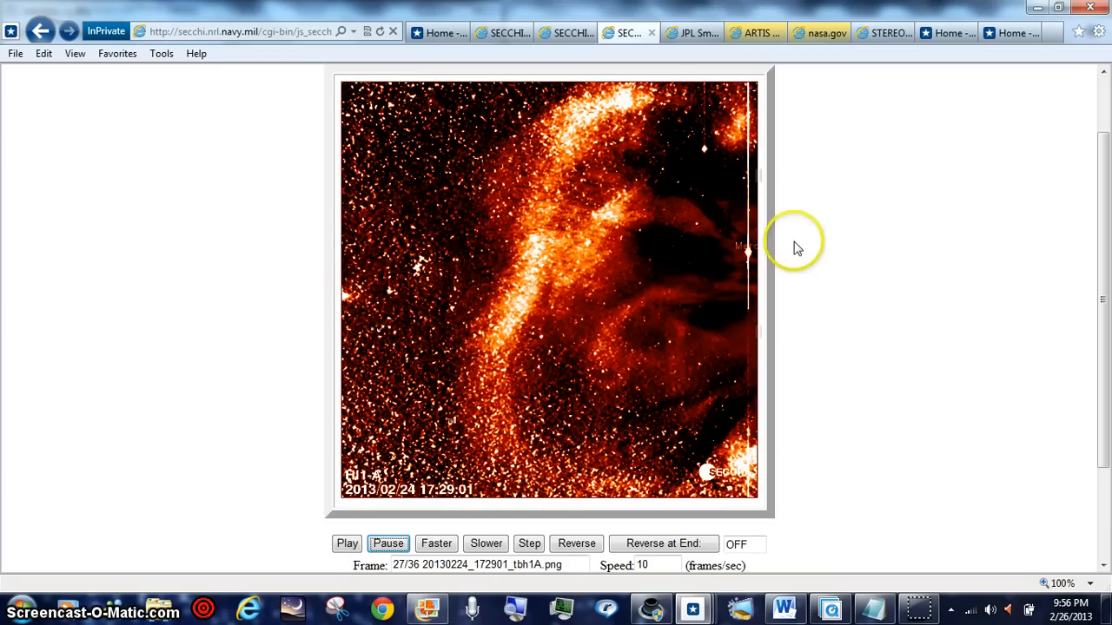
{"action": "mouse_move", "coordinate": [1091, 584]}
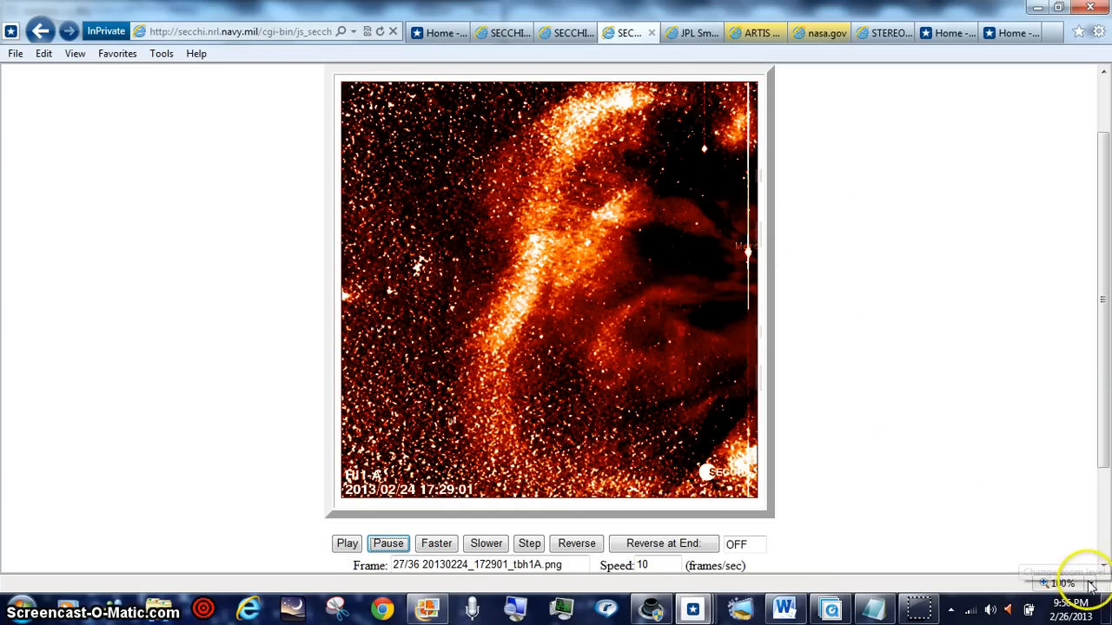
{"action": "left_click", "coordinate": [1090, 584]}
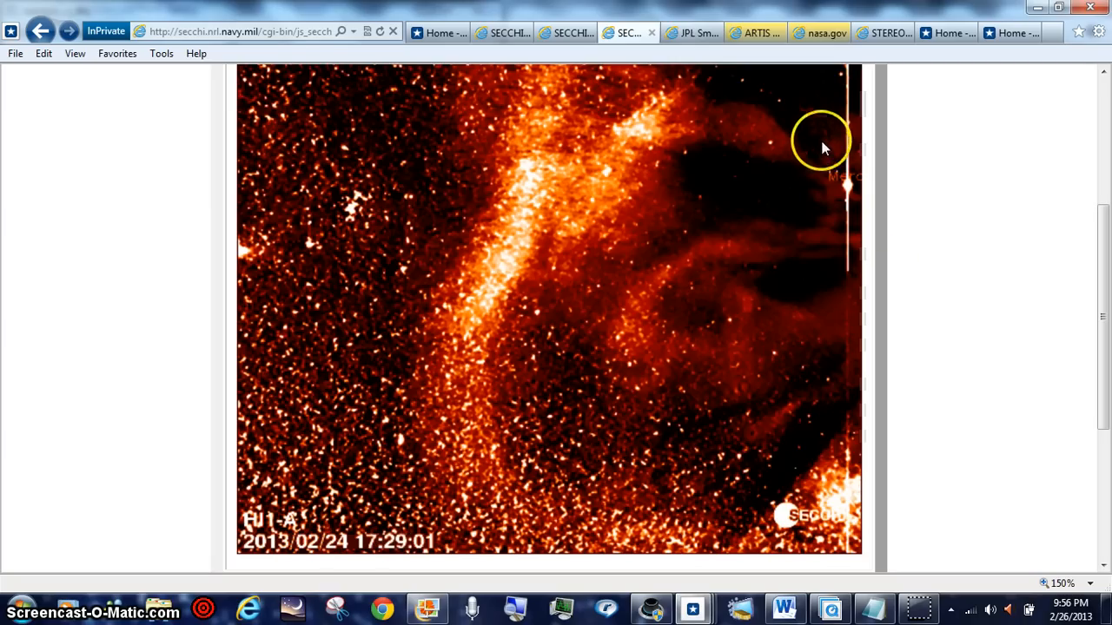
{"action": "mouse_move", "coordinate": [907, 143]}
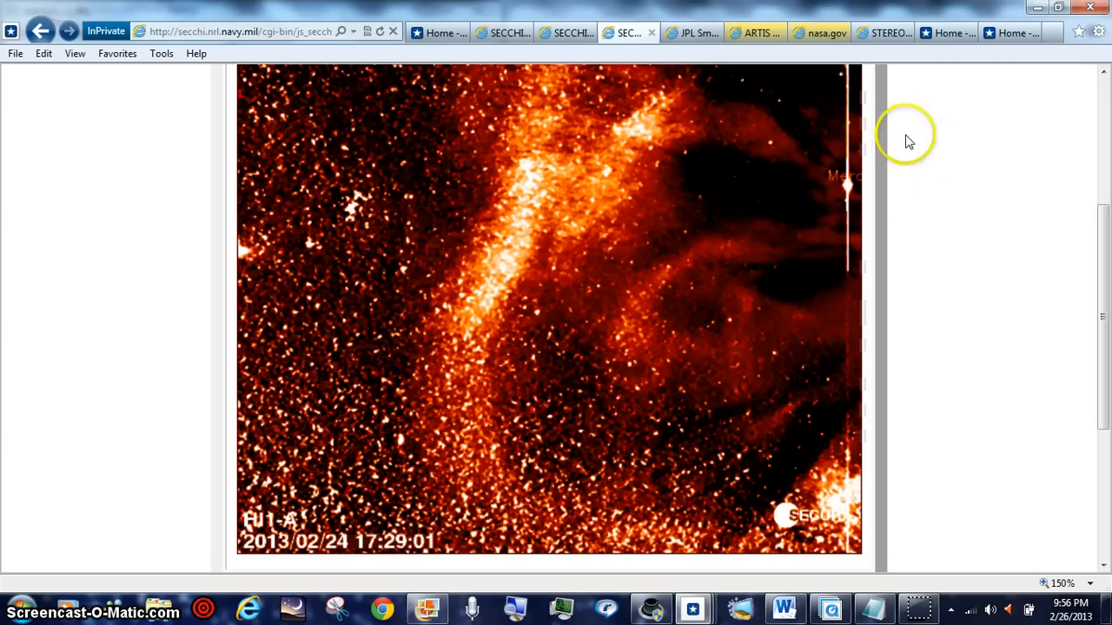
{"action": "scroll", "scroll_direction": "down", "scroll_amount": 3}
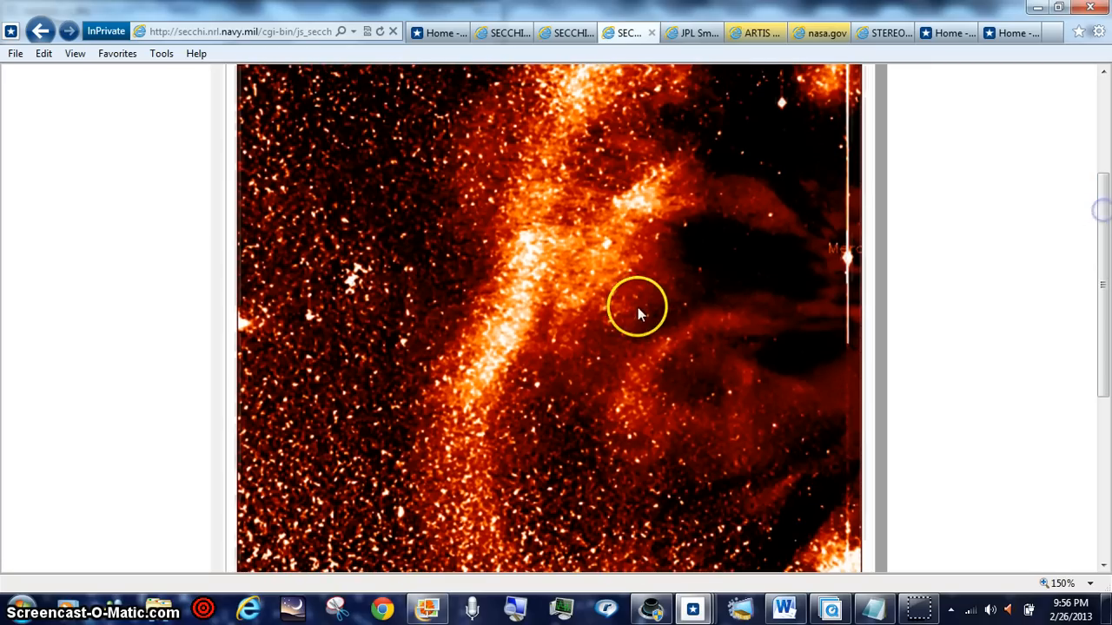
{"action": "mouse_move", "coordinate": [261, 339]}
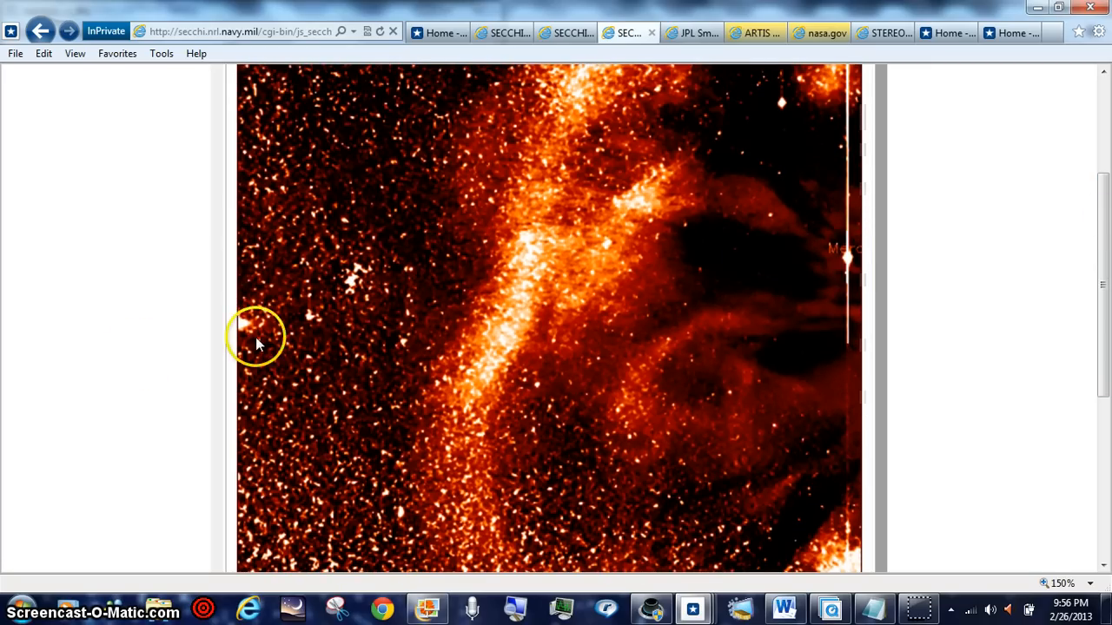
{"action": "scroll", "scroll_direction": "down", "scroll_amount": 3}
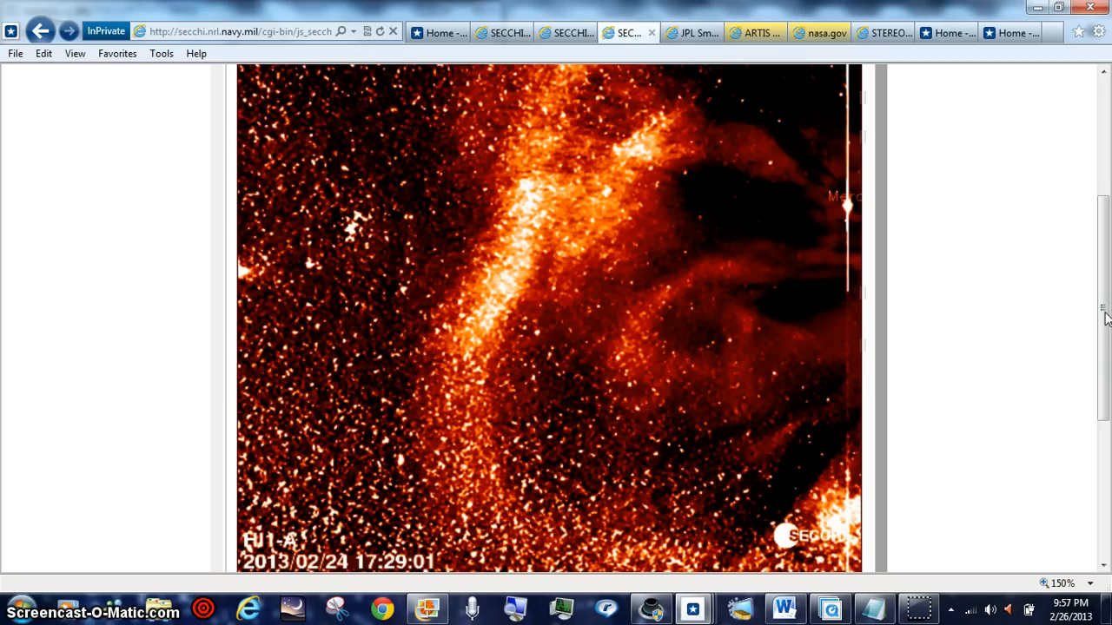
{"action": "scroll", "scroll_direction": "down", "scroll_amount": 3}
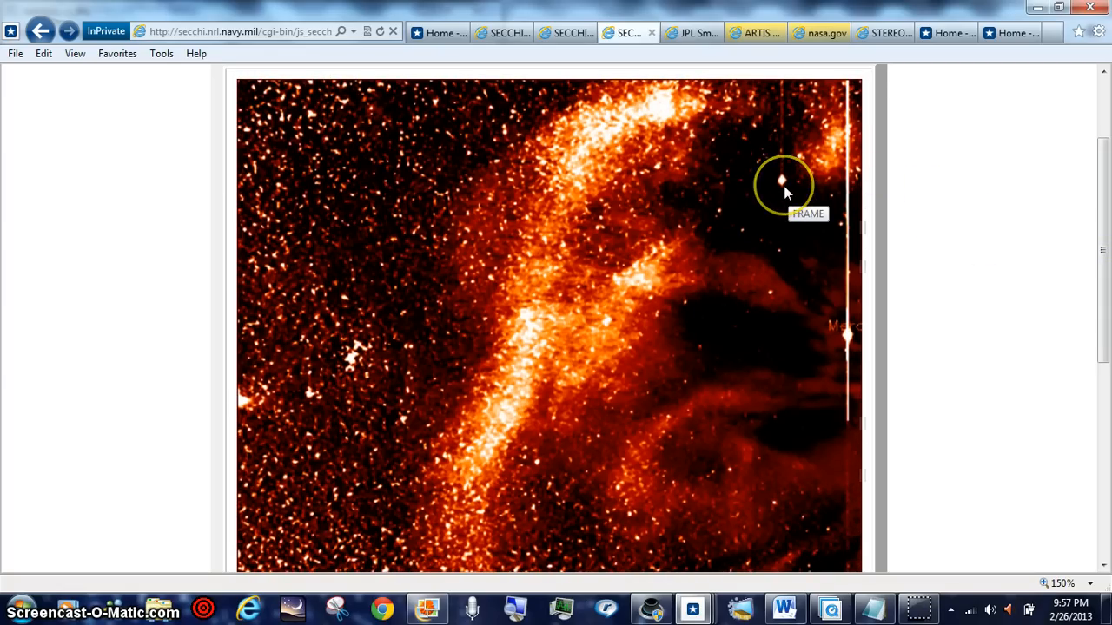
{"action": "mouse_move", "coordinate": [952, 143]}
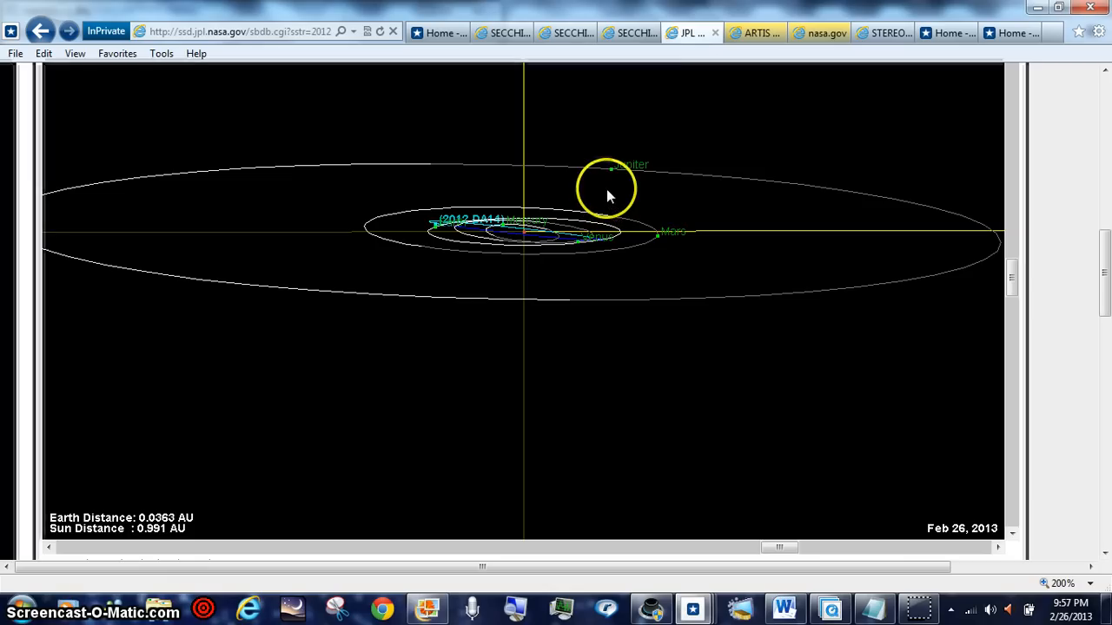
{"action": "mouse_move", "coordinate": [518, 229]}
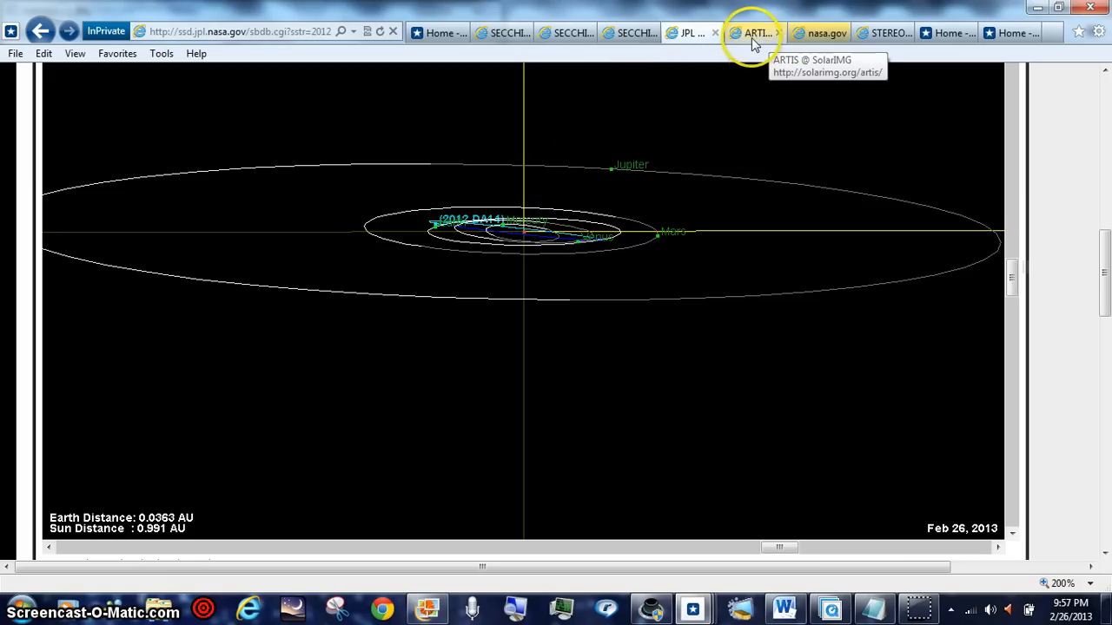
Bring up the ARTIS dashboard and scroll through its coronagraph images and gauges.
{"action": "left_click", "coordinate": [754, 31]}
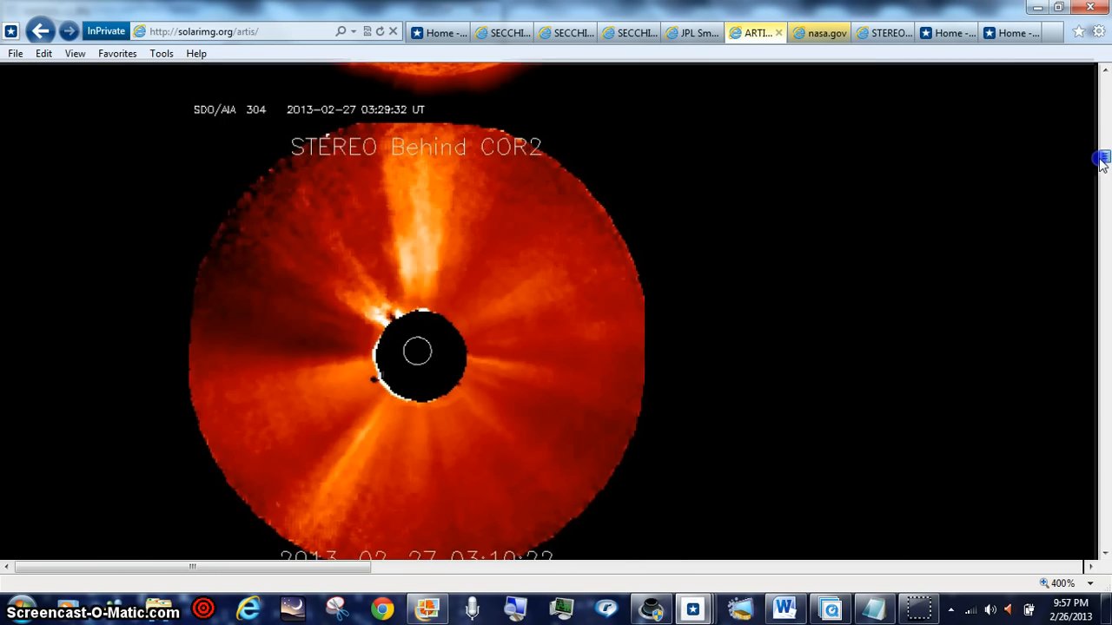
{"action": "scroll", "scroll_direction": "down", "scroll_amount": 3}
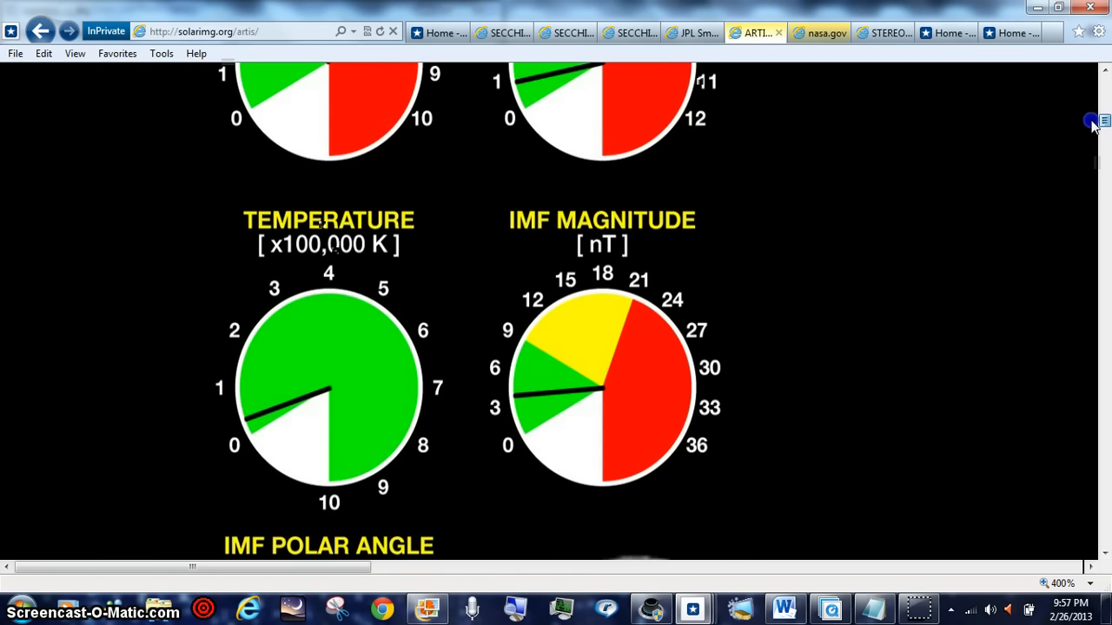
{"action": "scroll", "scroll_direction": "down", "scroll_amount": 3}
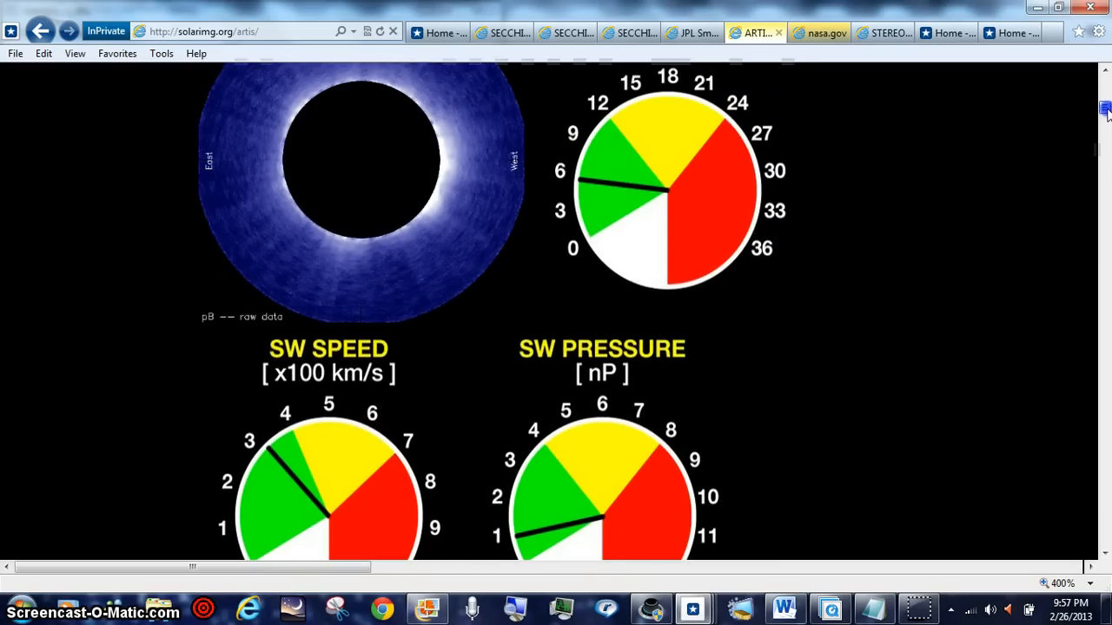
{"action": "scroll", "scroll_direction": "down", "scroll_amount": 3}
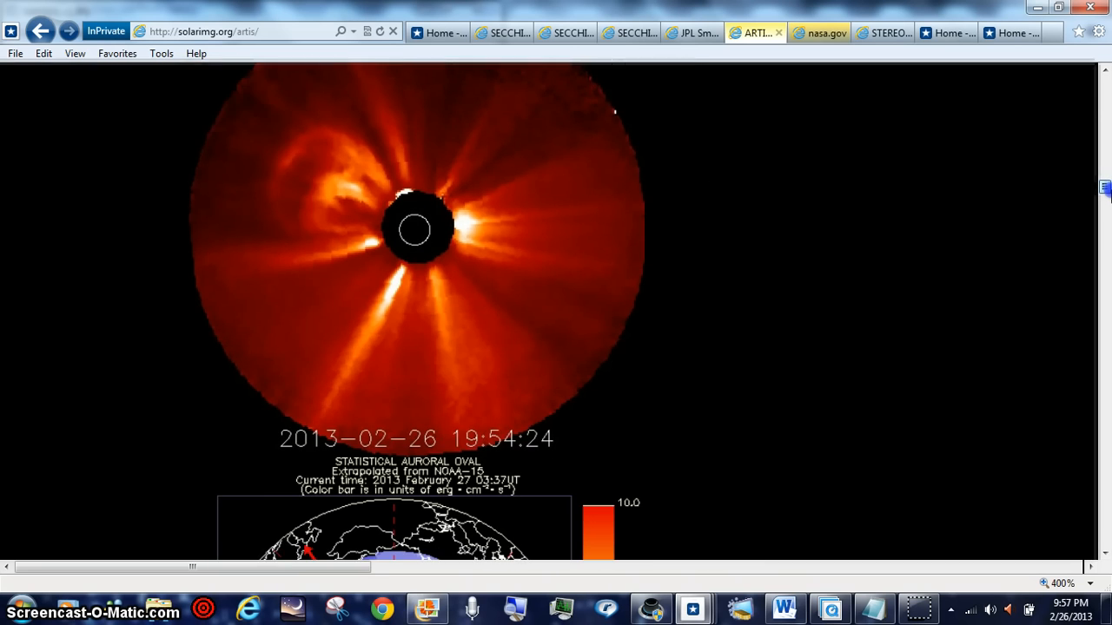
{"action": "scroll", "scroll_direction": "down", "scroll_amount": 3}
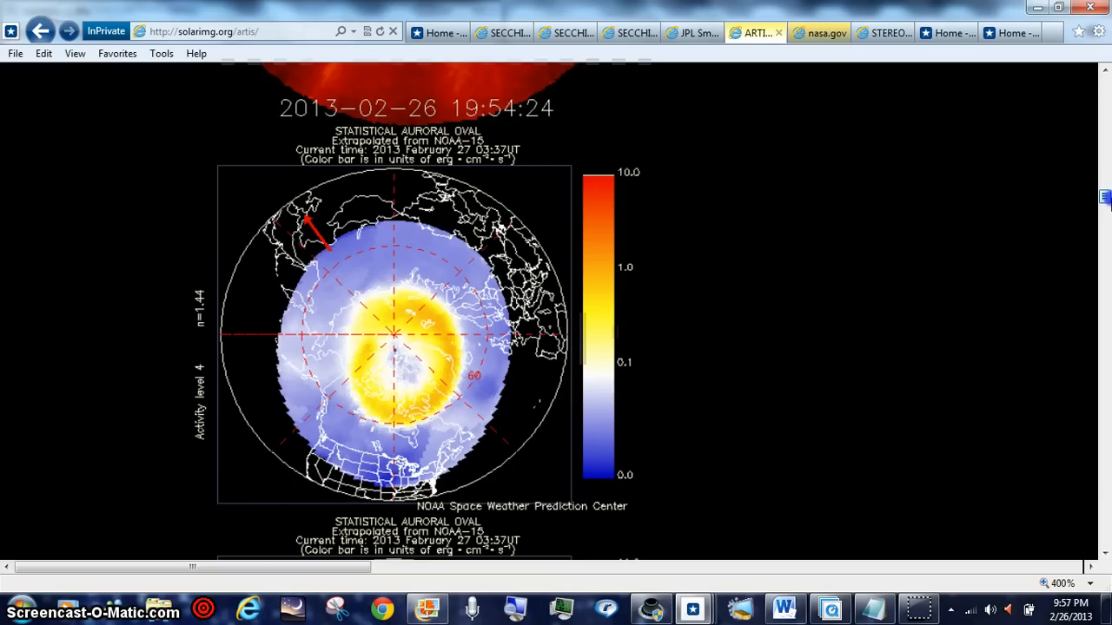
Continue down the dashboard to the statistical auroral oval maps.
{"action": "scroll", "scroll_direction": "down", "scroll_amount": 3}
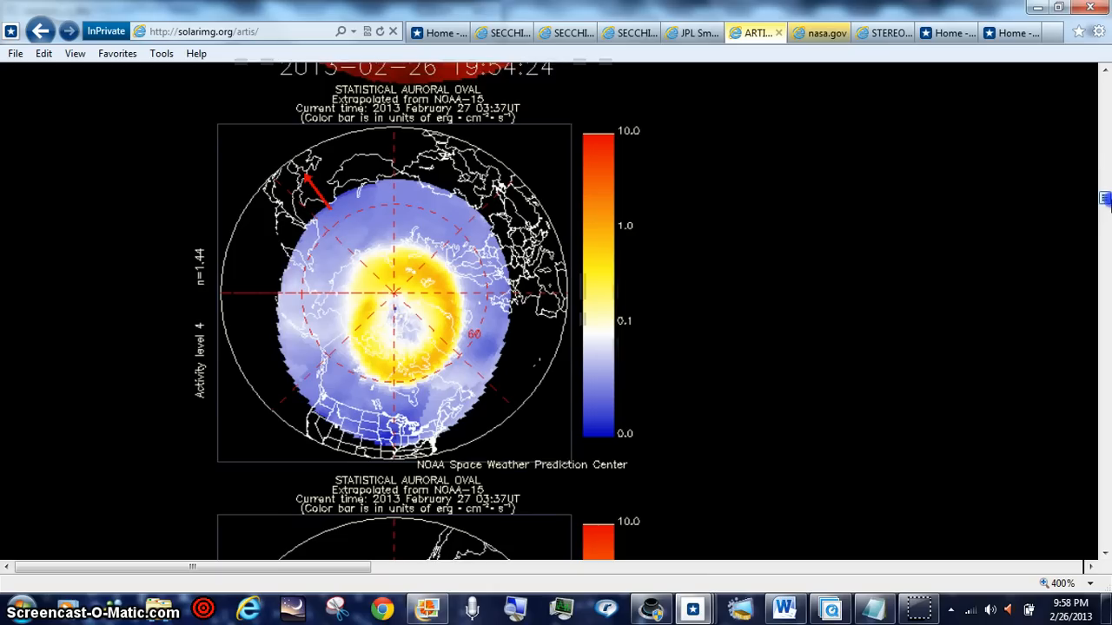
{"action": "scroll", "scroll_direction": "down", "scroll_amount": 3}
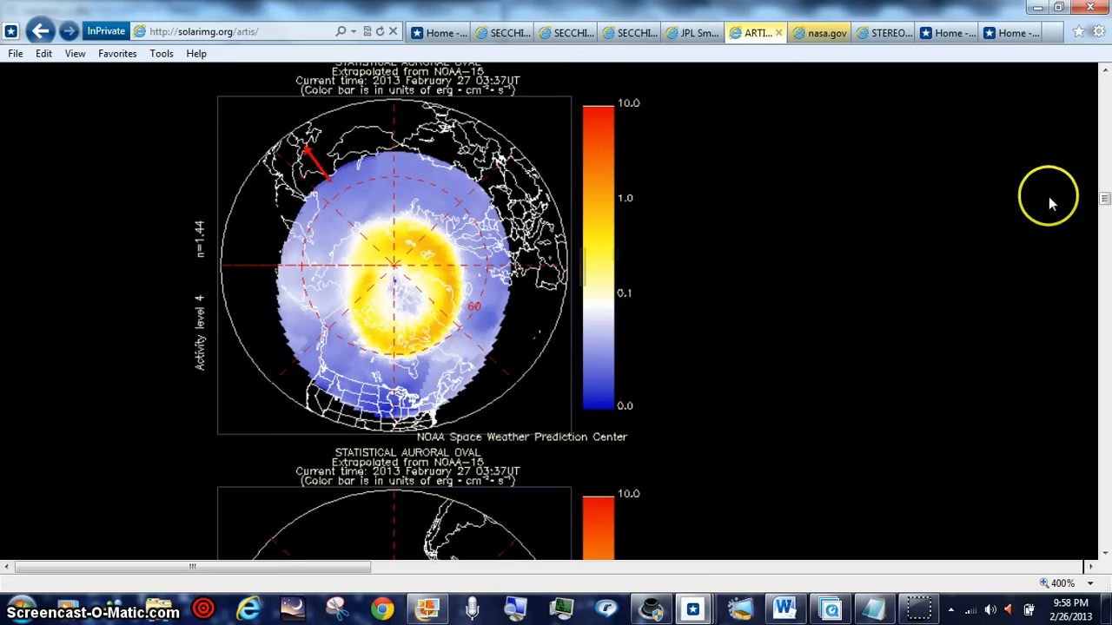
{"action": "scroll", "scroll_direction": "down", "scroll_amount": 3}
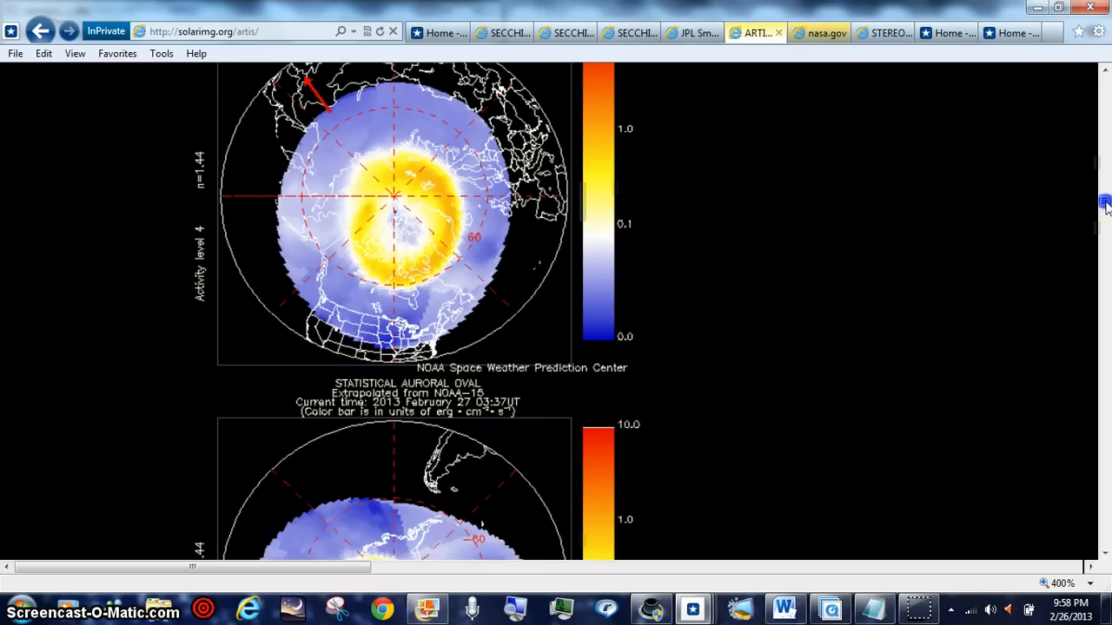
{"action": "scroll", "scroll_direction": "down", "scroll_amount": 3}
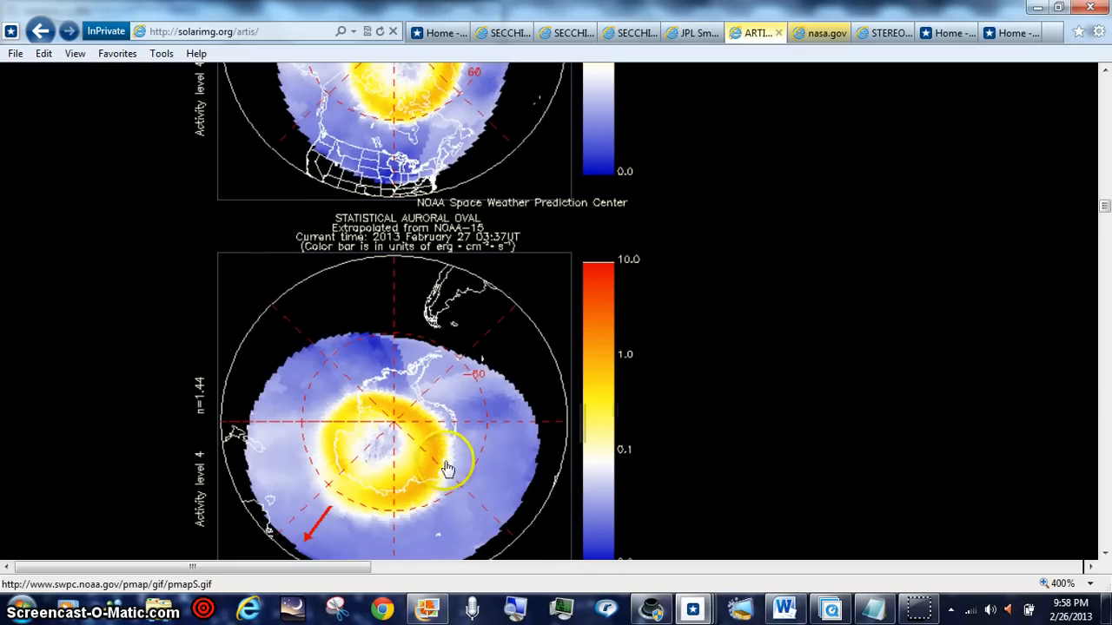
{"action": "mouse_move", "coordinate": [426, 476]}
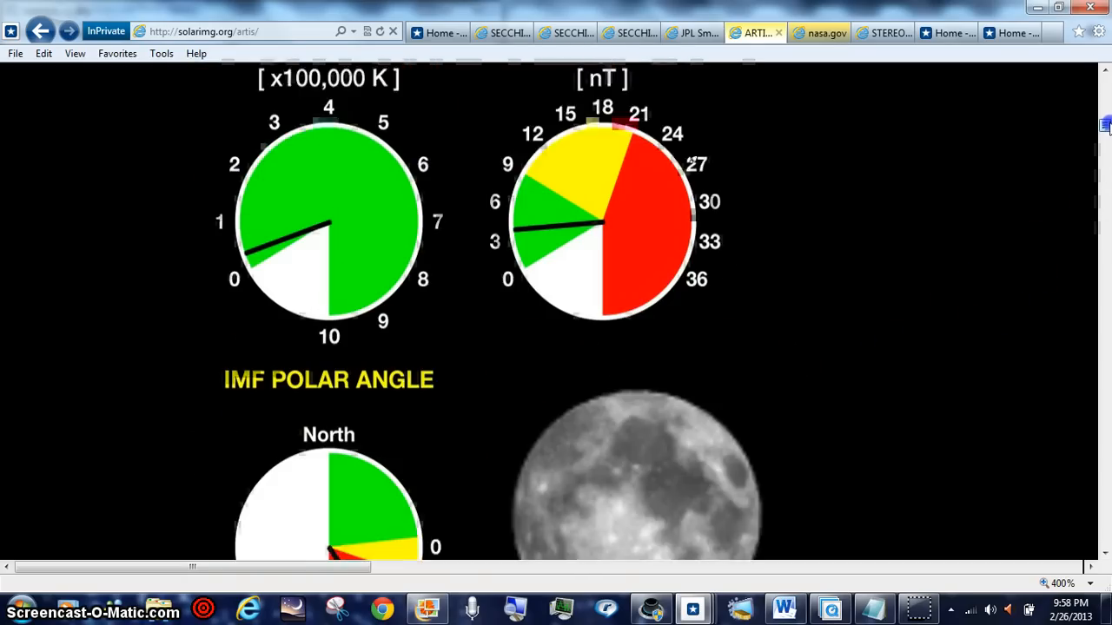
Scroll to the ACE chart strip and slide across its proton, plasma and magnetic-field plots.
{"action": "scroll", "scroll_direction": "down", "scroll_amount": 3}
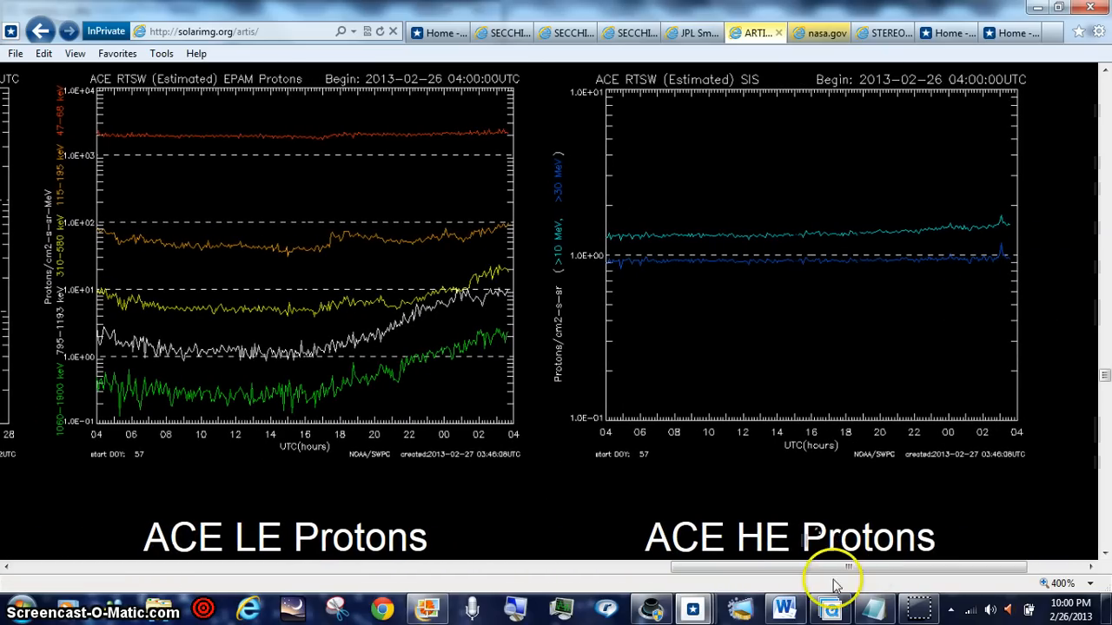
{"action": "left_click_drag", "start_coordinate": [848, 567], "coordinate": [465, 566]}
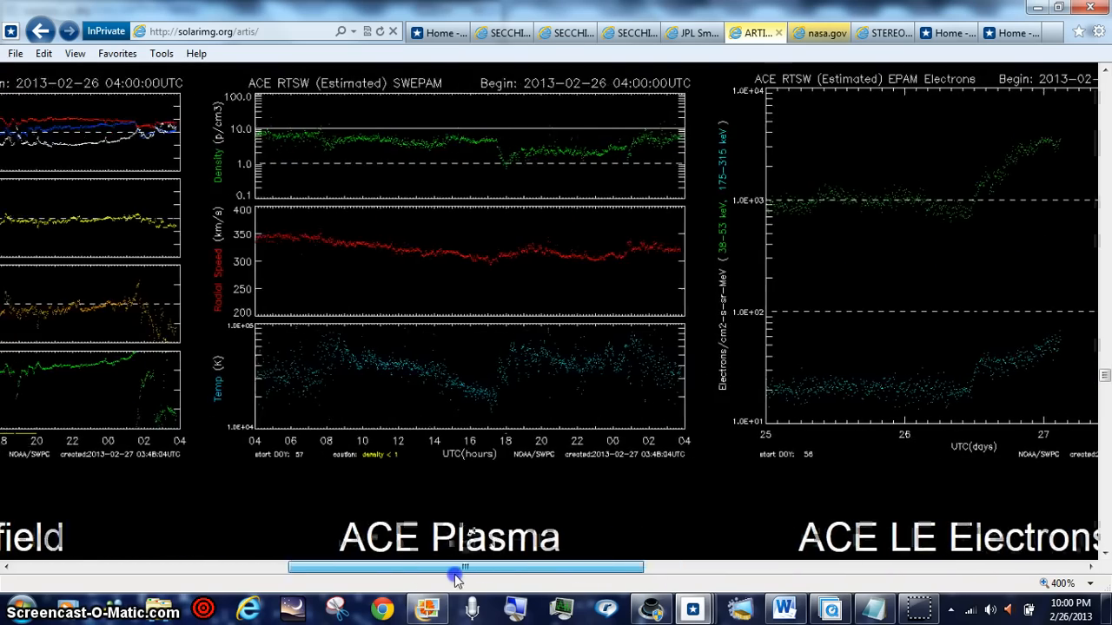
{"action": "left_click_drag", "start_coordinate": [465, 567], "coordinate": [222, 566]}
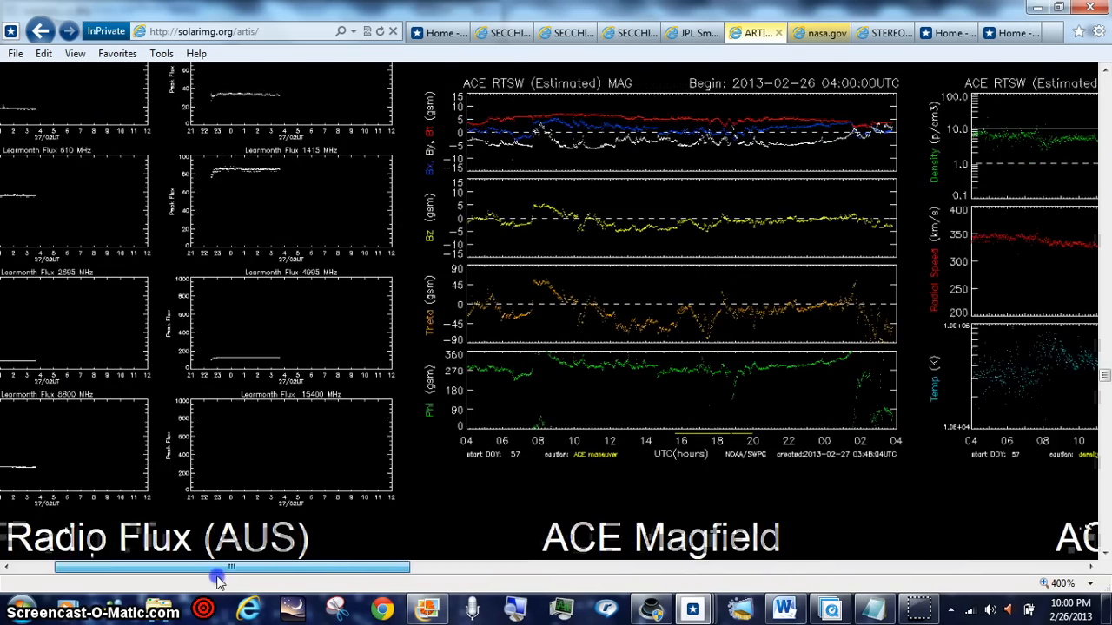
{"action": "left_click_drag", "start_coordinate": [232, 566], "coordinate": [191, 573]}
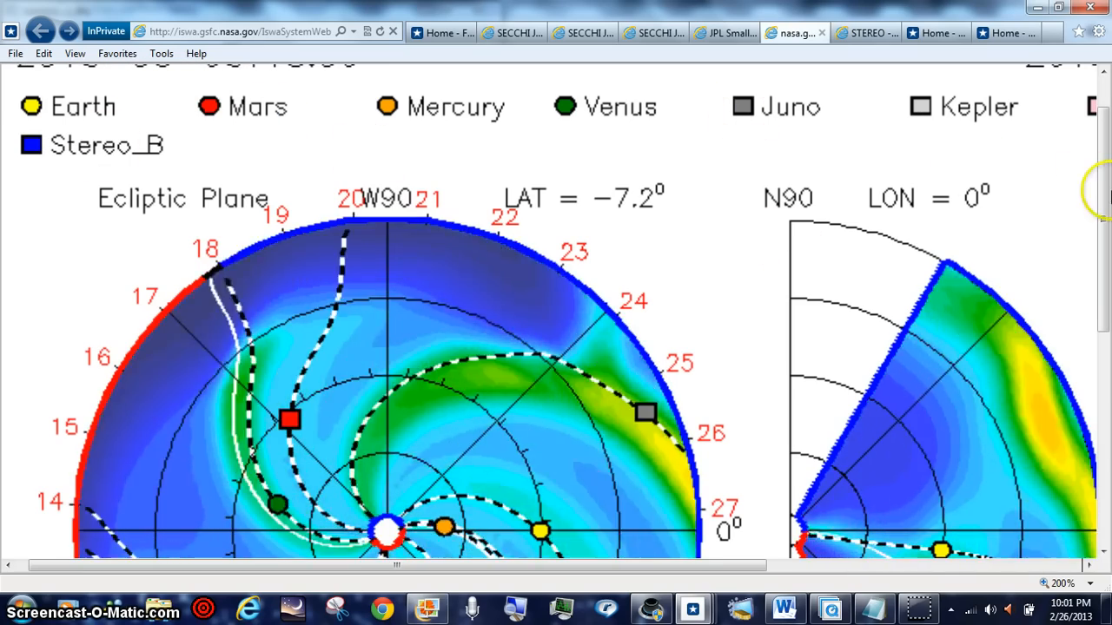
Scroll through the iSWA ecliptic-plane solar wind model dated 2013-02-26T06:00.
{"action": "scroll", "scroll_direction": "down", "scroll_amount": 3}
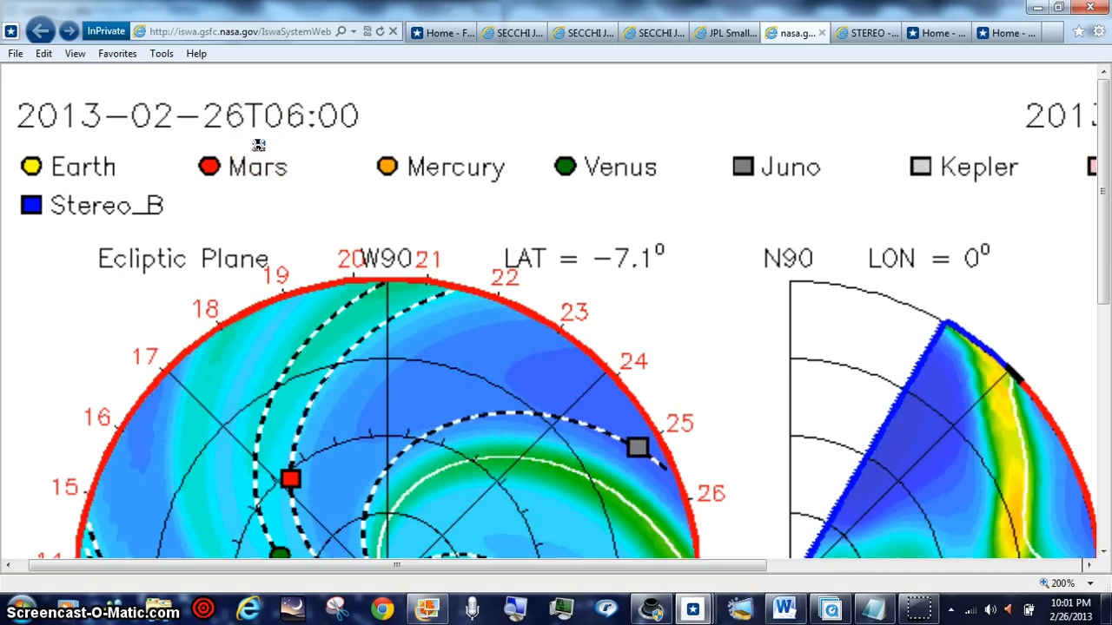
{"action": "scroll", "scroll_direction": "down", "scroll_amount": 3}
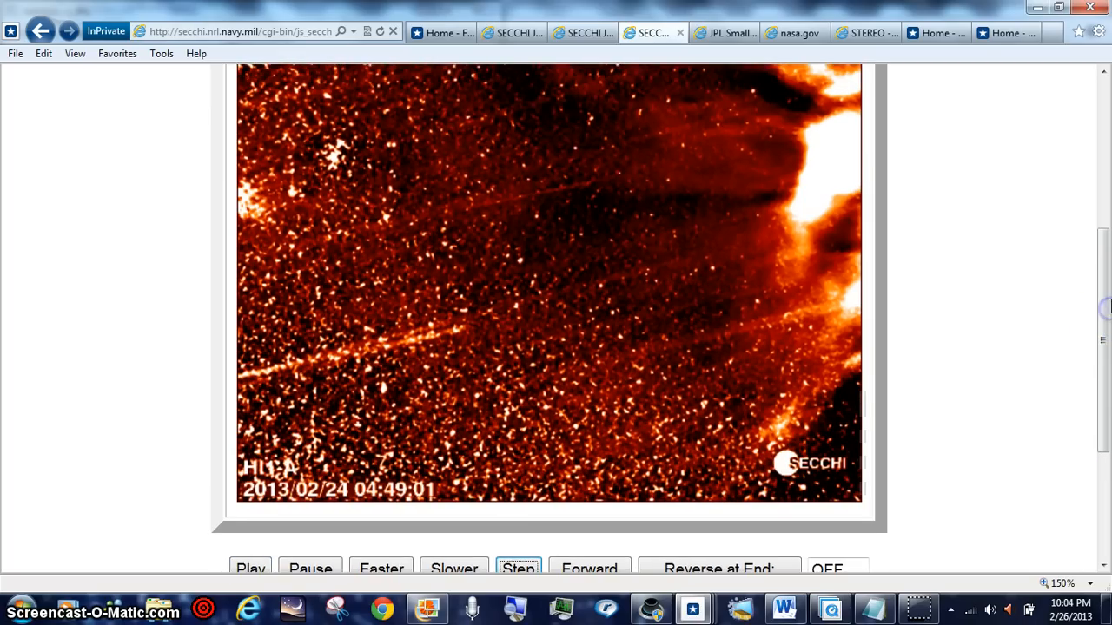
Scroll to the COR2-A coronagraph movie from 2013-02-24 and play it through its frames.
{"action": "scroll", "scroll_direction": "down", "scroll_amount": 3}
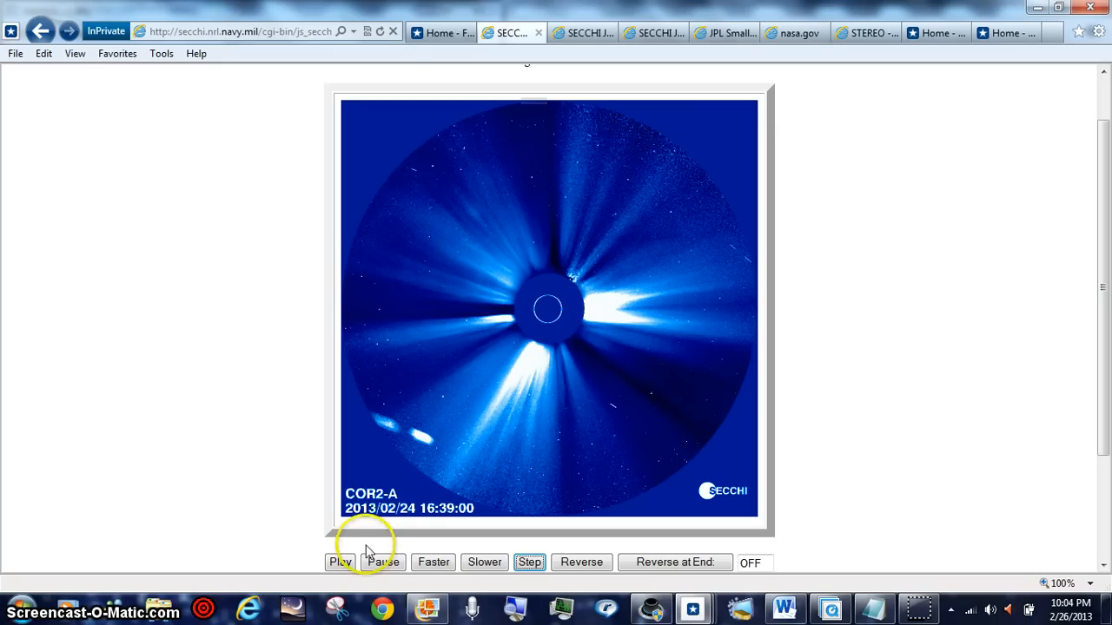
{"action": "left_click", "coordinate": [340, 563]}
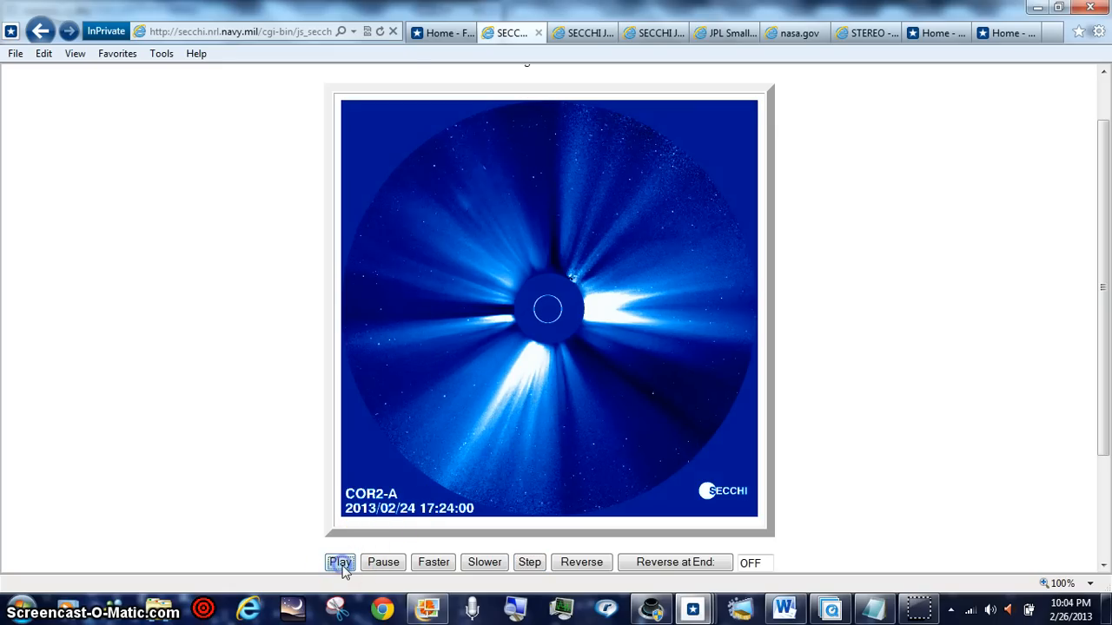
{"action": "left_click", "coordinate": [341, 563]}
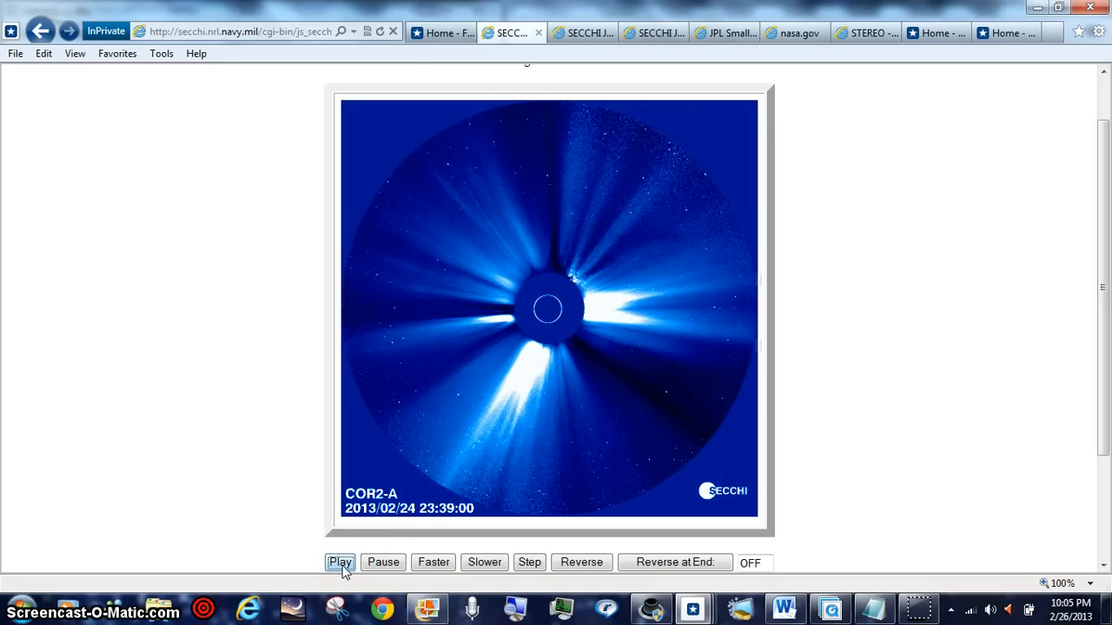
{"action": "left_click", "coordinate": [340, 562]}
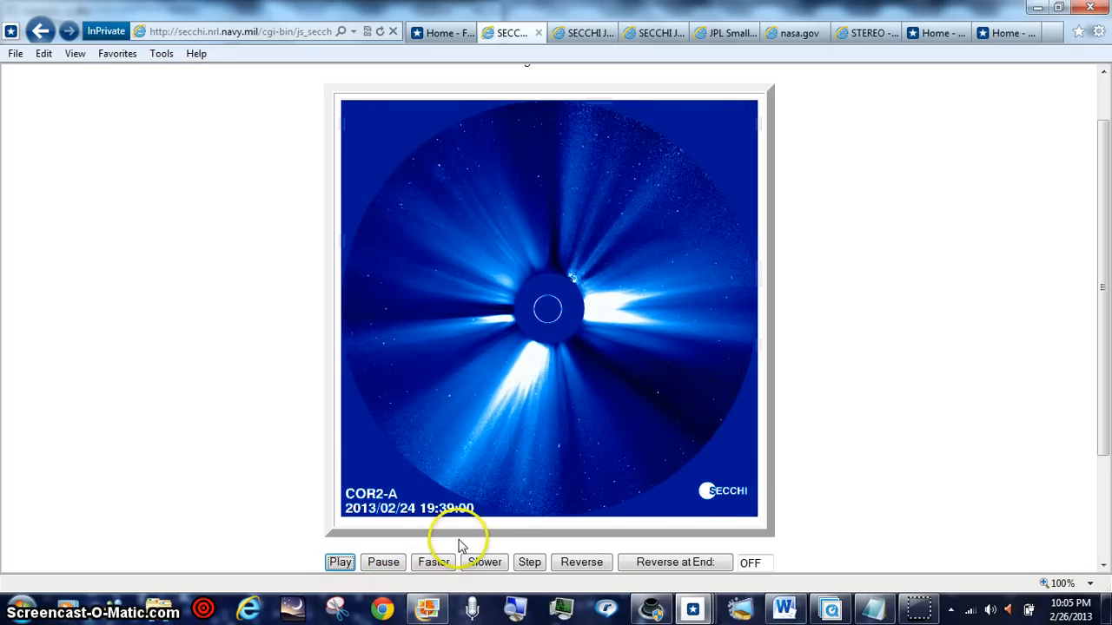
{"action": "left_click", "coordinate": [340, 563]}
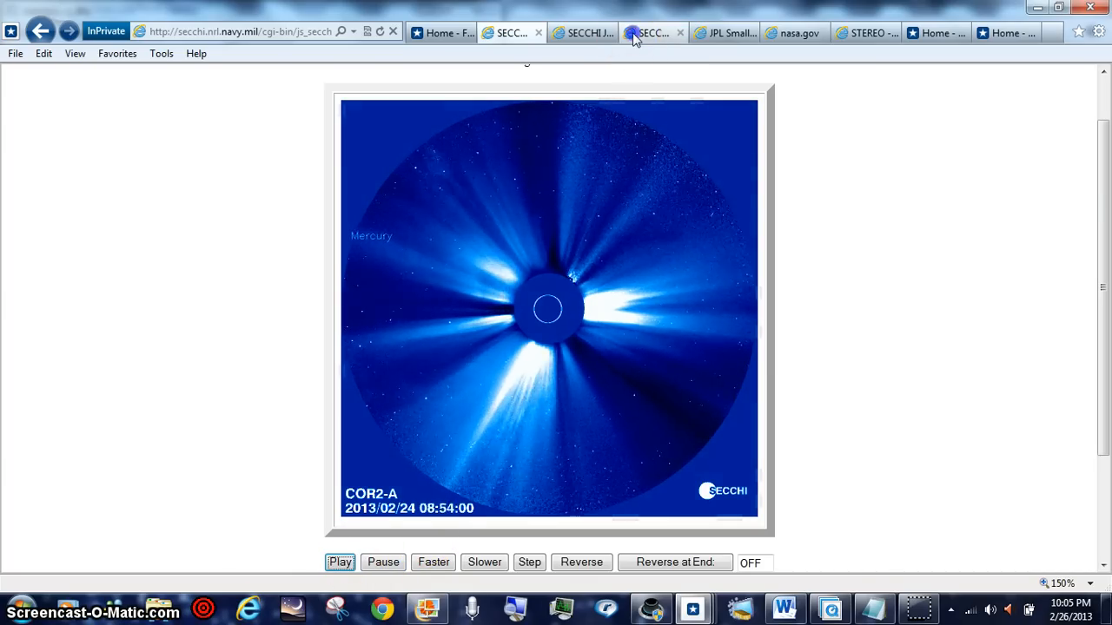
Return to the HI-1A movie page, scroll to its controls and restart playback.
{"action": "left_click", "coordinate": [650, 31]}
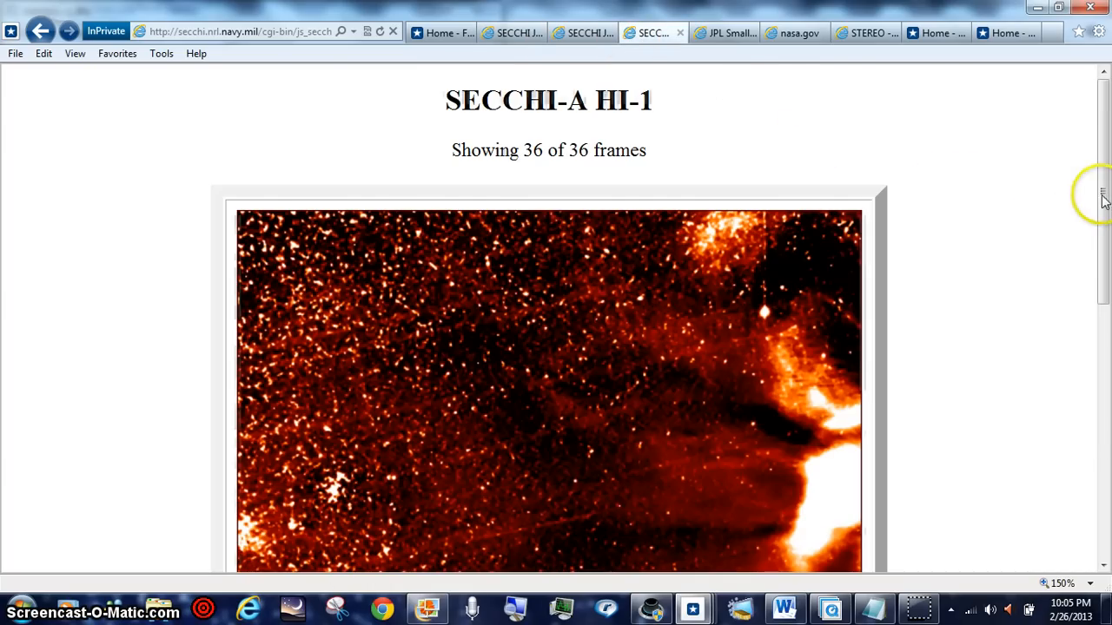
{"action": "scroll", "scroll_direction": "down", "scroll_amount": 3}
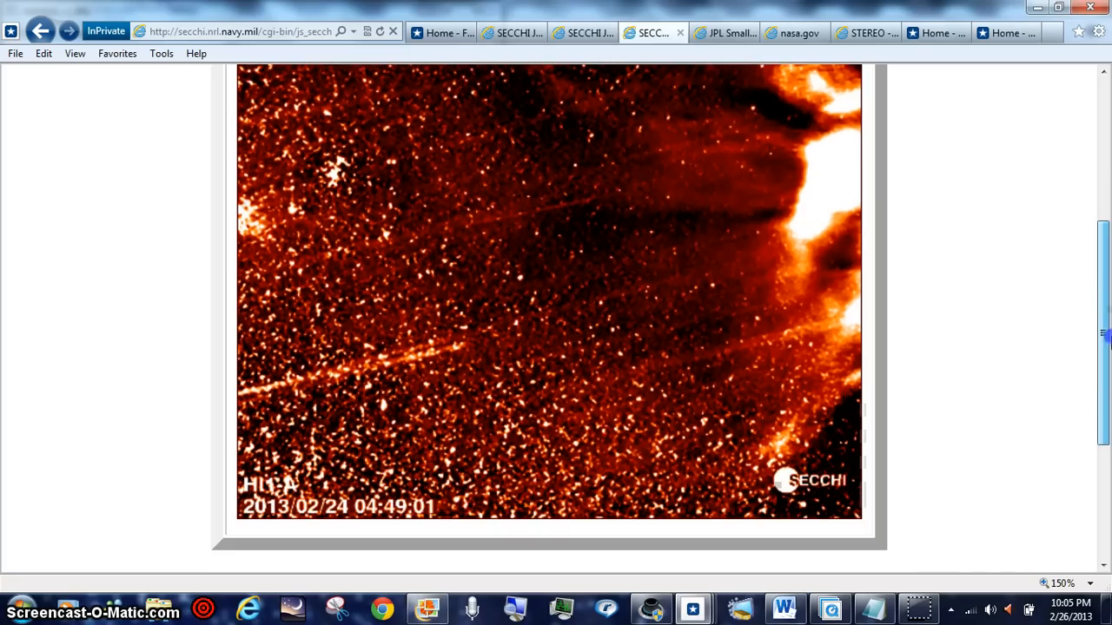
{"action": "scroll", "scroll_direction": "down", "scroll_amount": 3}
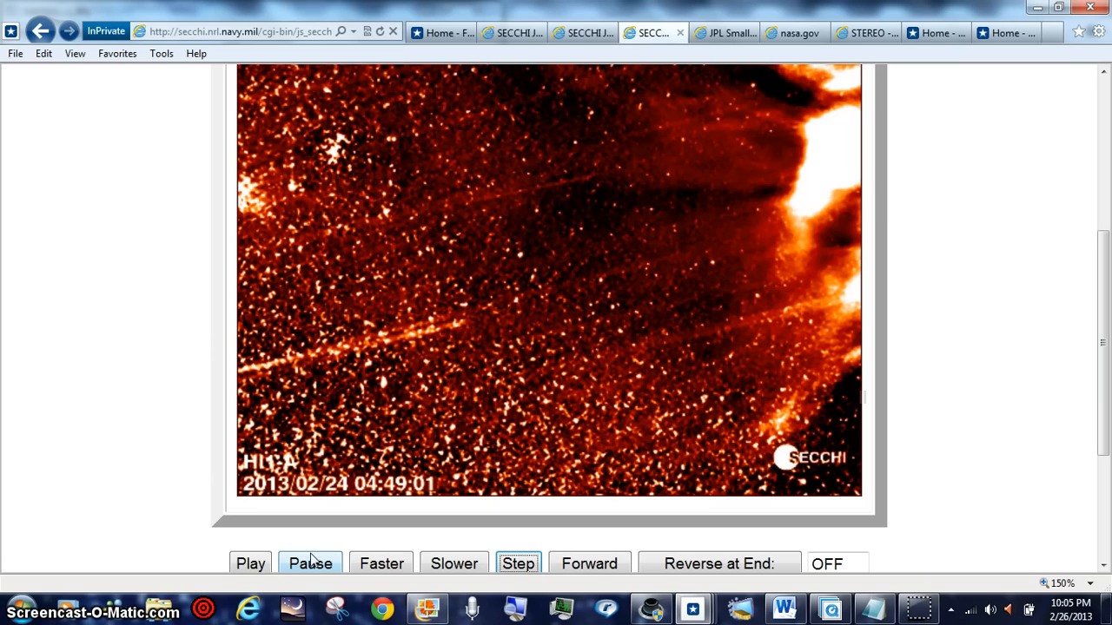
{"action": "left_click", "coordinate": [250, 563]}
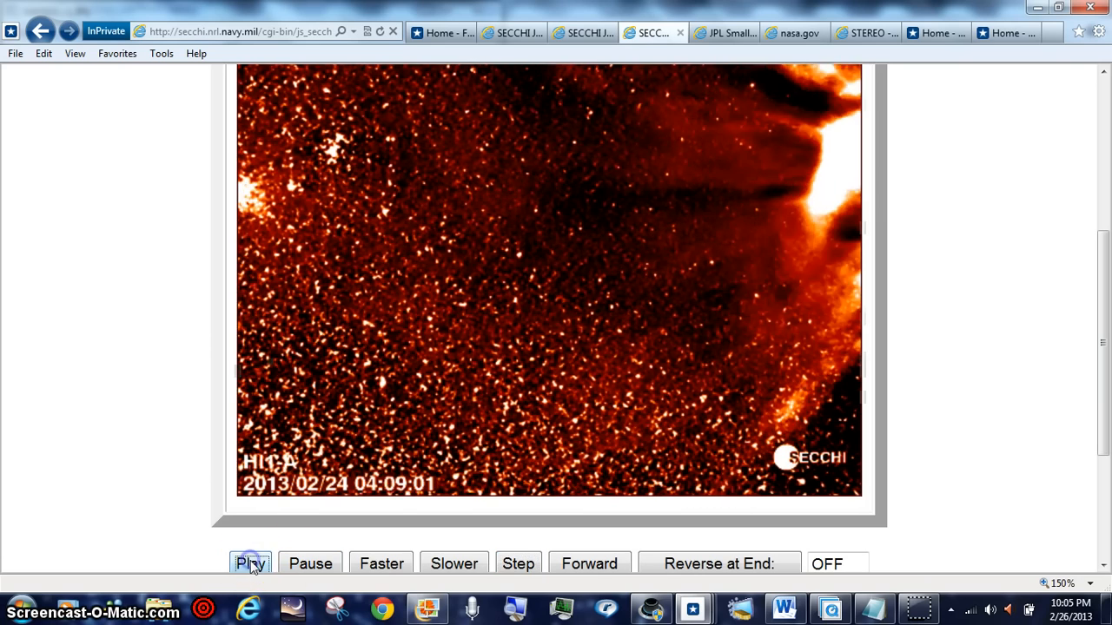
{"action": "left_click", "coordinate": [250, 562]}
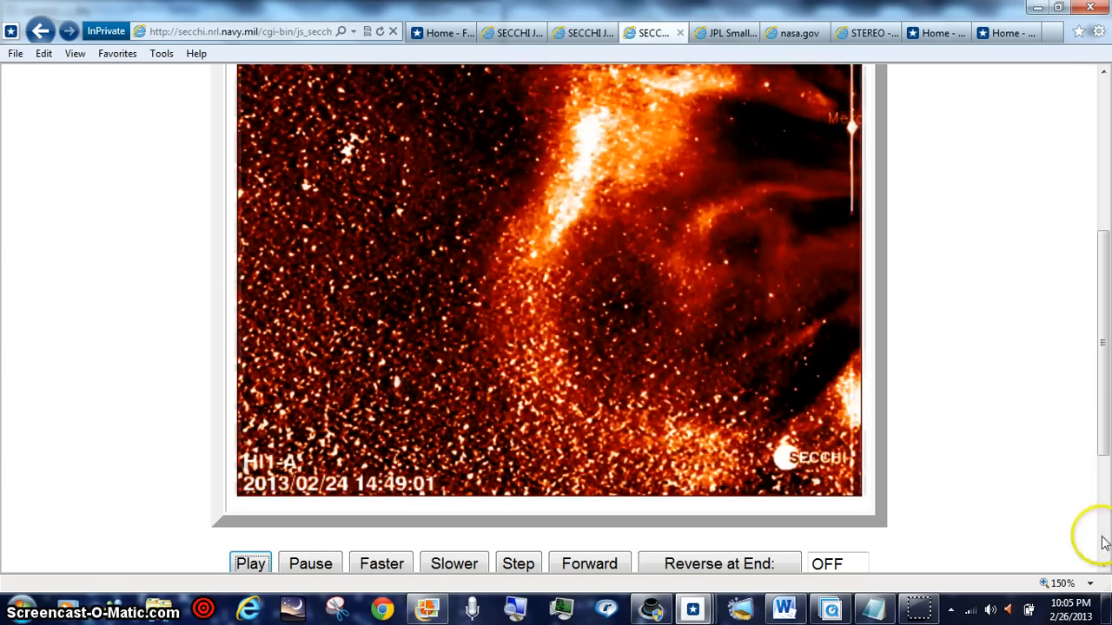
Reverse the HI-1A movie's playback direction and speed it up.
{"action": "left_click", "coordinate": [589, 563]}
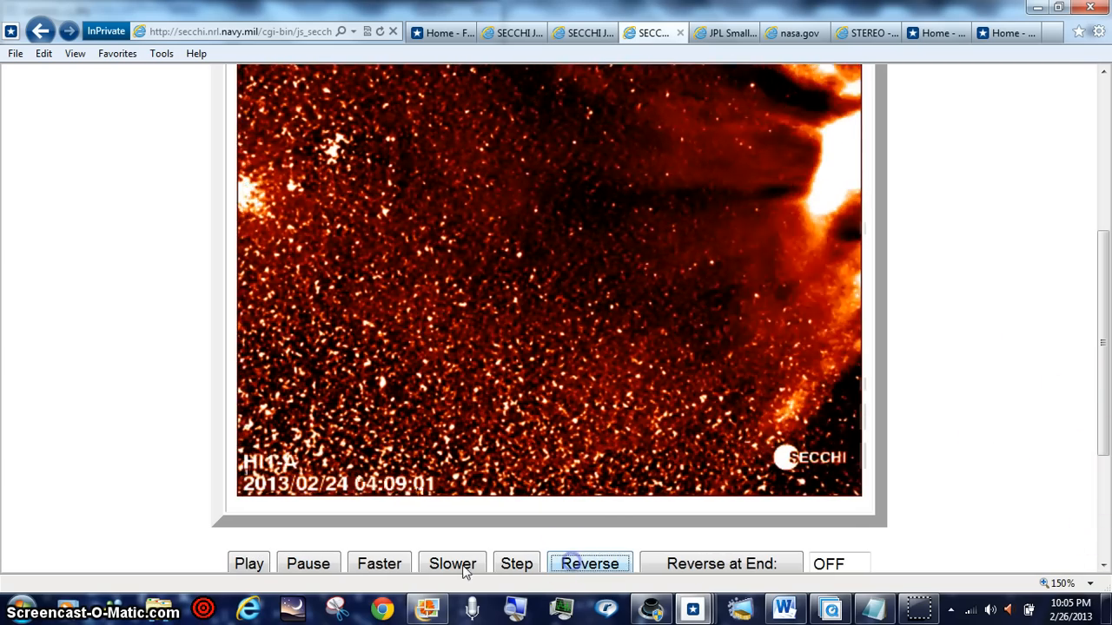
{"action": "left_click", "coordinate": [516, 563]}
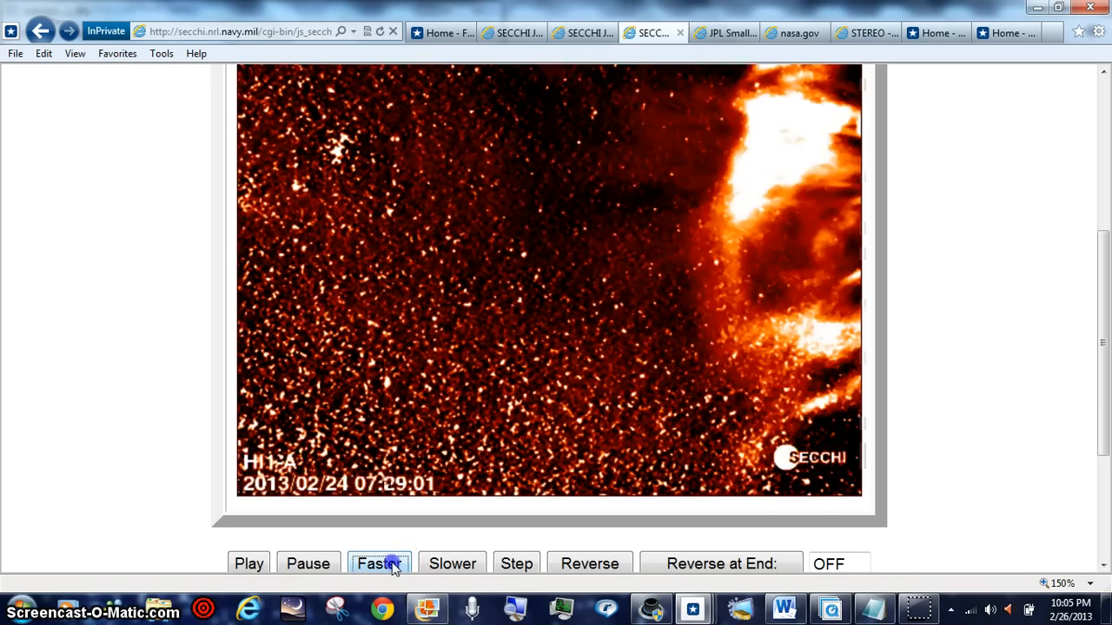
{"action": "left_click", "coordinate": [379, 563]}
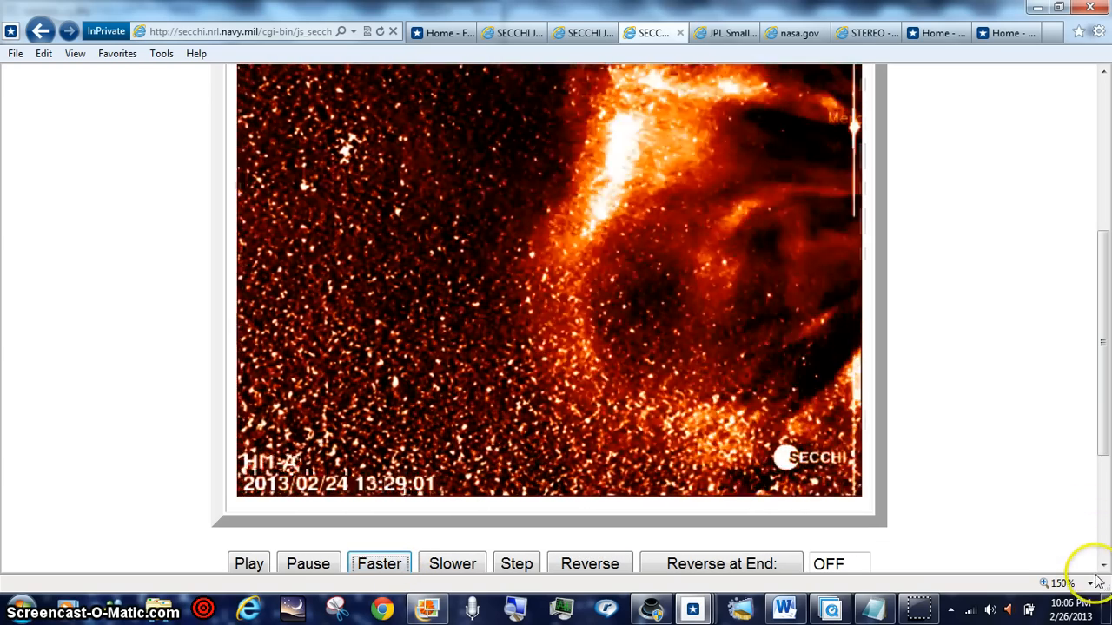
{"action": "left_click", "coordinate": [1088, 584]}
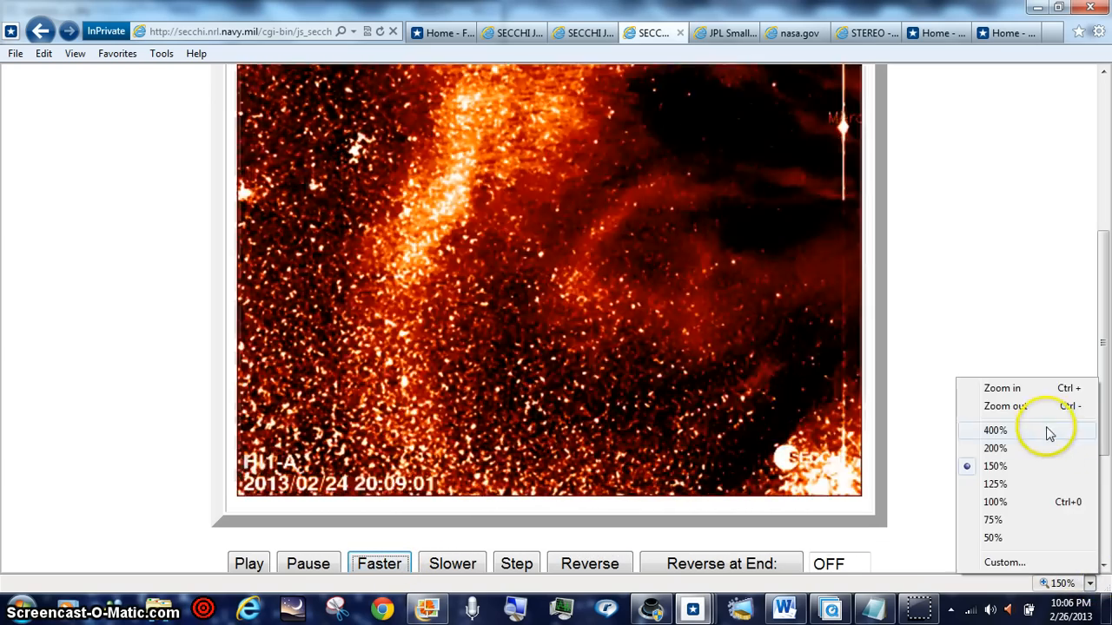
Magnify the HI-1A page to 400%, then return it to 125% zoom.
{"action": "left_click", "coordinate": [994, 431]}
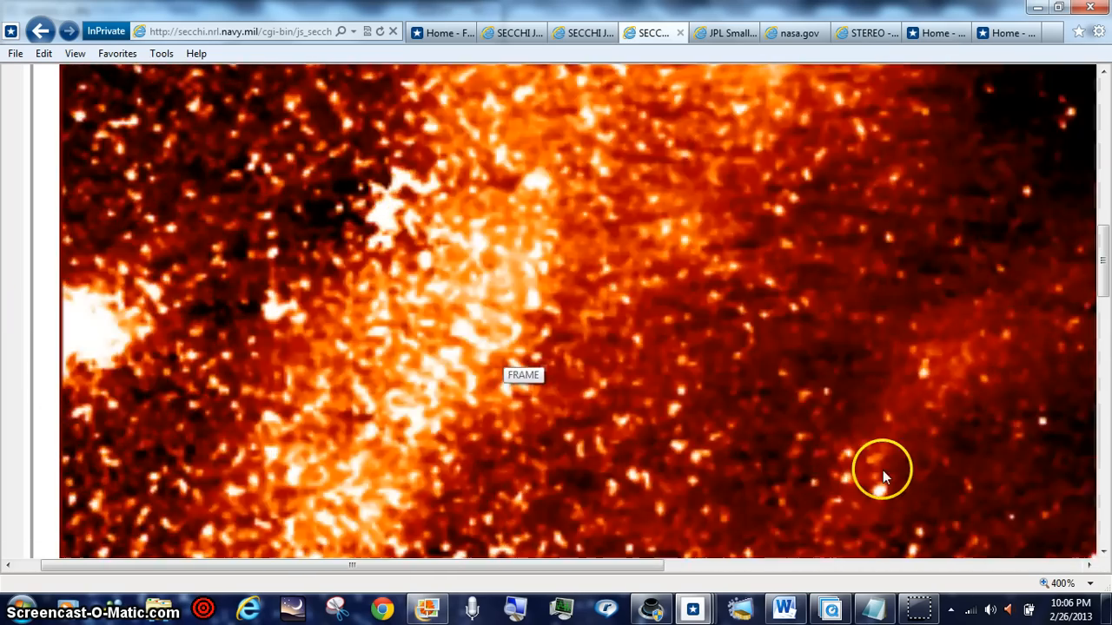
{"action": "left_click", "coordinate": [1087, 584]}
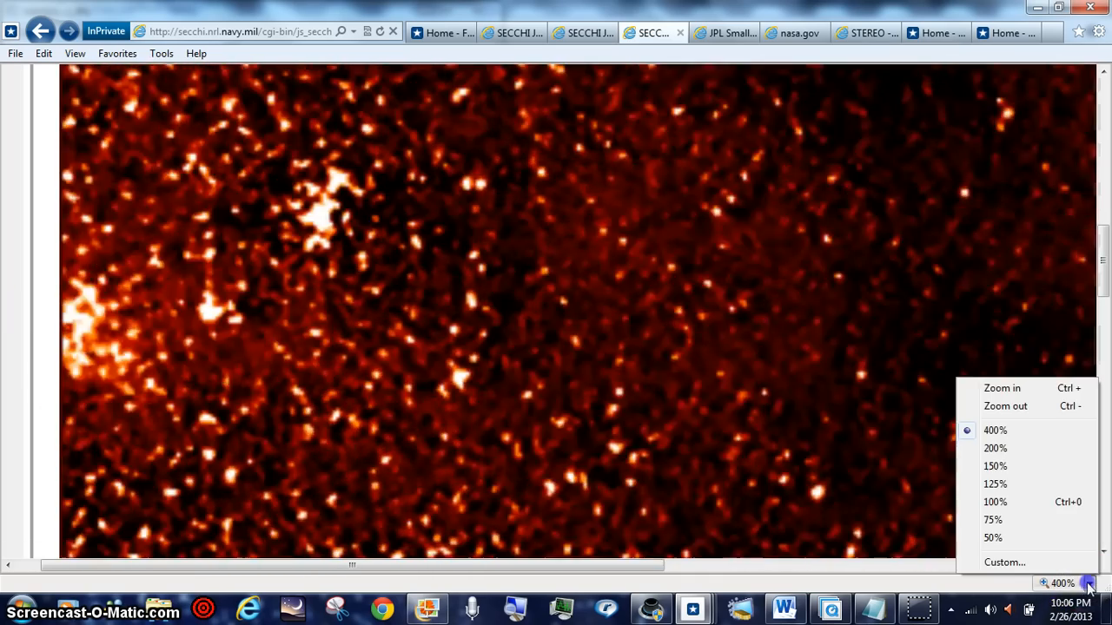
{"action": "left_click", "coordinate": [995, 483]}
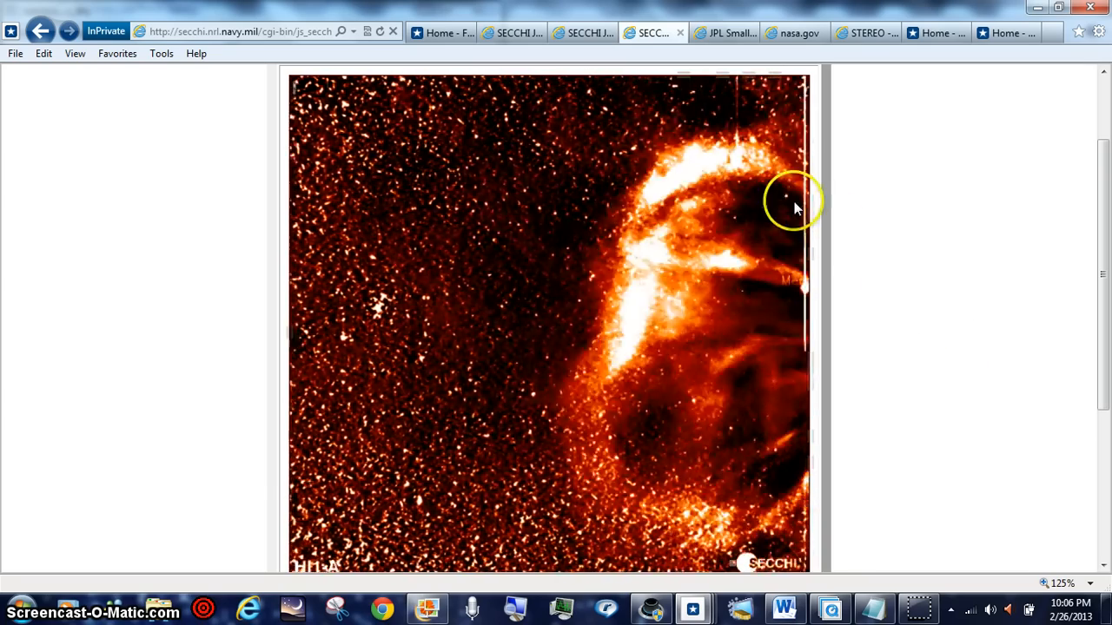
{"action": "left_click", "coordinate": [721, 32]}
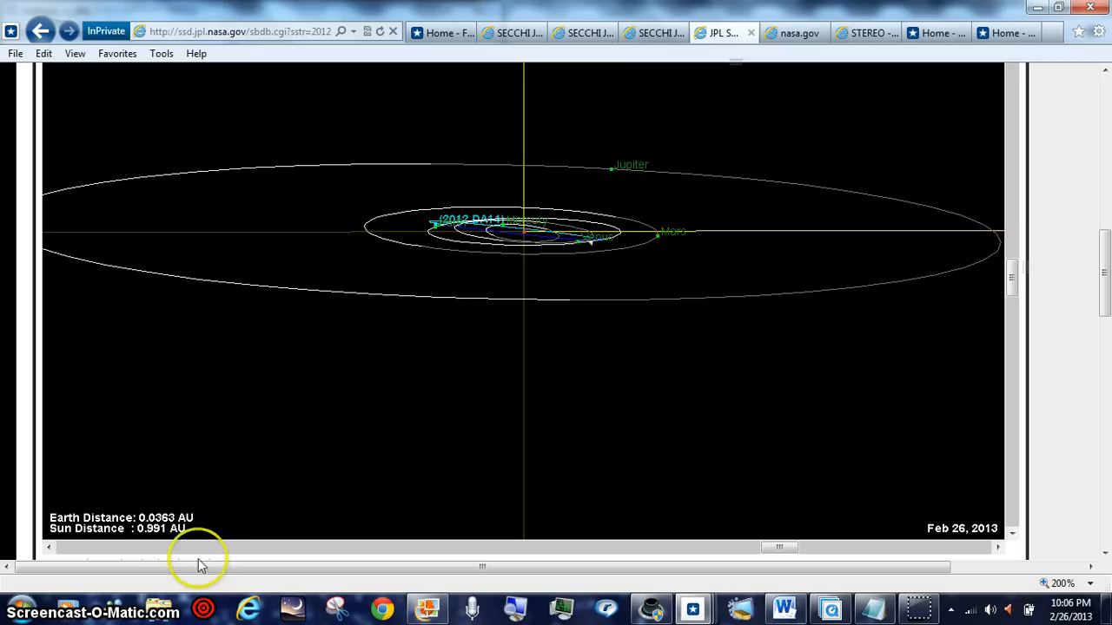
{"action": "mouse_move", "coordinate": [521, 507]}
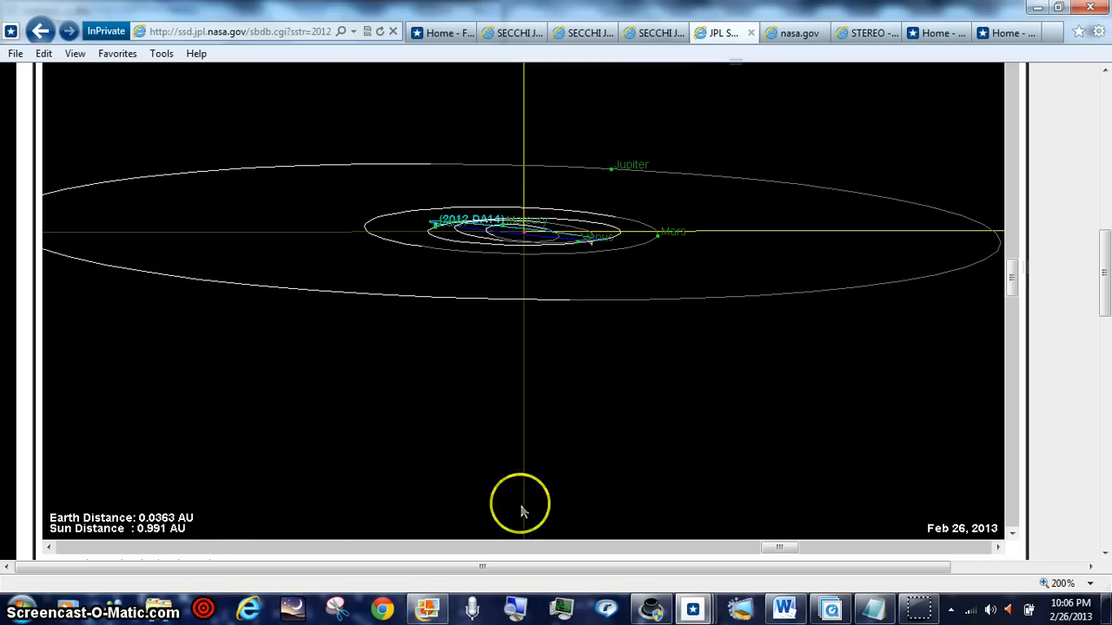
Tilt the 2012 DA14 orbit diagram steeper until Pluto shows, then return to SECCHI.
{"action": "scroll", "scroll_direction": "down", "scroll_amount": 3}
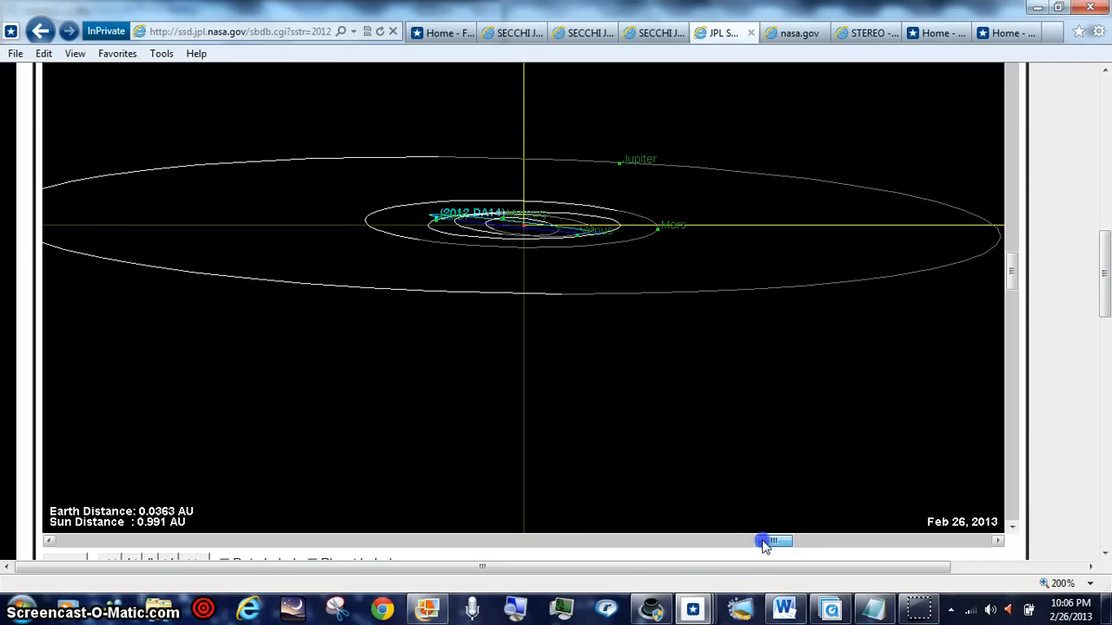
{"action": "left_click_drag", "start_coordinate": [765, 542], "coordinate": [785, 542]}
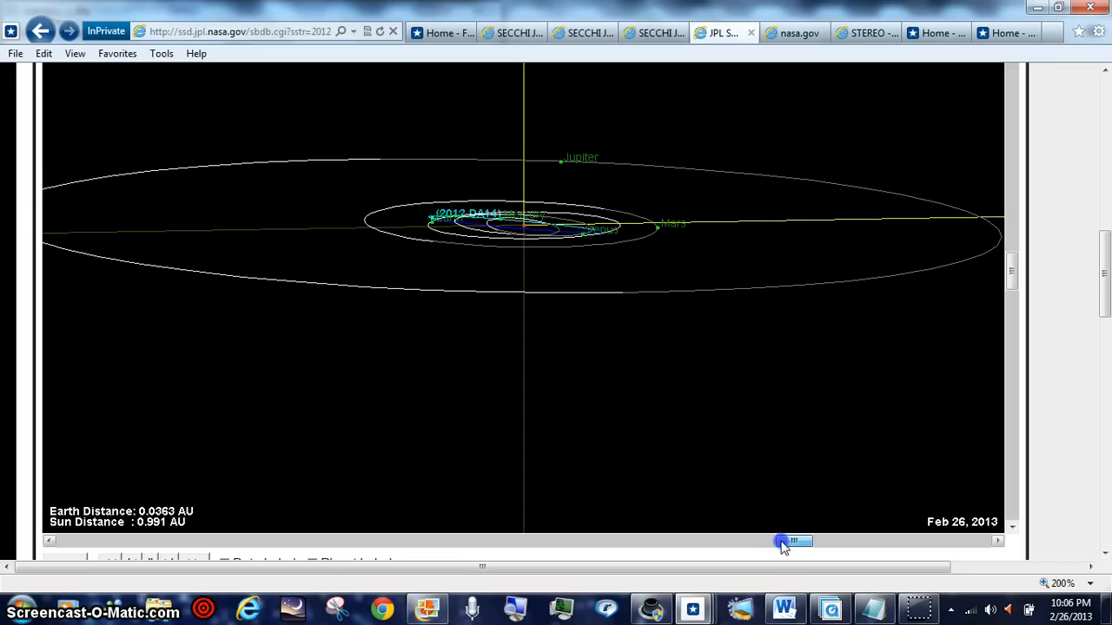
{"action": "left_click_drag", "start_coordinate": [782, 542], "coordinate": [763, 545]}
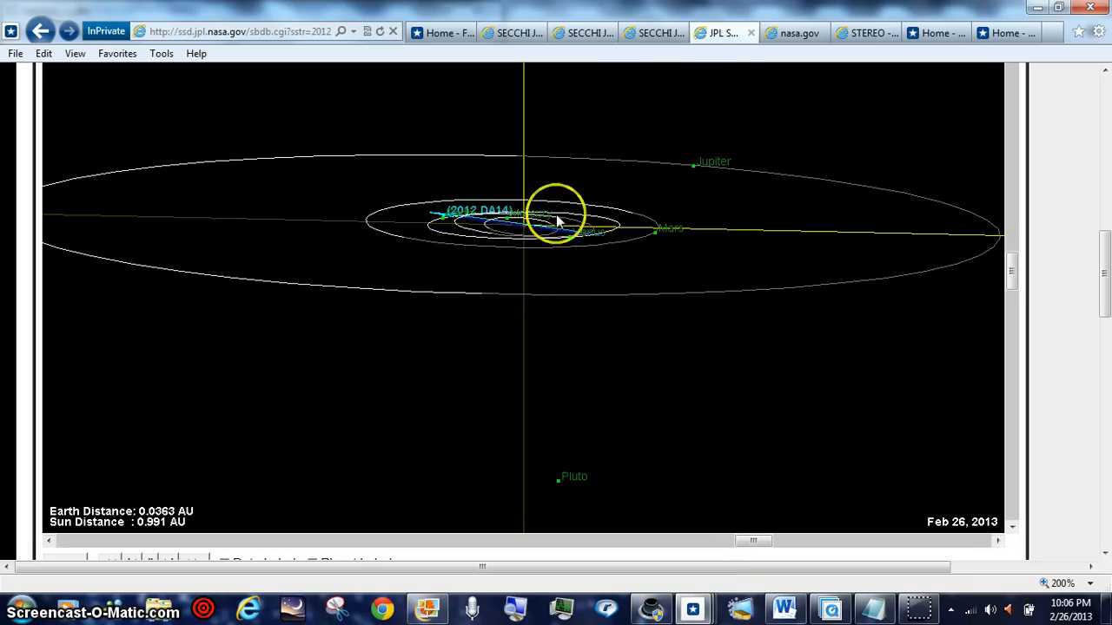
{"action": "left_click", "coordinate": [790, 33]}
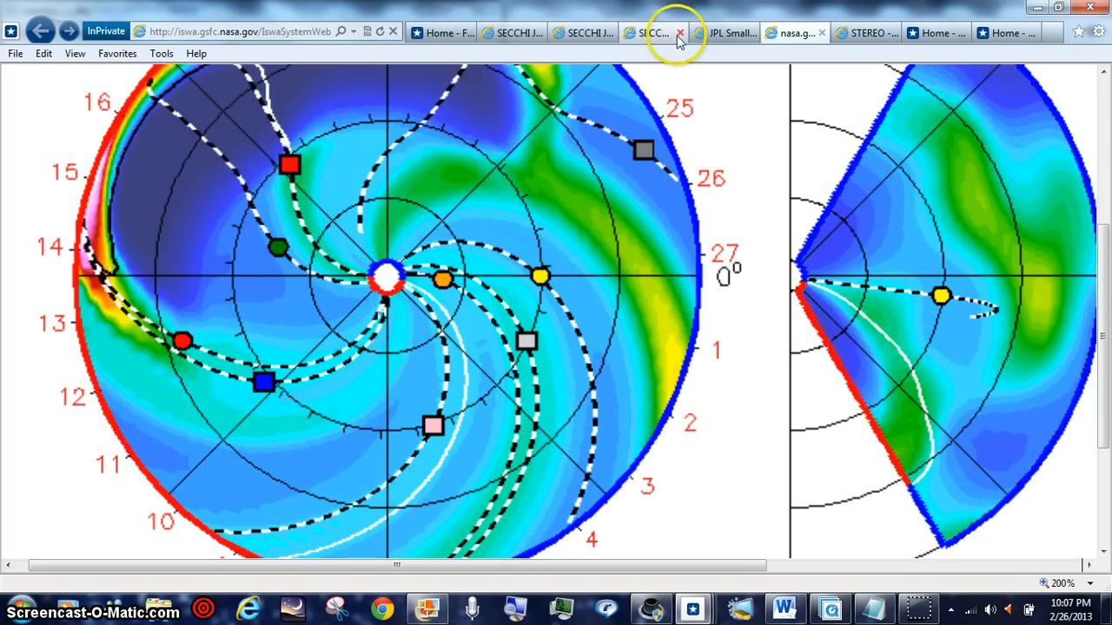
{"action": "left_click", "coordinate": [653, 32]}
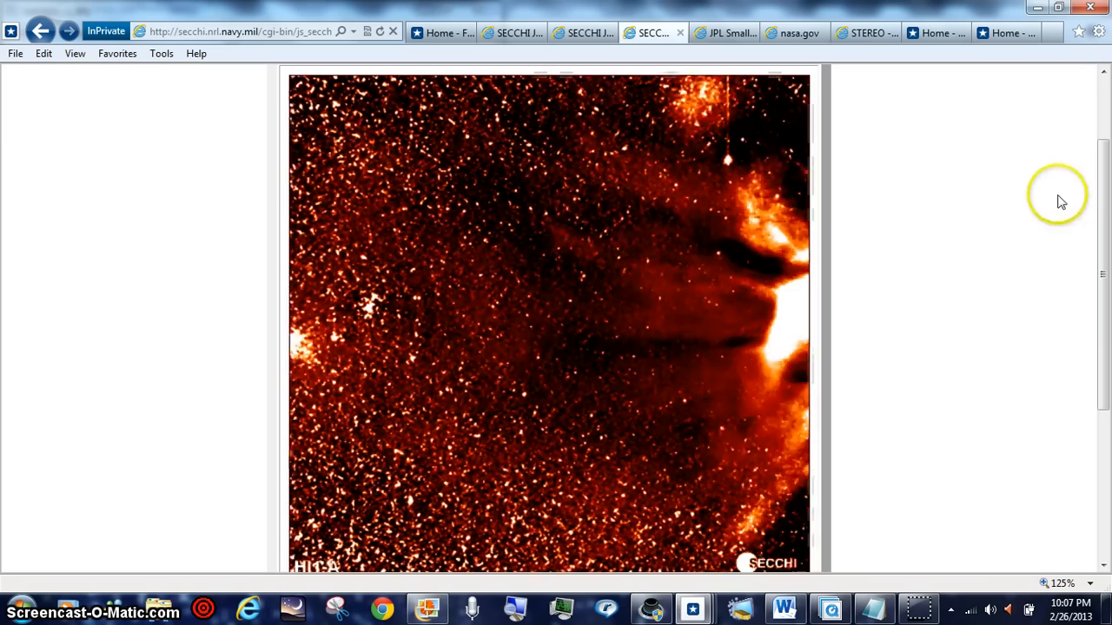
{"action": "scroll", "scroll_direction": "down", "scroll_amount": 3}
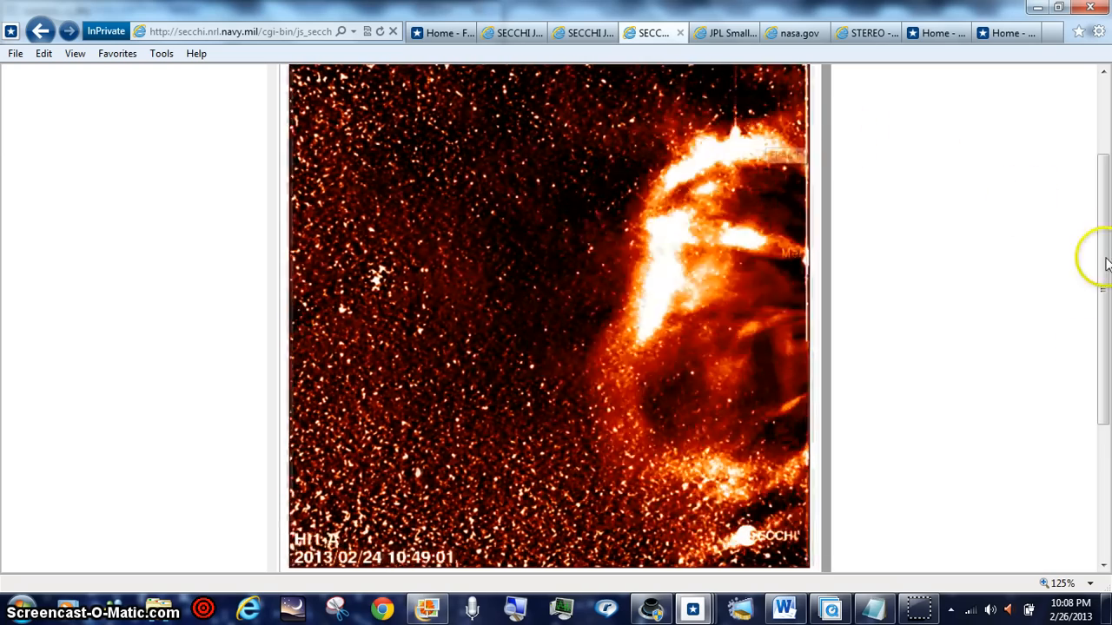
Magnify the HI-1 movie page to 400%, then reduce it to 125% and move down to the movie controls.
{"action": "left_click", "coordinate": [1087, 584]}
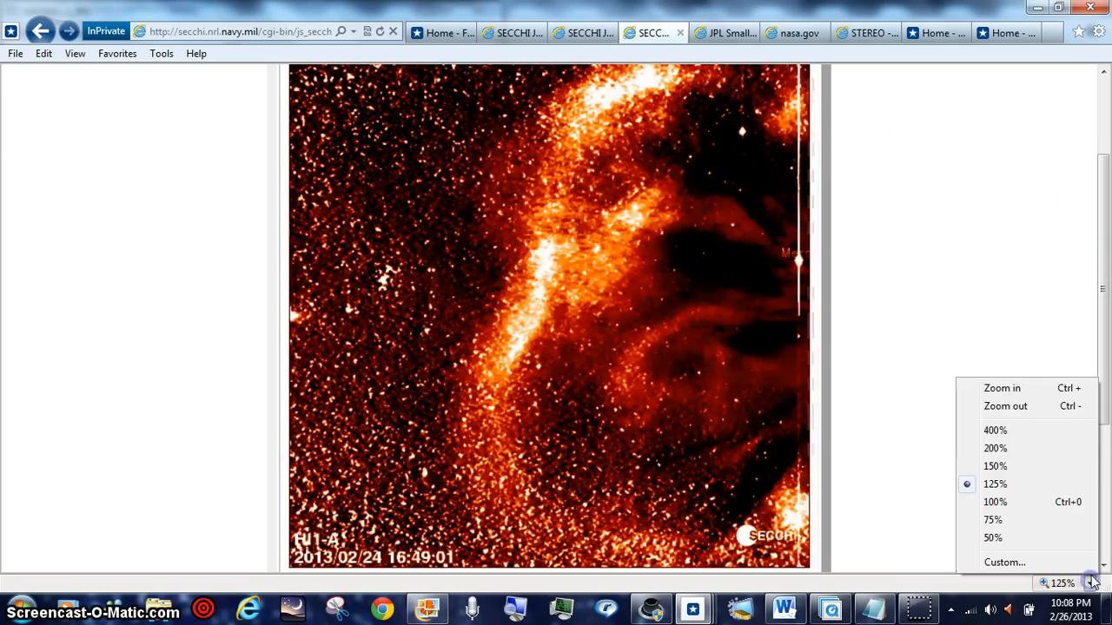
{"action": "left_click", "coordinate": [993, 430]}
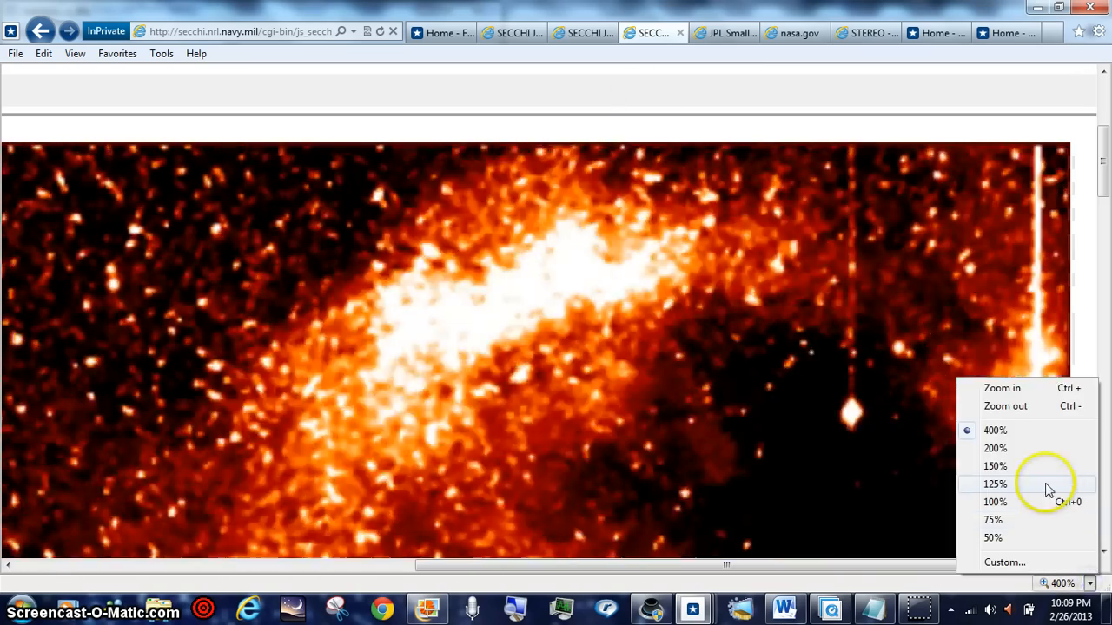
{"action": "left_click", "coordinate": [993, 483]}
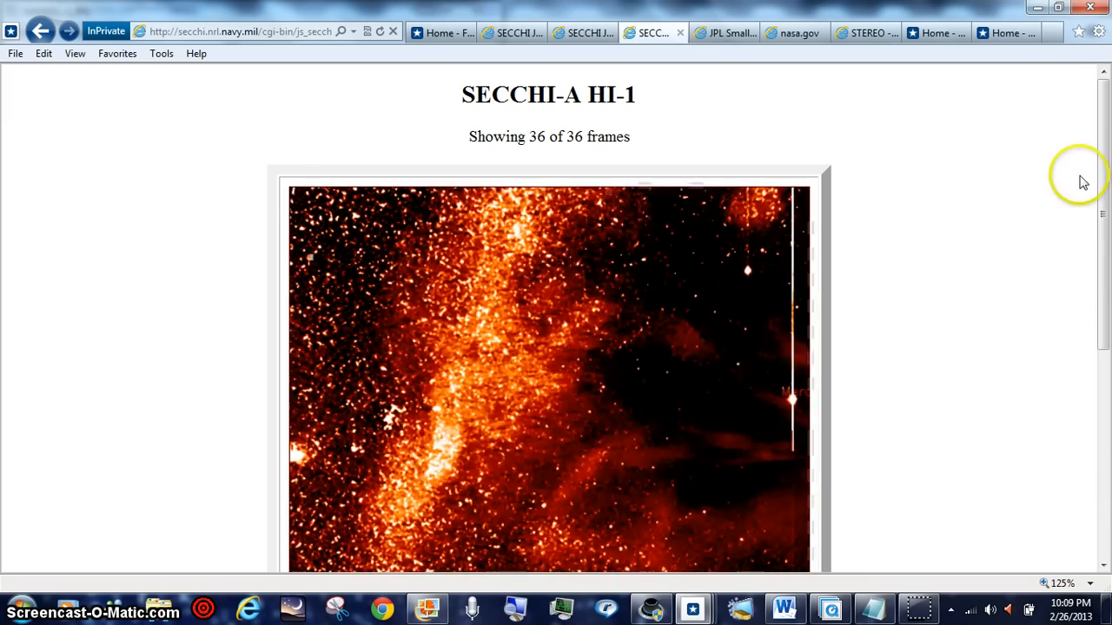
{"action": "scroll", "scroll_direction": "down", "scroll_amount": 3}
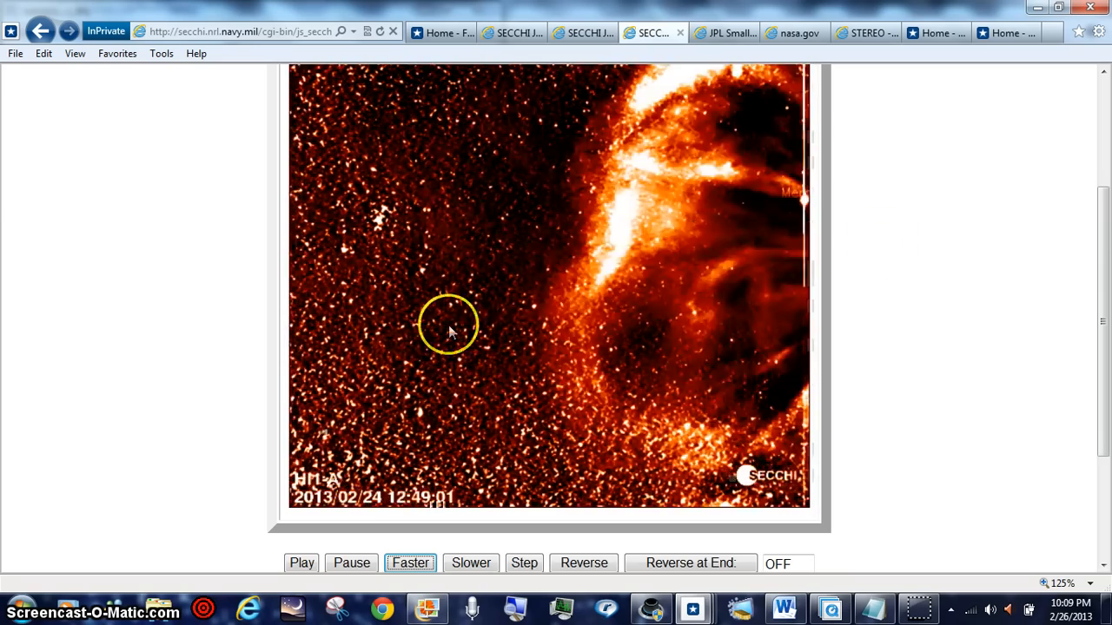
Start the HI-1A movie so it plays back through earlier February 23 frames.
{"action": "left_click", "coordinate": [302, 562]}
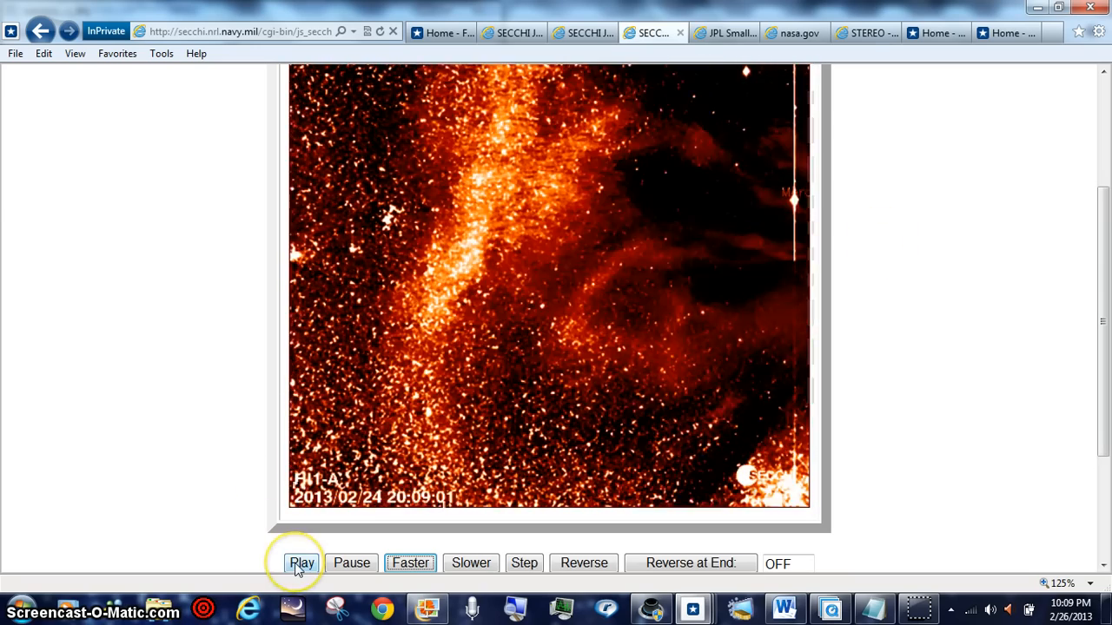
{"action": "left_click", "coordinate": [302, 563]}
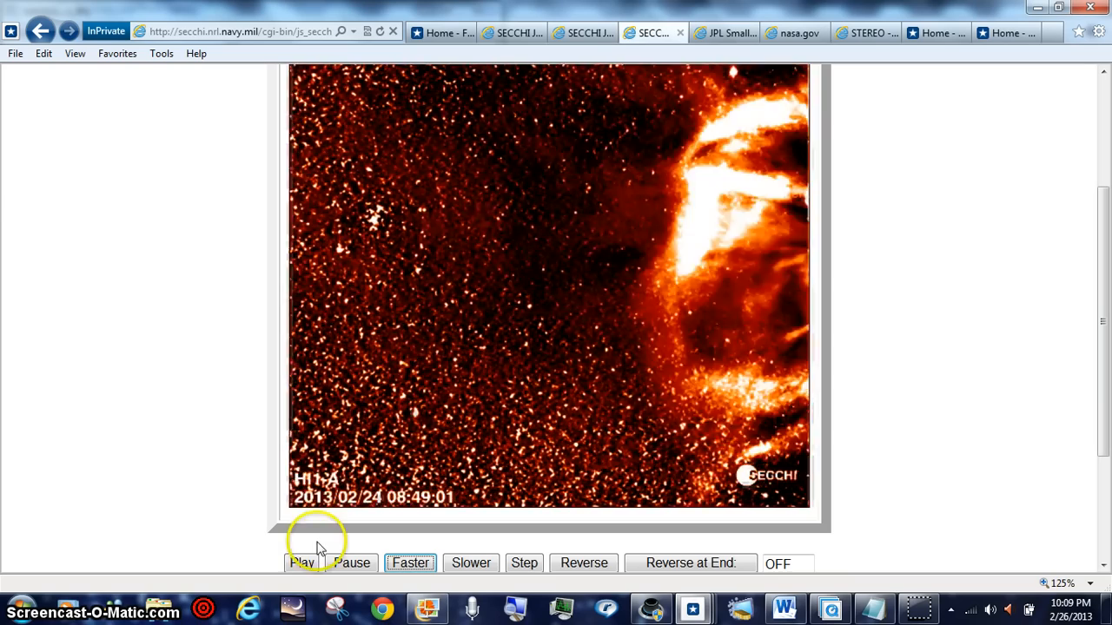
{"action": "left_click", "coordinate": [302, 563]}
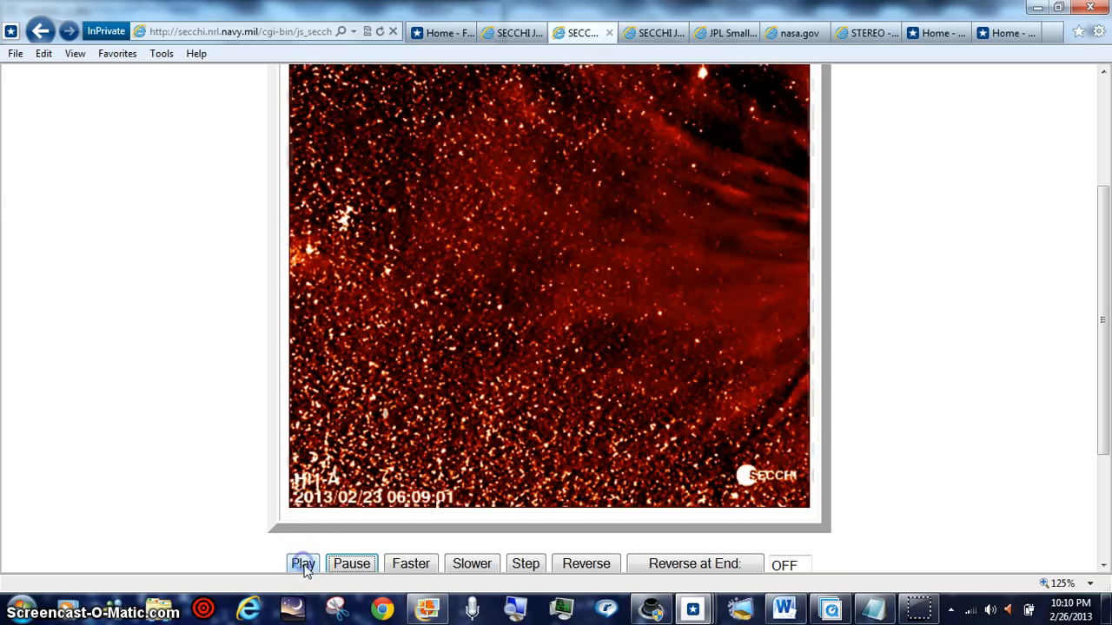
{"action": "left_click", "coordinate": [302, 562]}
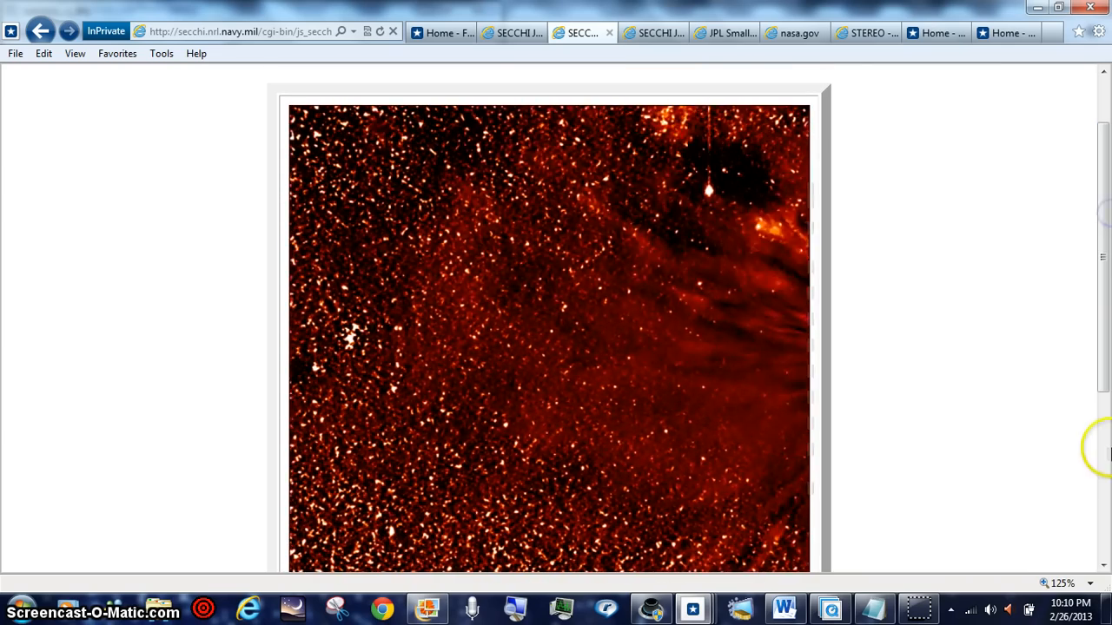
Enlarge the SECCHI-A HI-1 page to 400%, pan across it, then restore 100% zoom.
{"action": "left_click", "coordinate": [1087, 583]}
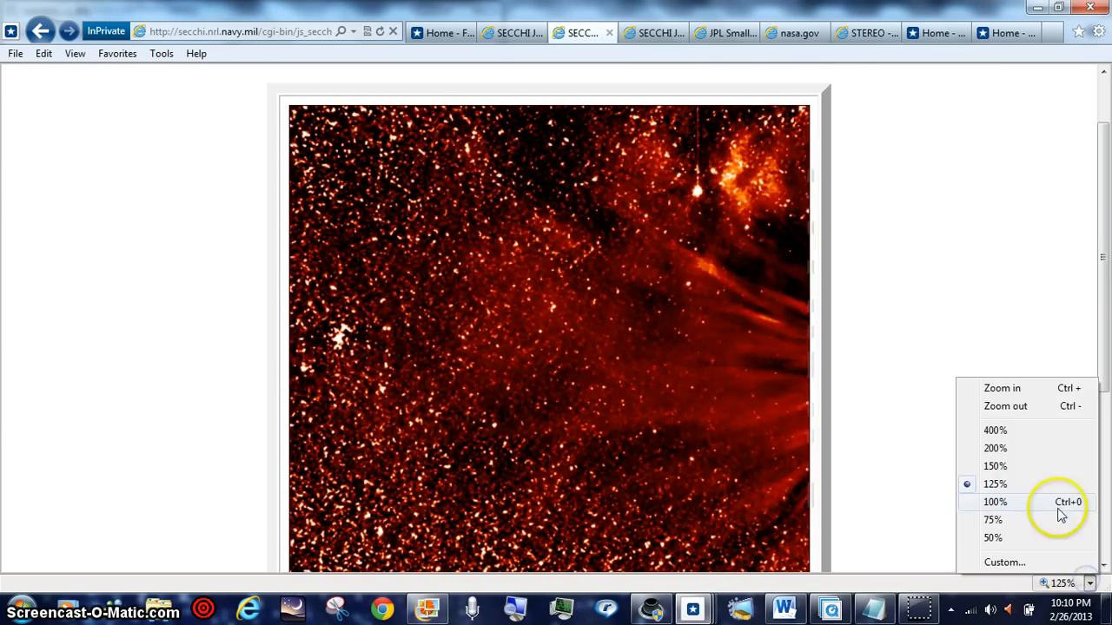
{"action": "left_click", "coordinate": [994, 430]}
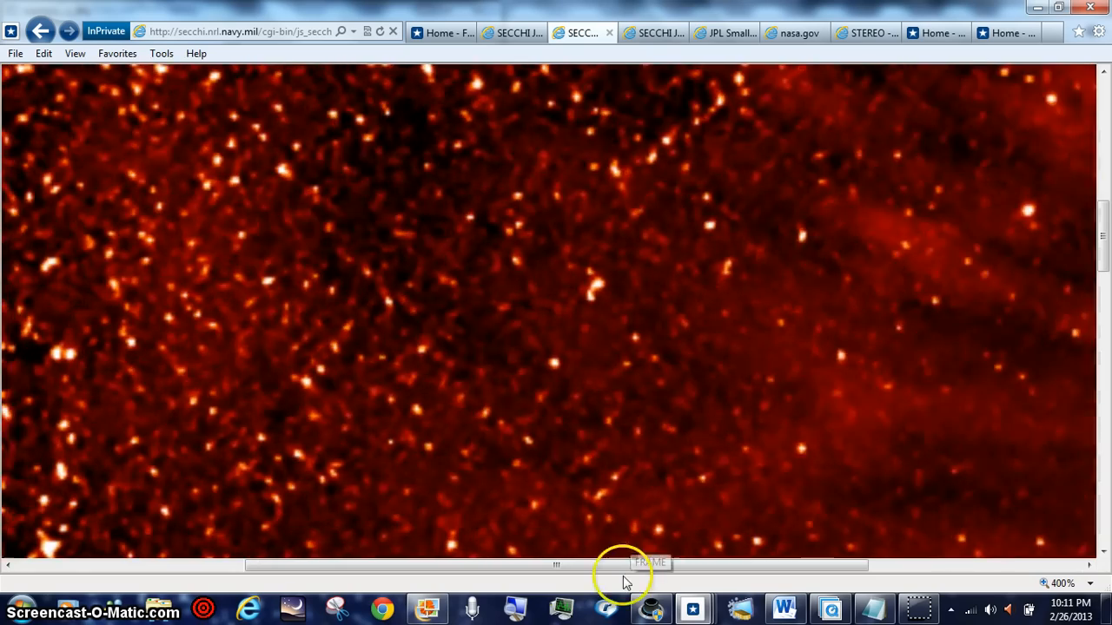
{"action": "left_click_drag", "start_coordinate": [625, 566], "coordinate": [365, 566]}
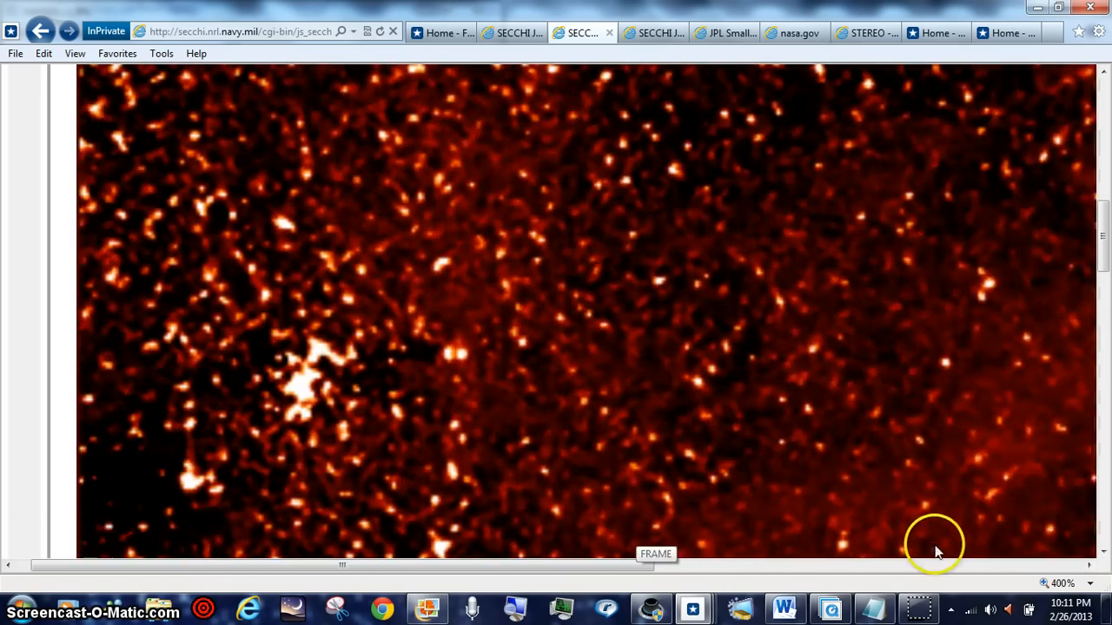
{"action": "left_click", "coordinate": [1087, 584]}
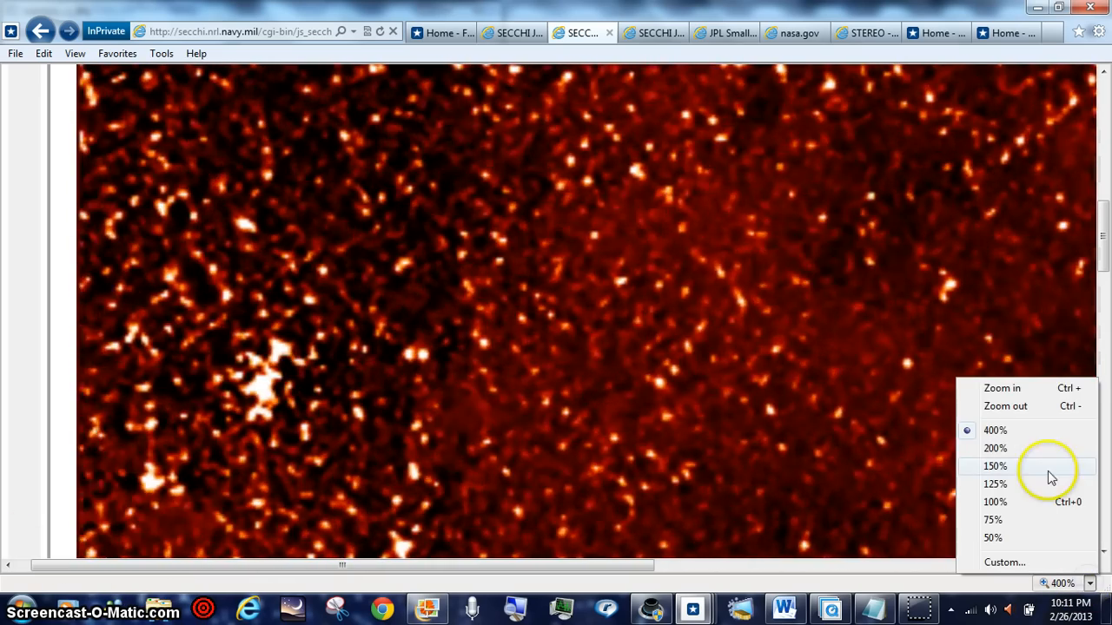
{"action": "left_click", "coordinate": [994, 502]}
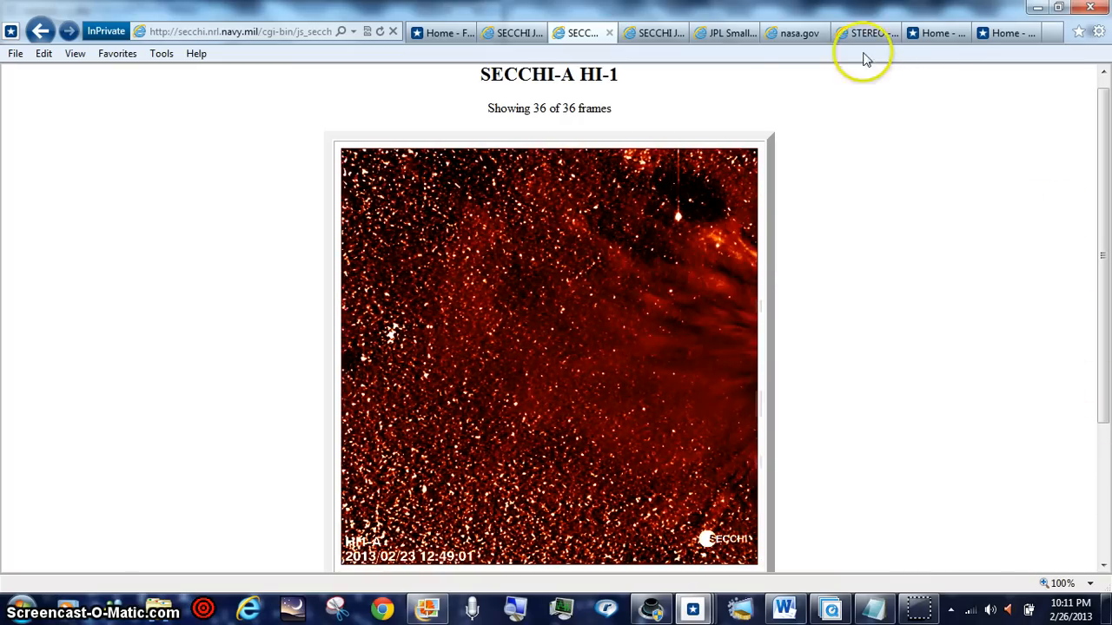
Review the STEREO A and B positions diagram, then switch to the other SECCHI HI-1 movie tab.
{"action": "left_click", "coordinate": [865, 31]}
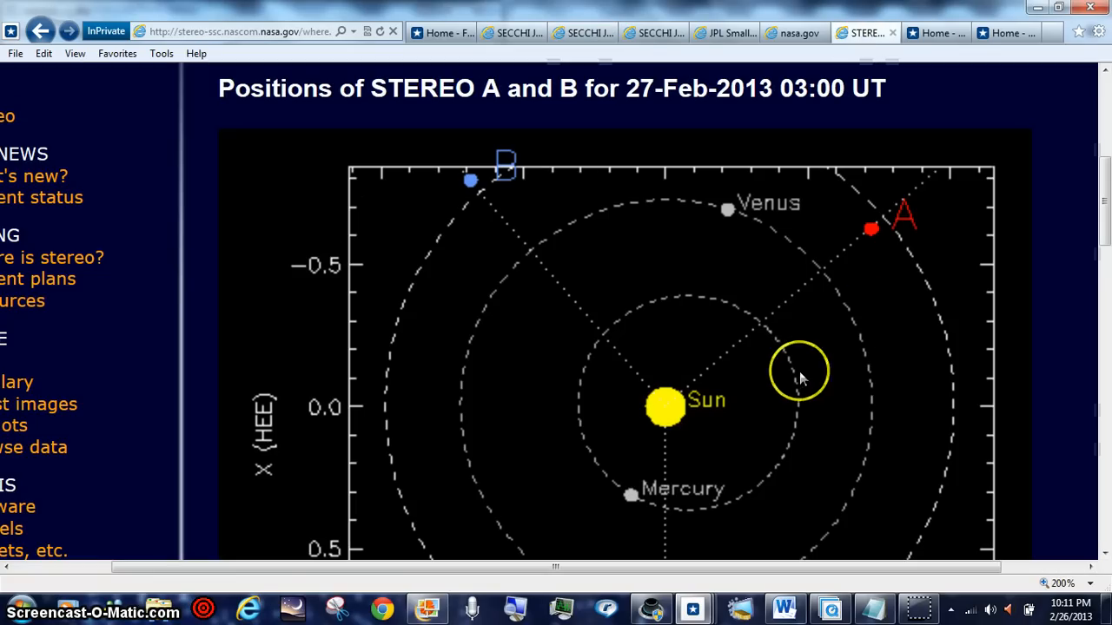
{"action": "mouse_move", "coordinate": [1045, 375]}
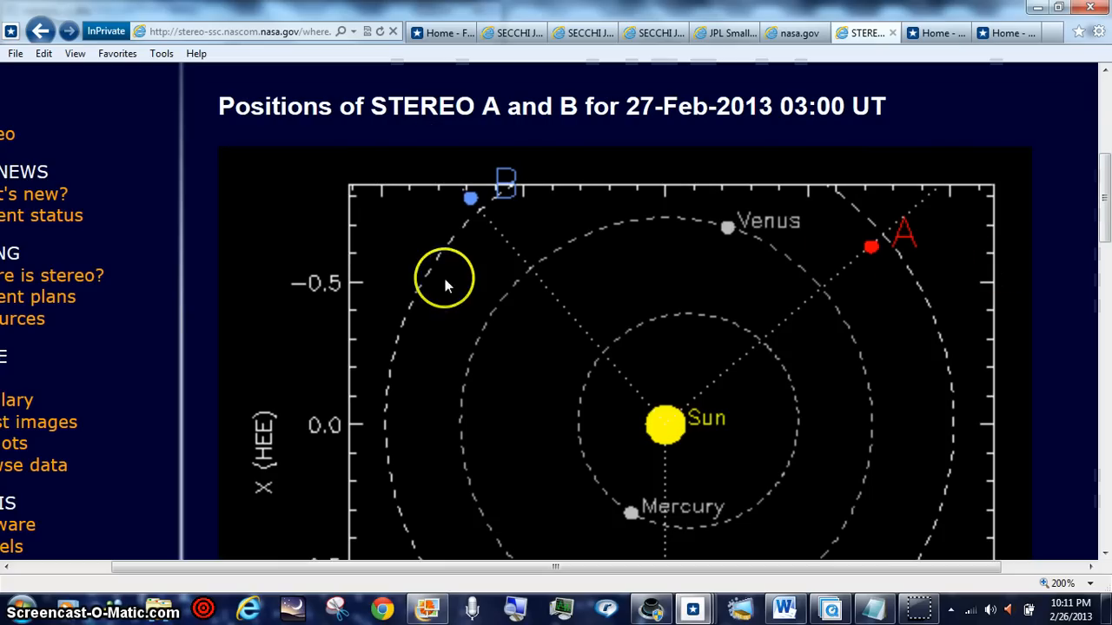
{"action": "scroll", "scroll_direction": "down", "scroll_amount": 3}
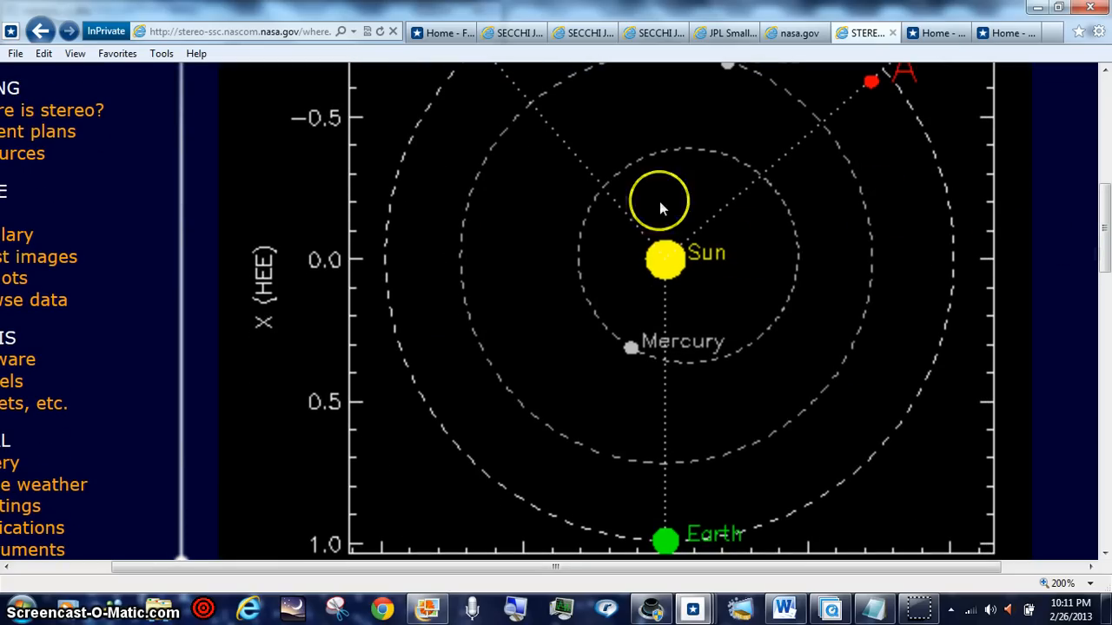
{"action": "left_click", "coordinate": [651, 32]}
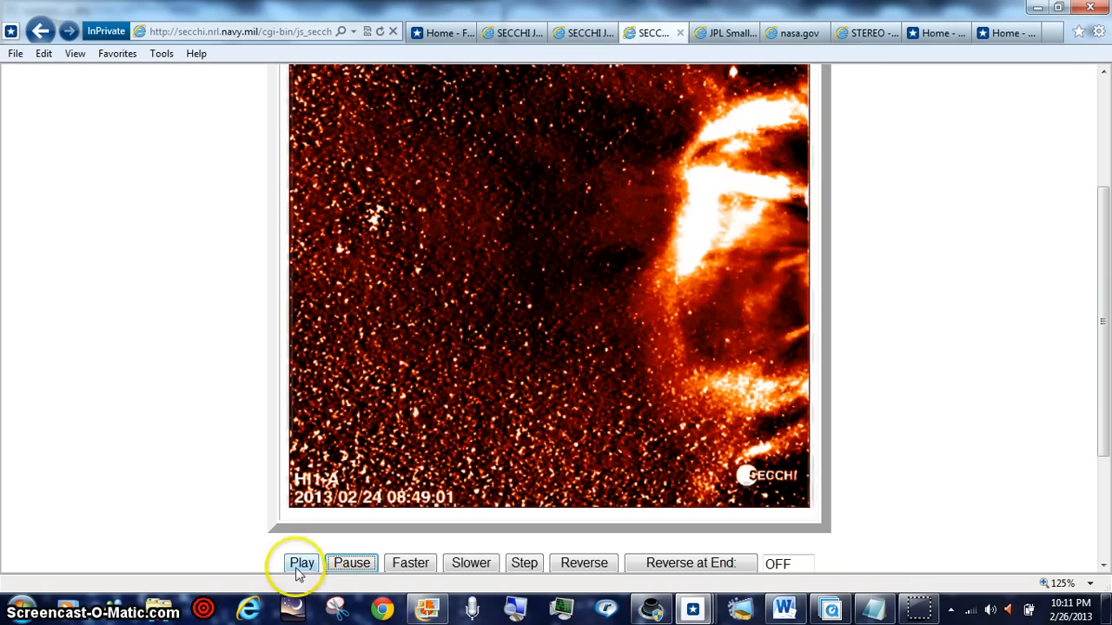
Play the HI-1A movie, then switch to the JPL Small-Body Database tab with the 2012 DA14 orbit.
{"action": "left_click", "coordinate": [302, 563]}
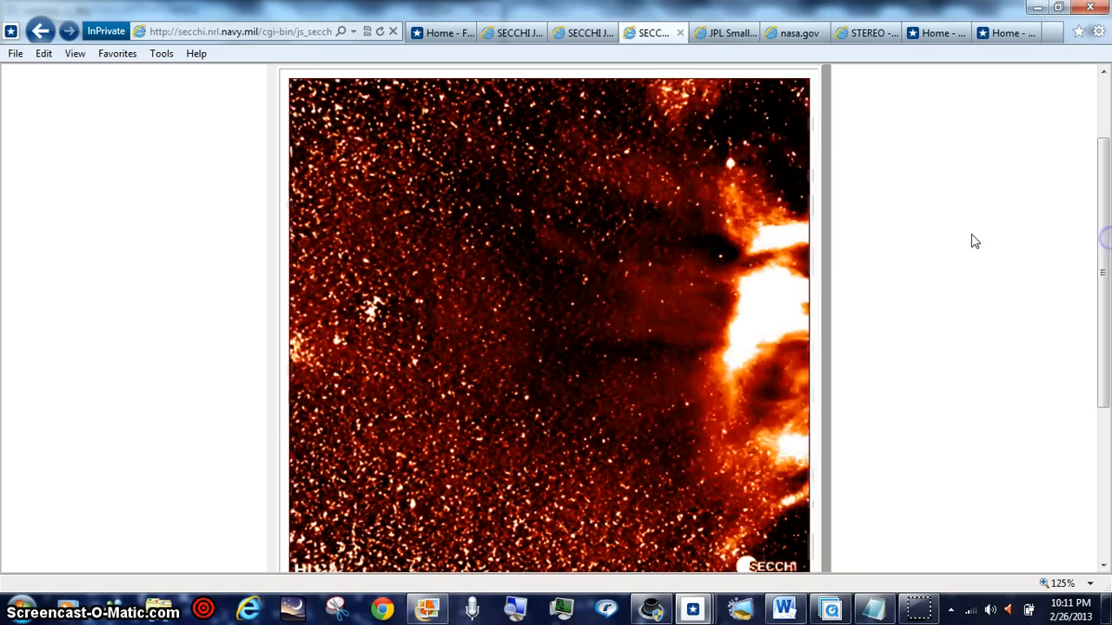
{"action": "left_click", "coordinate": [785, 316]}
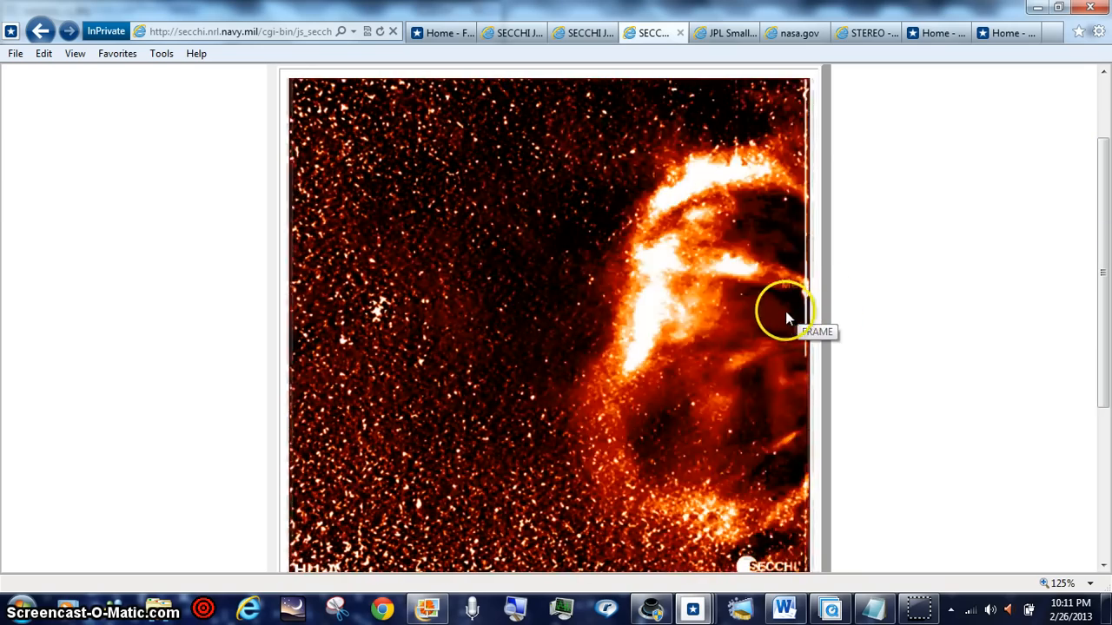
{"action": "left_click", "coordinate": [721, 31]}
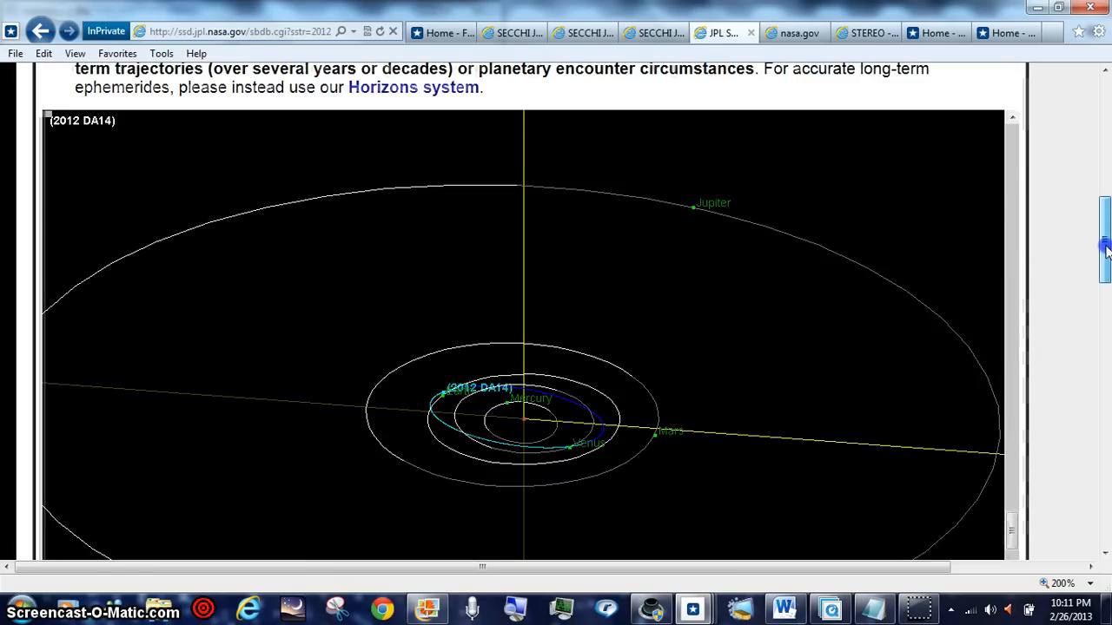
{"action": "scroll", "scroll_direction": "up", "scroll_amount": 3}
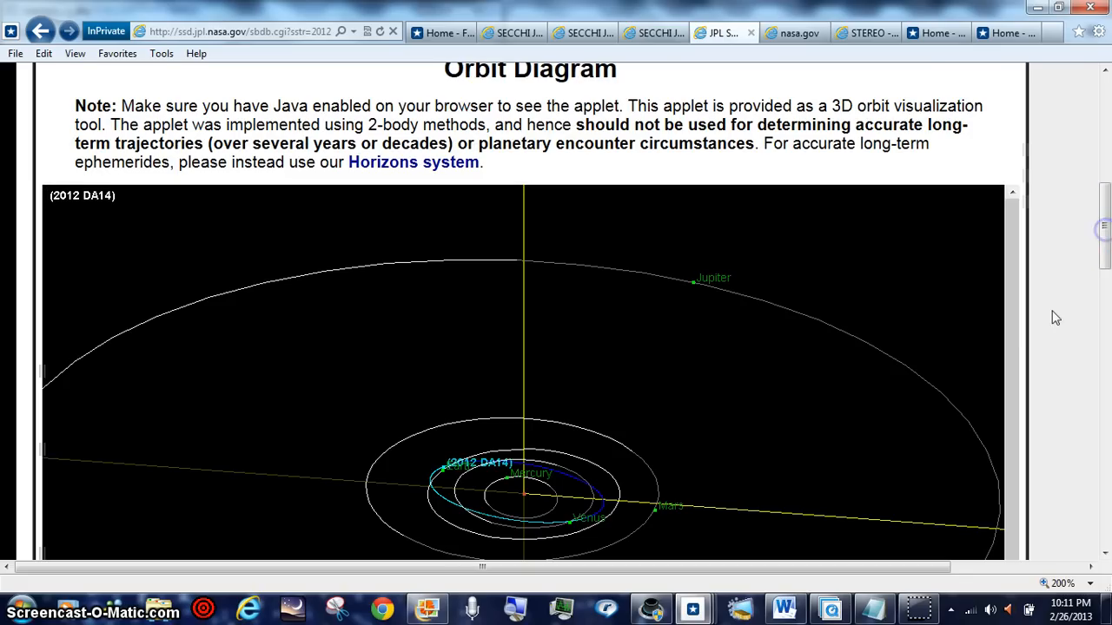
{"action": "left_click", "coordinate": [515, 480]}
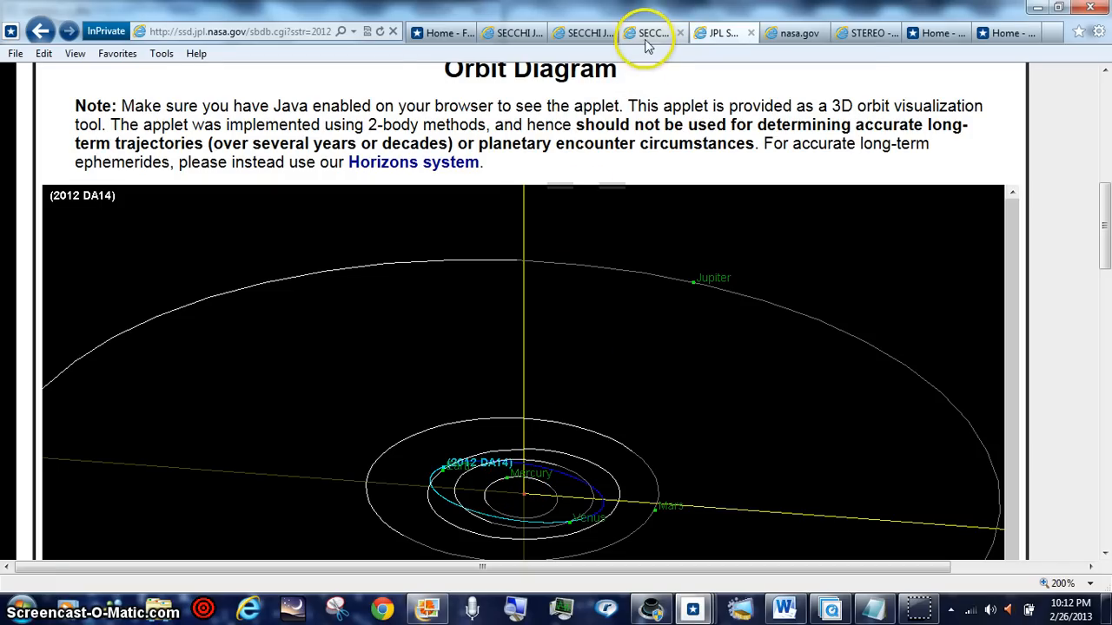
{"action": "left_click", "coordinate": [646, 31]}
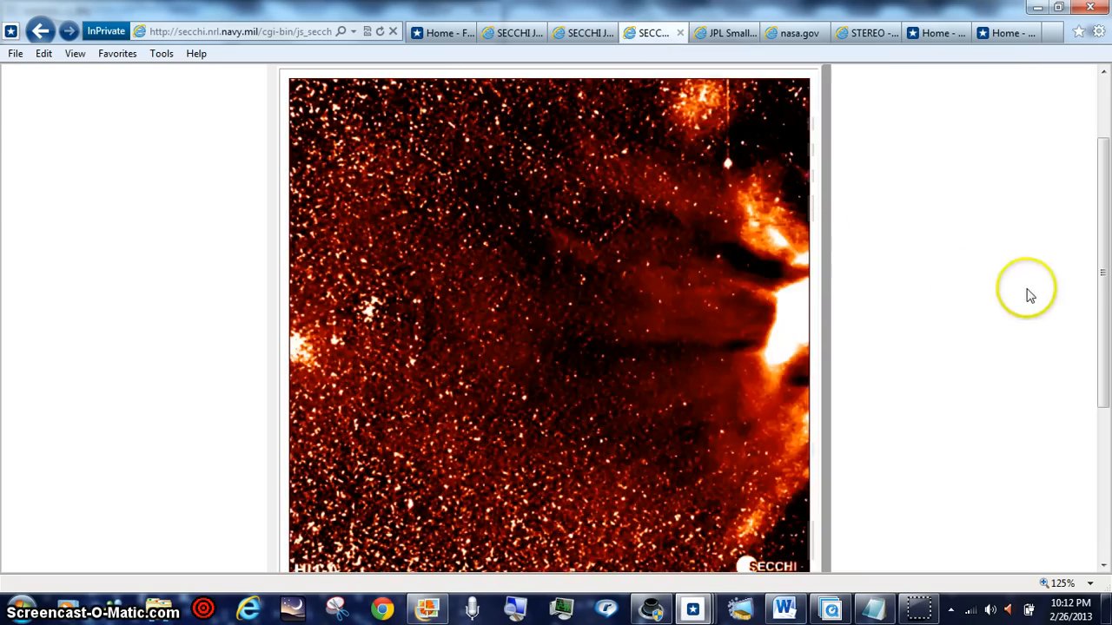
{"action": "scroll", "scroll_direction": "down", "scroll_amount": 3}
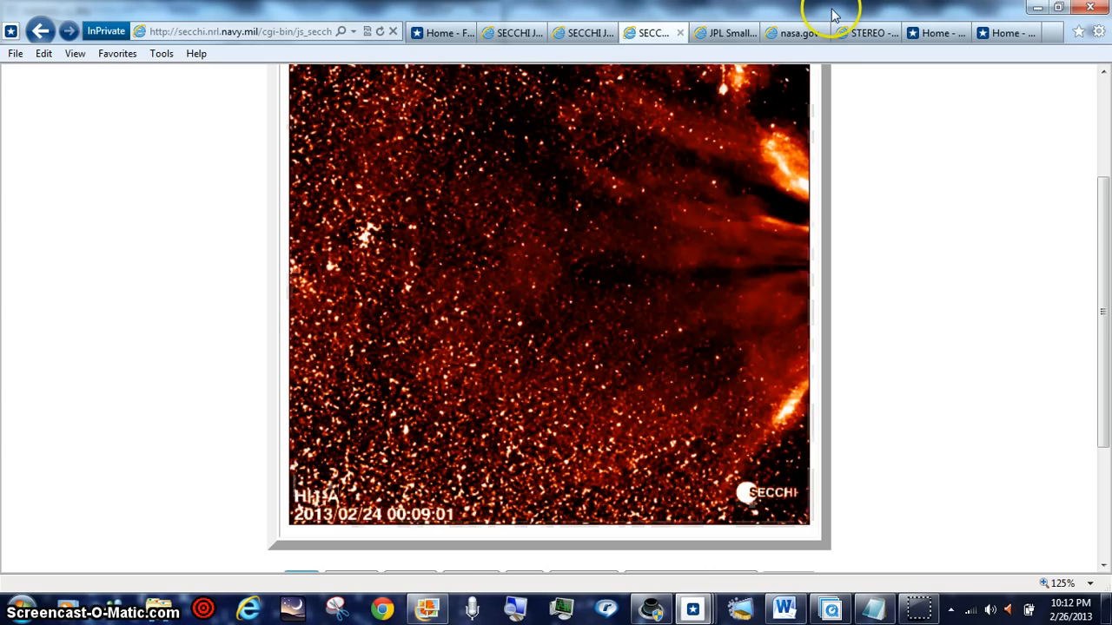
{"action": "left_click", "coordinate": [721, 31]}
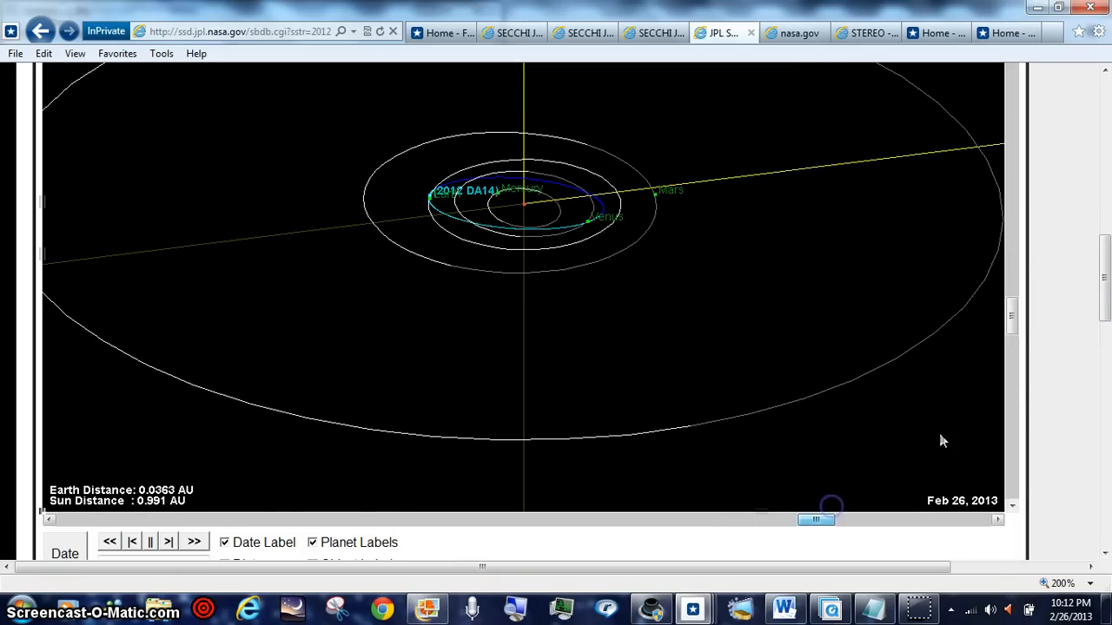
Rotate and tilt the 2012 DA14 orbit diagram to a new angle, then switch to the SECCHI HI-1 tab.
{"action": "scroll", "scroll_direction": "down", "scroll_amount": 3}
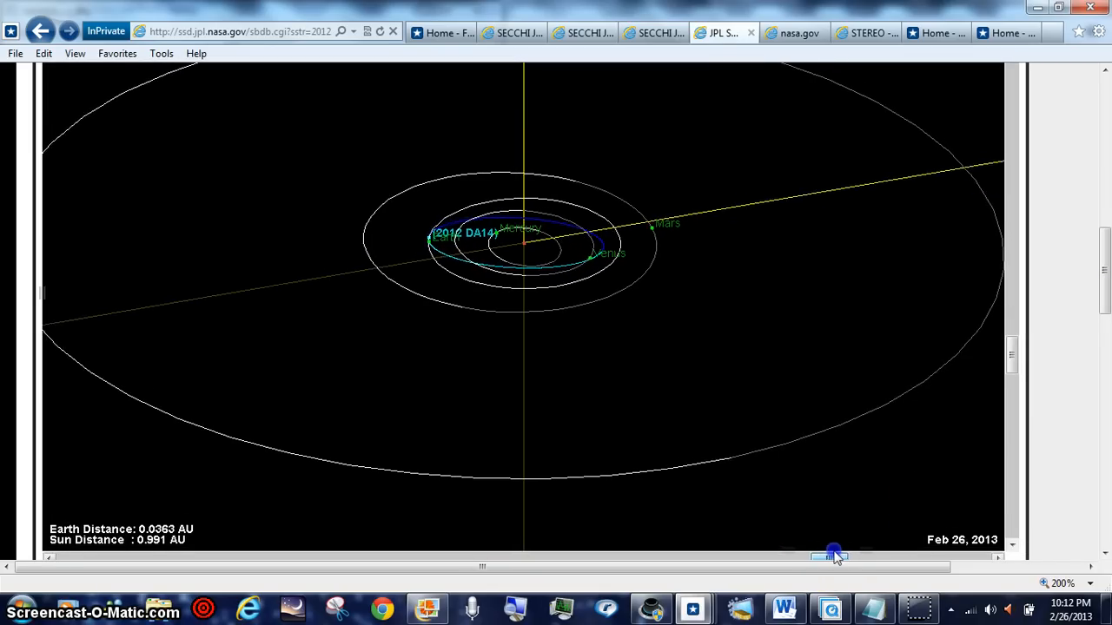
{"action": "left_click_drag", "start_coordinate": [832, 554], "coordinate": [851, 554]}
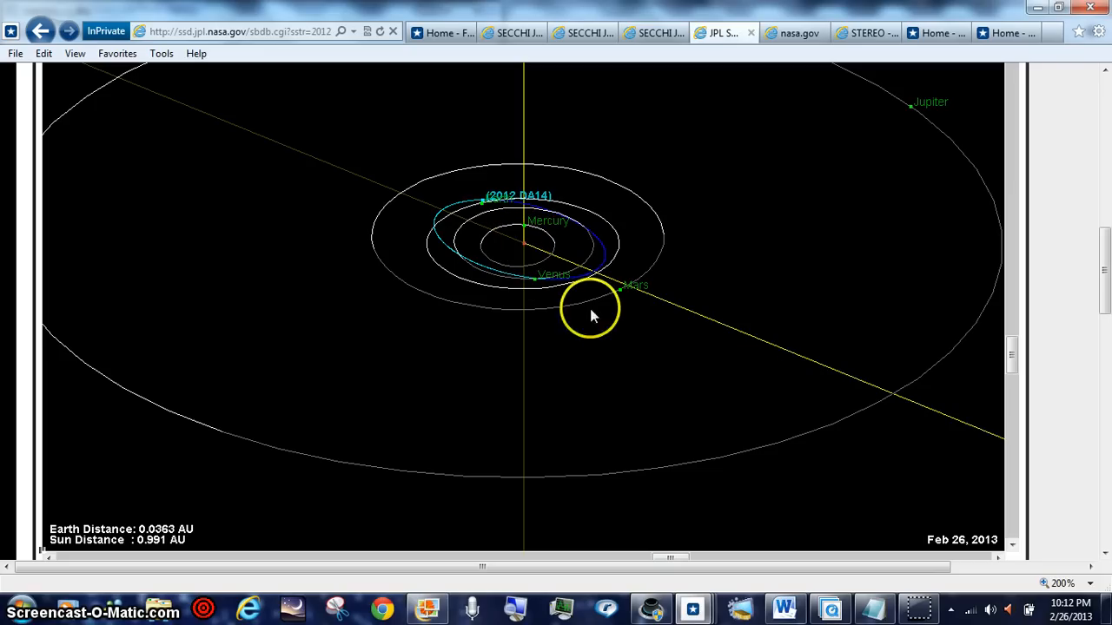
{"action": "scroll", "scroll_direction": "down", "scroll_amount": 3}
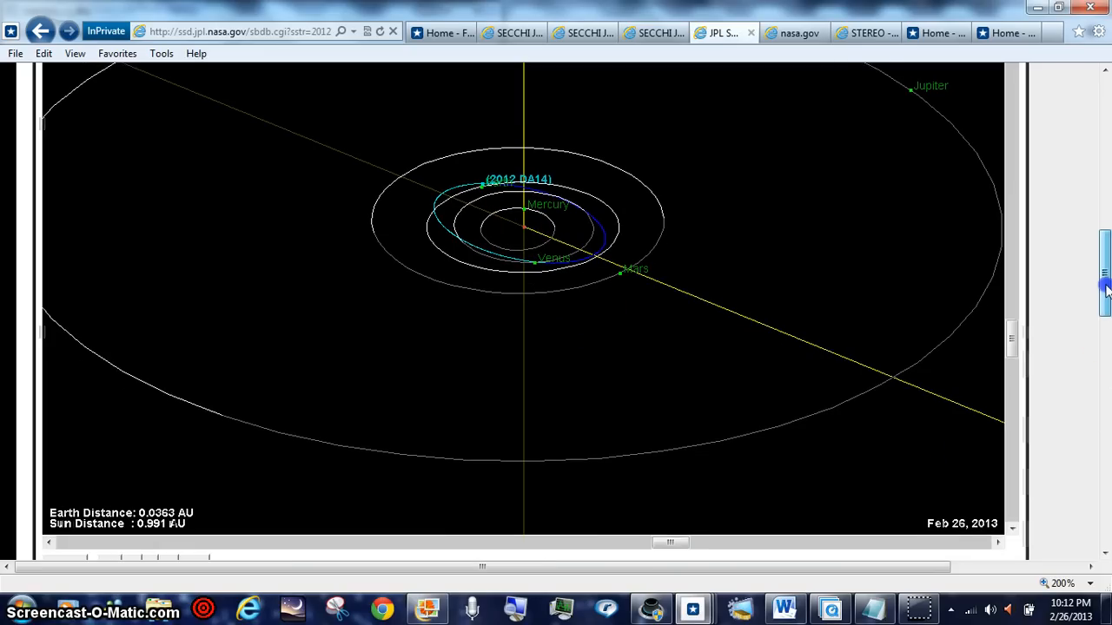
{"action": "scroll", "scroll_direction": "down", "scroll_amount": 3}
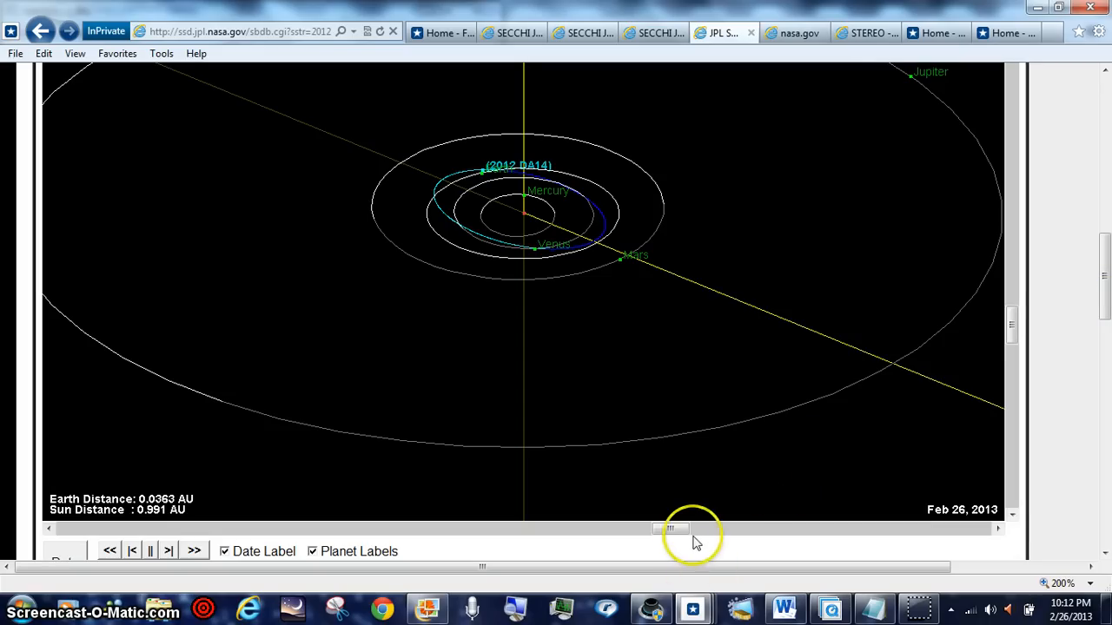
{"action": "left_click_drag", "start_coordinate": [674, 528], "coordinate": [661, 528]}
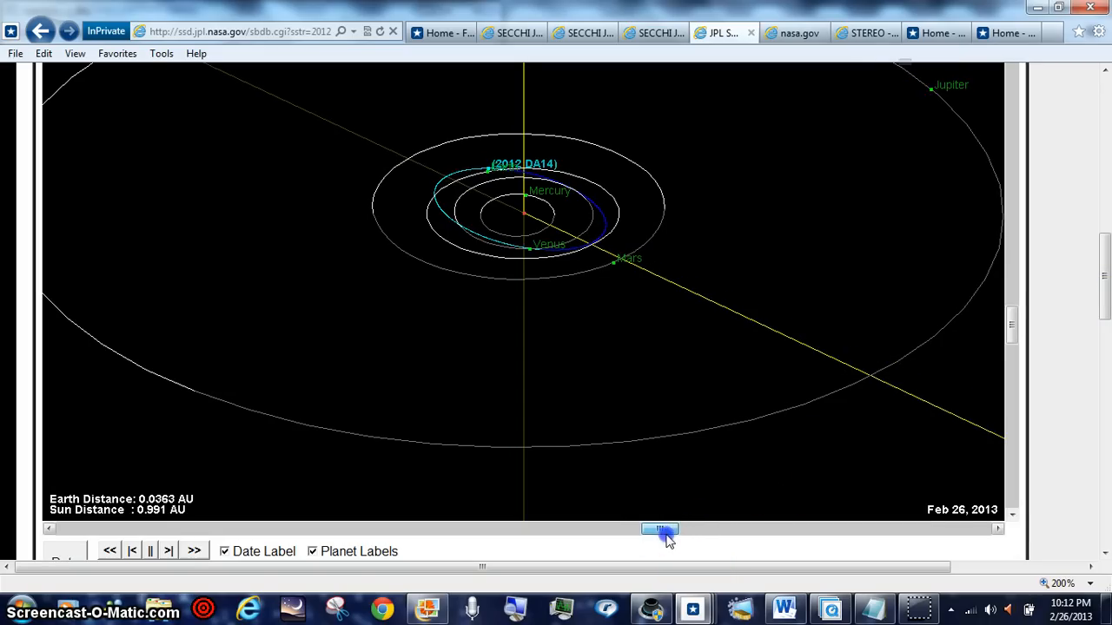
{"action": "left_click_drag", "start_coordinate": [660, 529], "coordinate": [684, 530]}
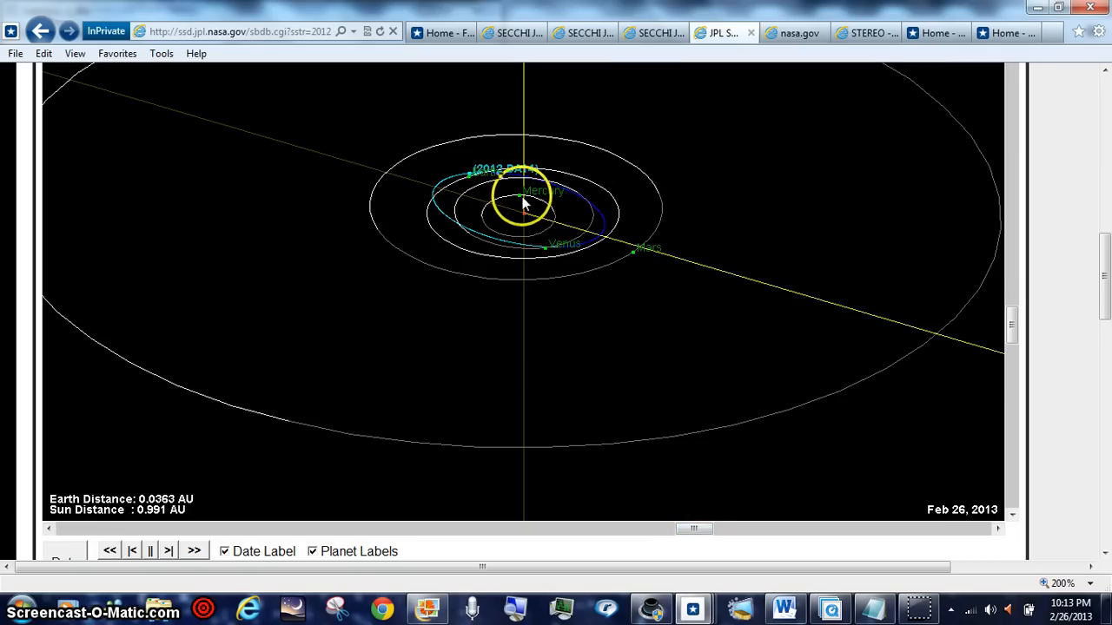
{"action": "left_click", "coordinate": [652, 33]}
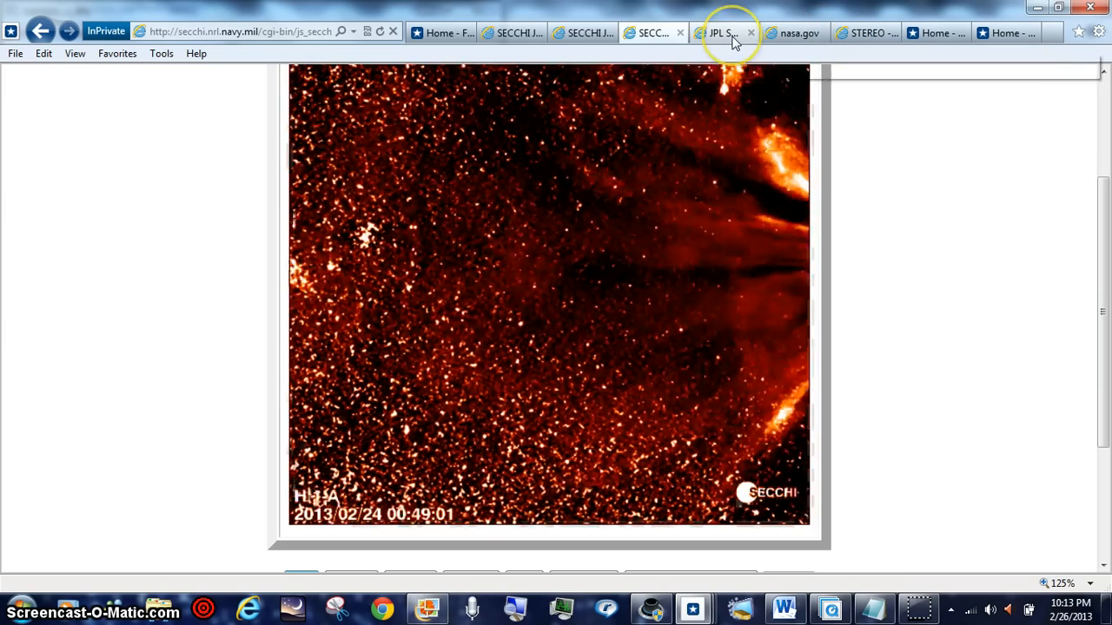
Switch back to the JPL tab showing the 2012 DA14 orbit diagram.
{"action": "left_click", "coordinate": [719, 32]}
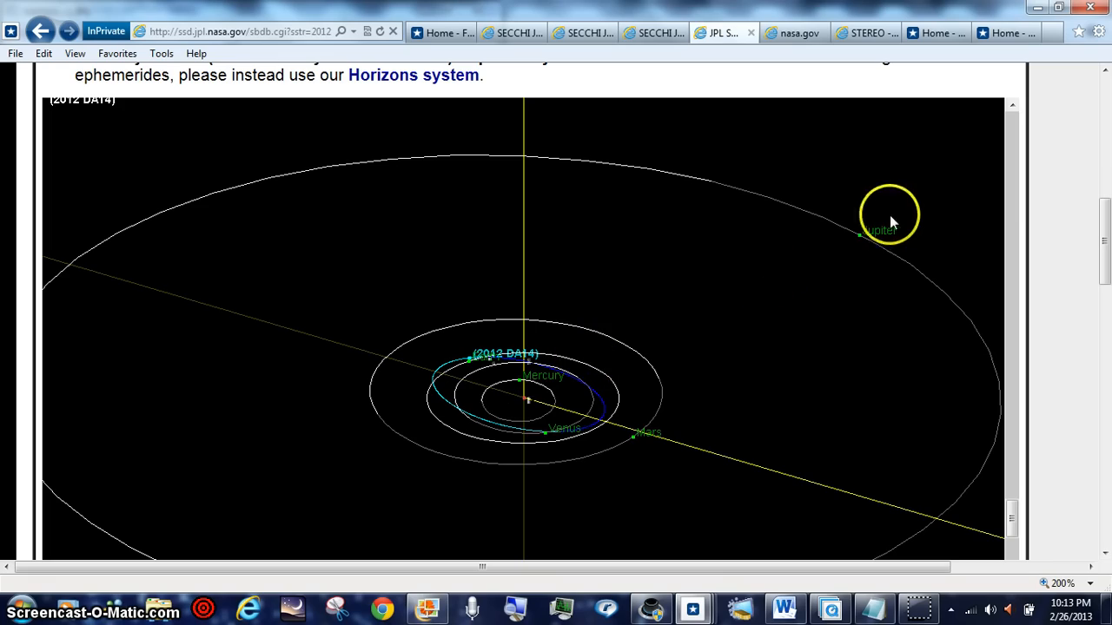
Check the SECCHI movie, then return to the 2012 DA14 orbit diagram dated Feb 24, 2013.
{"action": "left_click", "coordinate": [652, 31]}
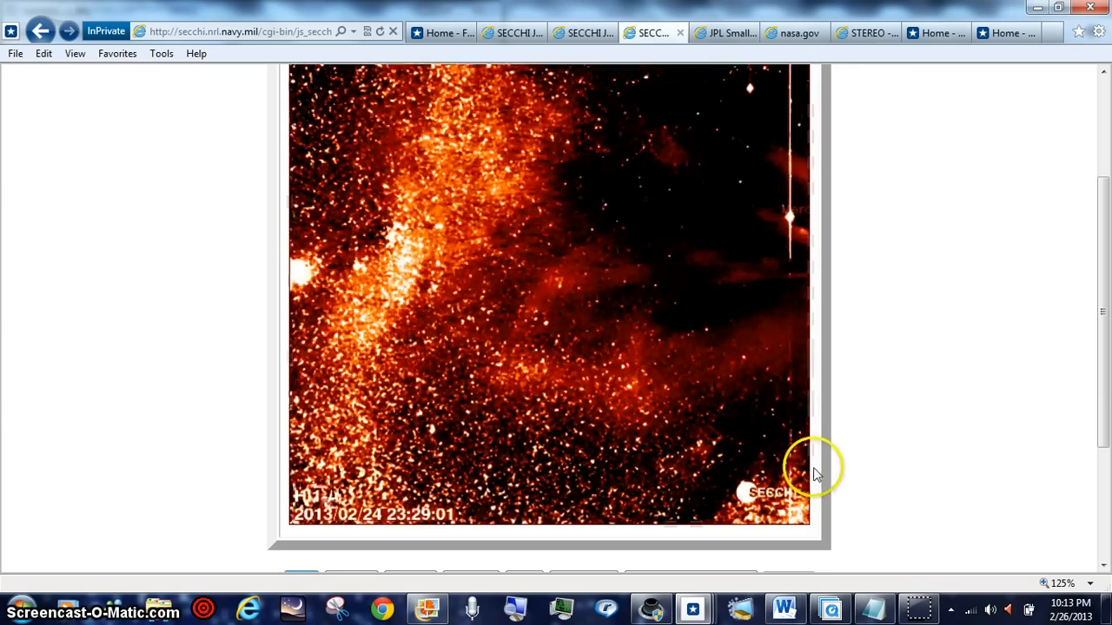
{"action": "left_click", "coordinate": [723, 31]}
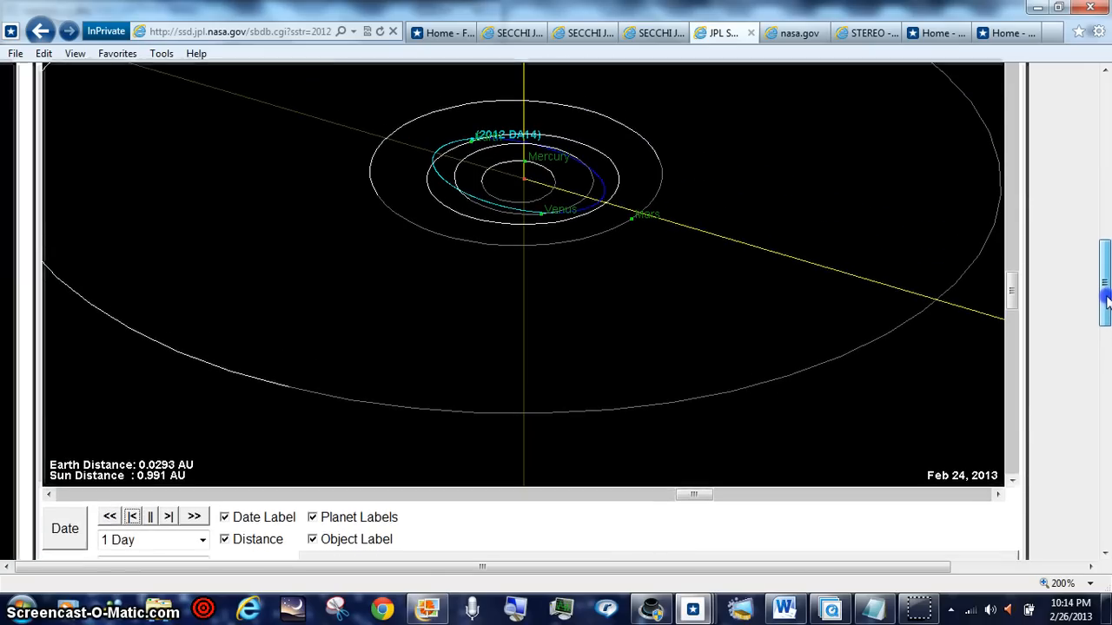
{"action": "scroll", "scroll_direction": "down", "scroll_amount": 3}
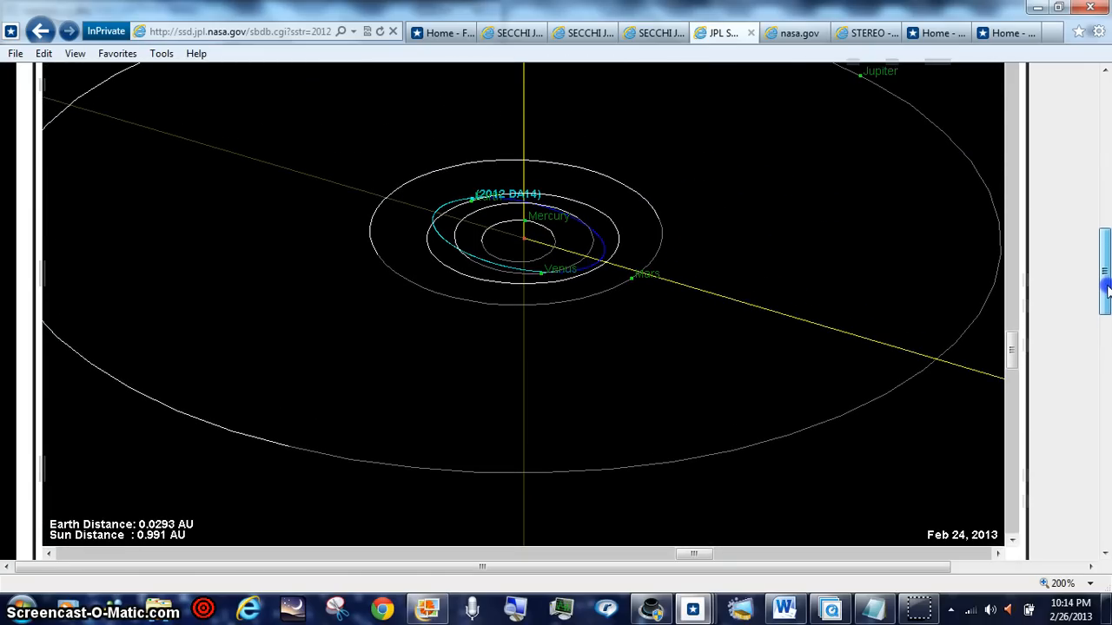